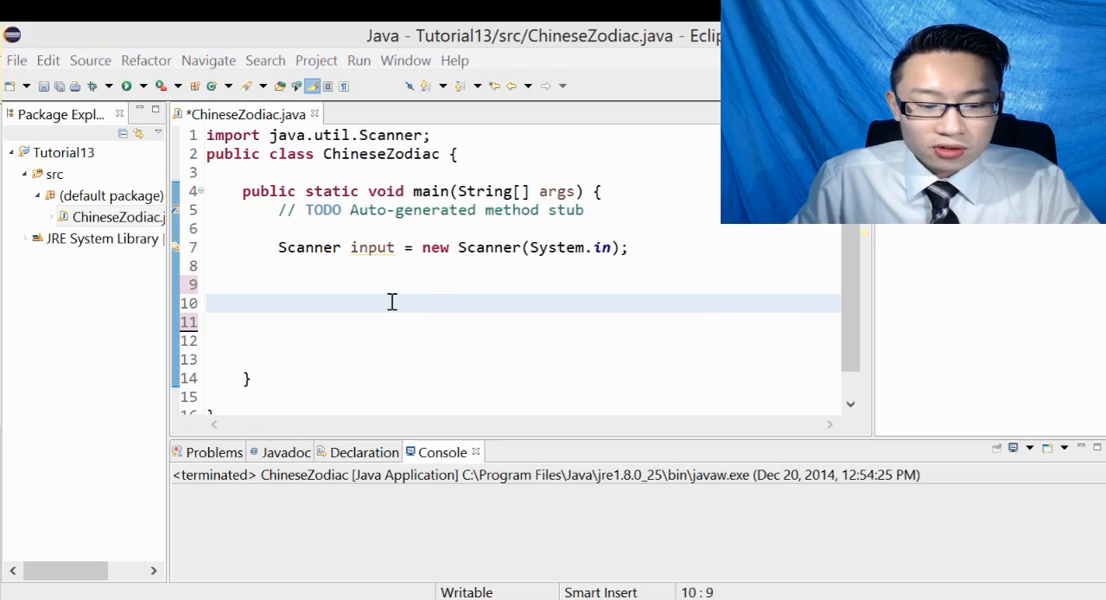
mouse_move(413, 308)
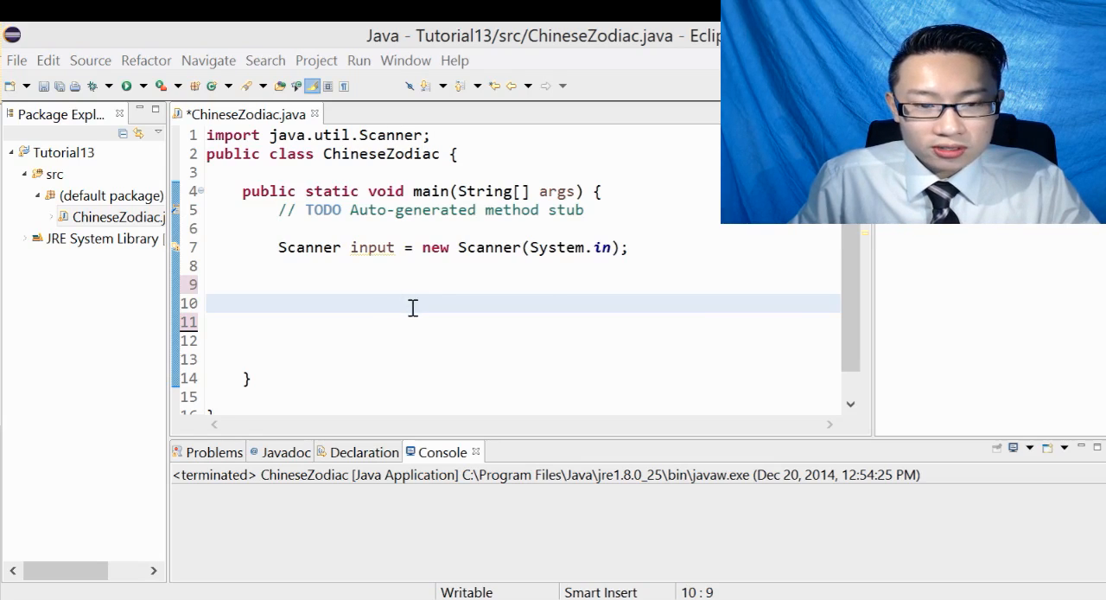
mouse_move(543, 297)
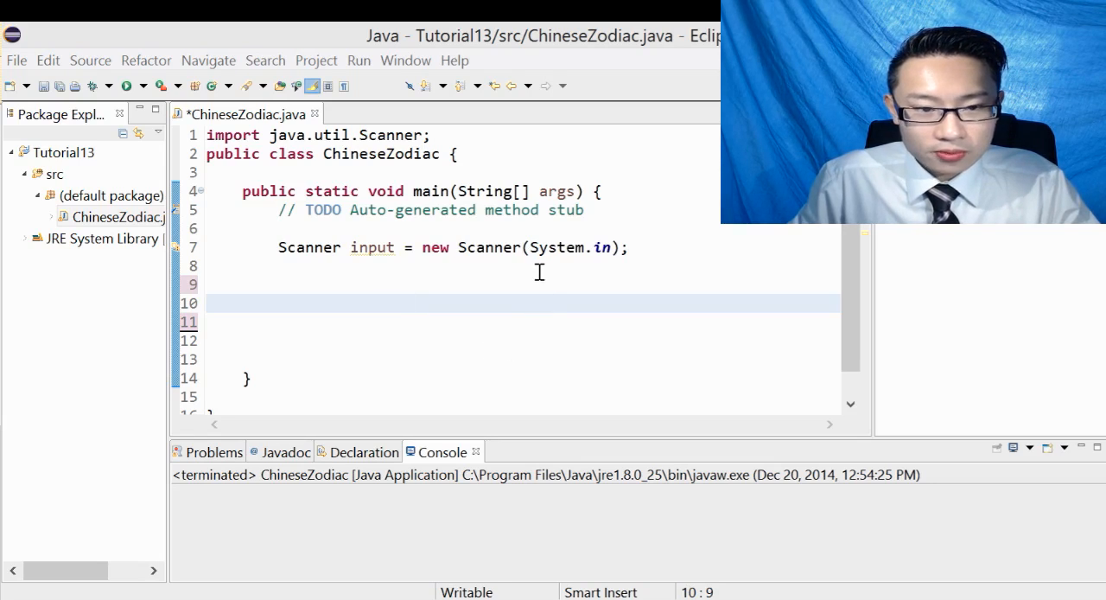
mouse_move(432, 306)
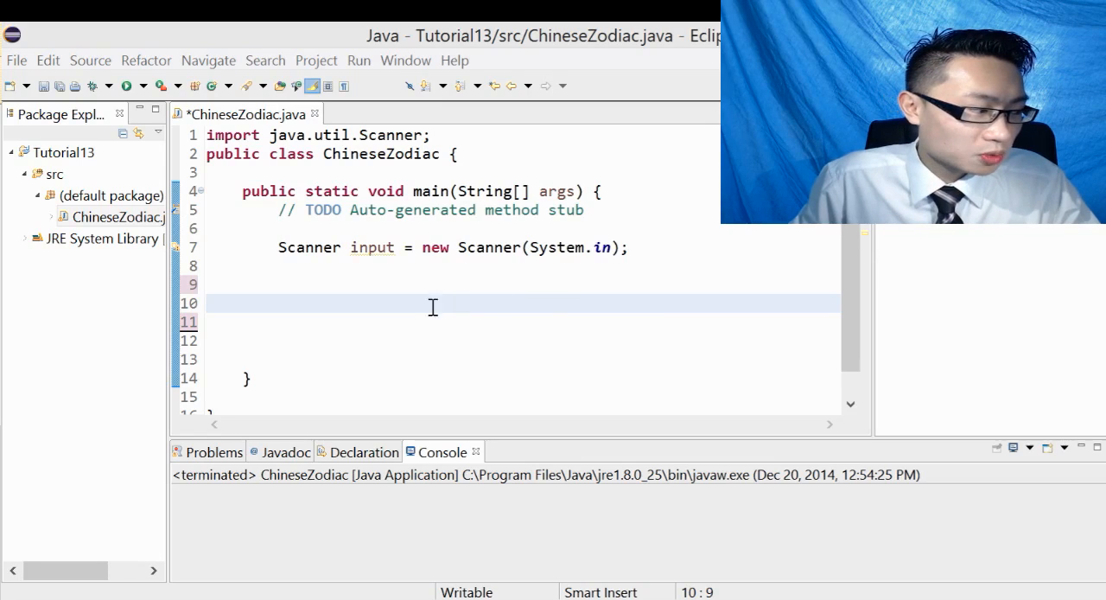
mouse_move(571, 287)
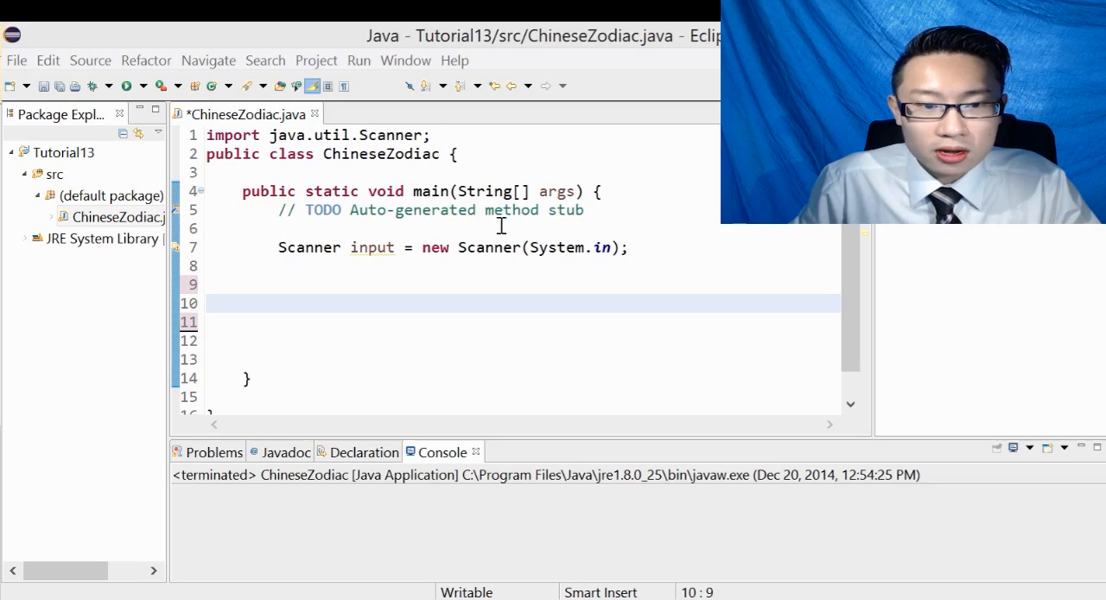
Declare int year; on the empty line below the Scanner declaration.
left_click(358, 283)
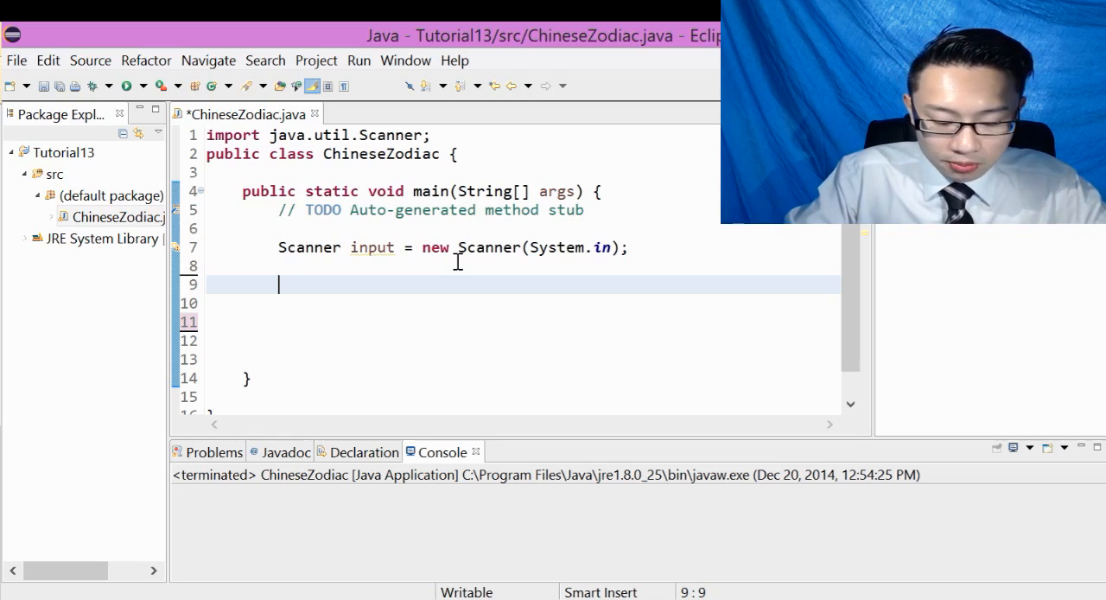
type("int")
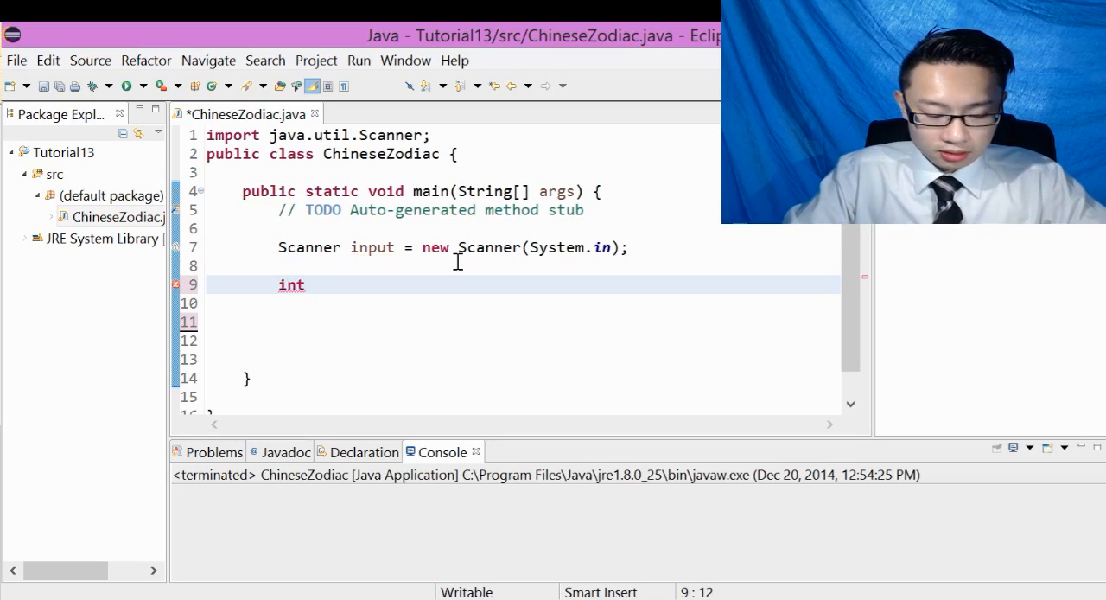
type("year;")
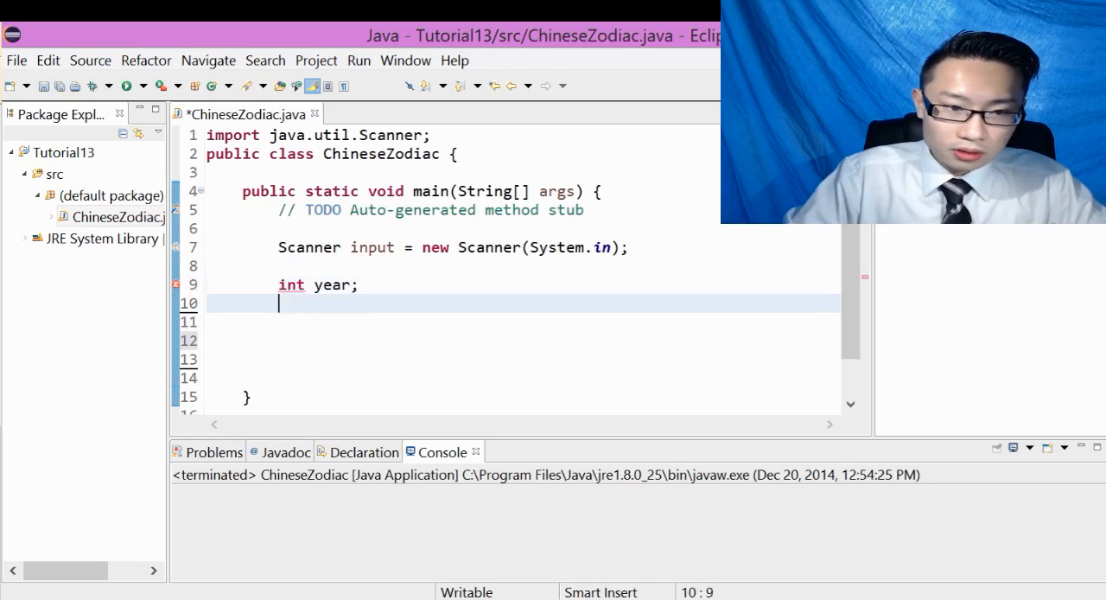
Print the prompt "Enter a year: (i.e. 2014)" using the syso template.
type("syso")
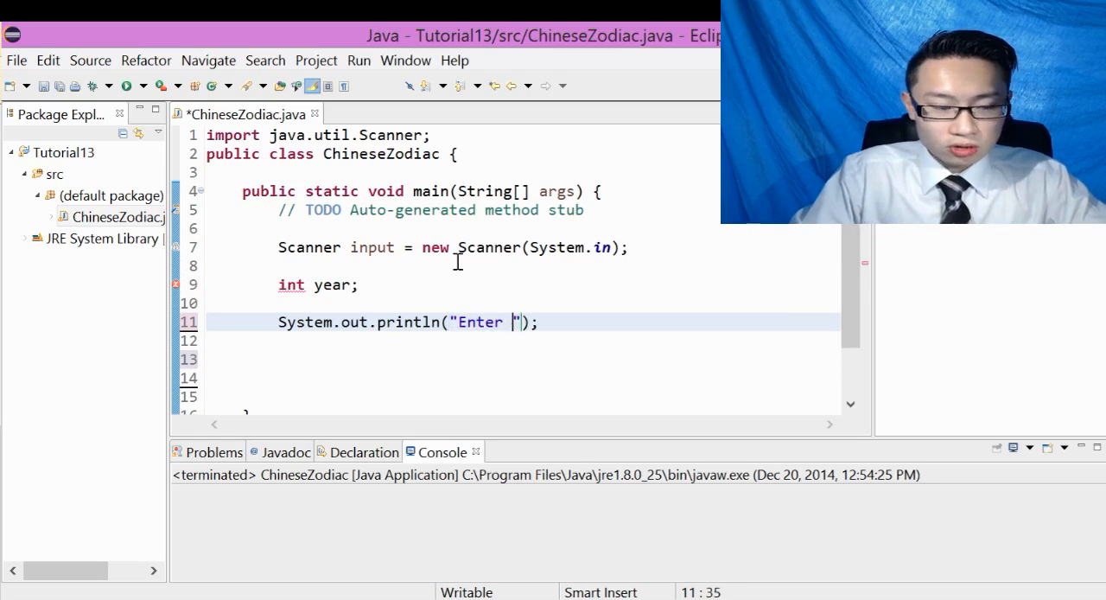
type("a year:")
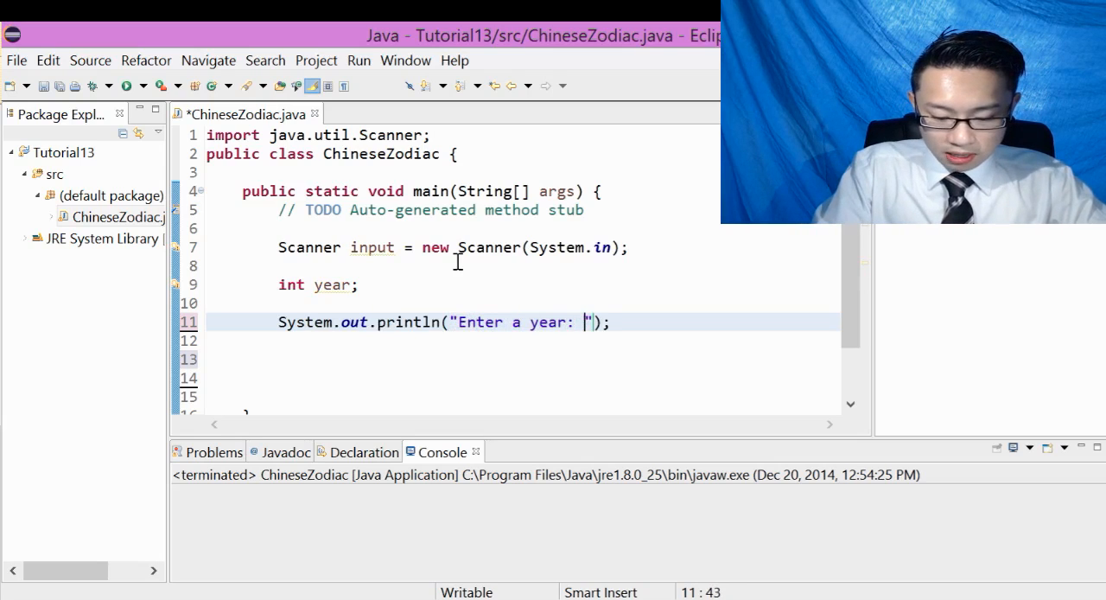
type("Ii")
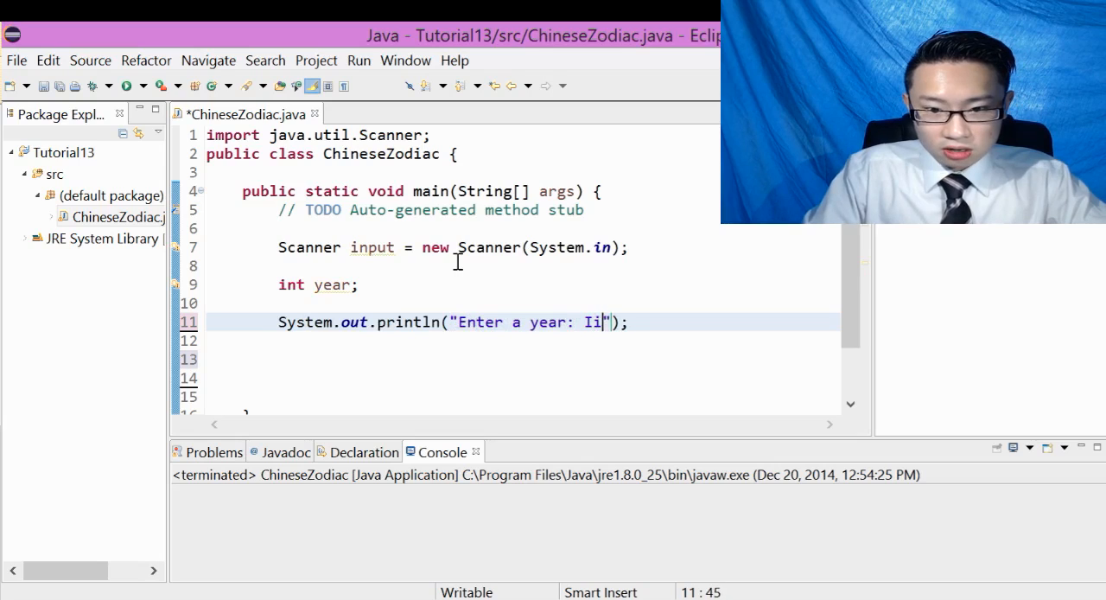
type("(i.e.")
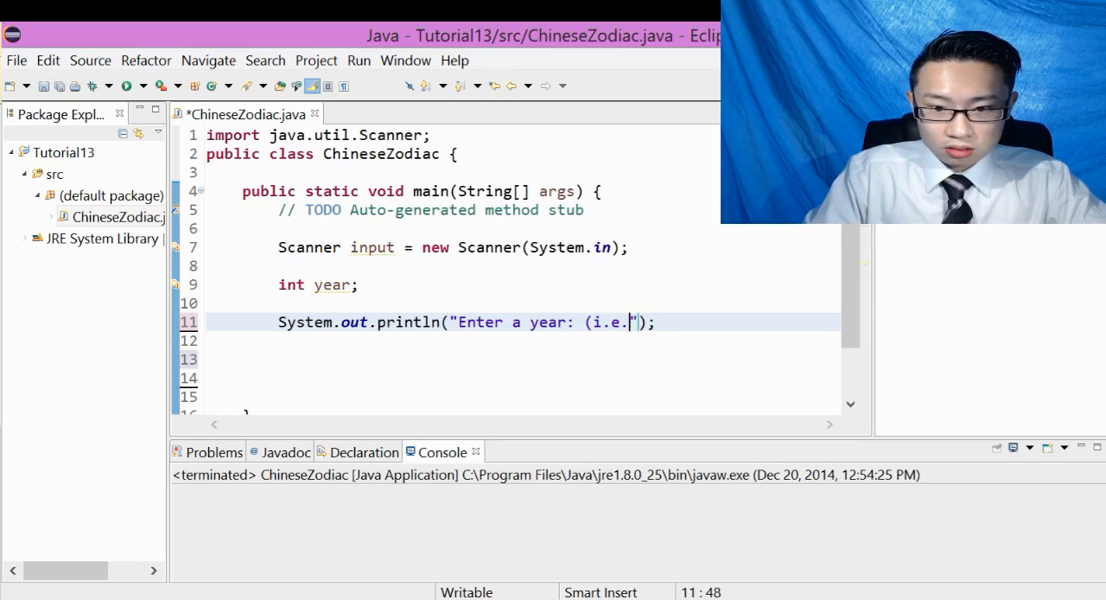
type("2014")
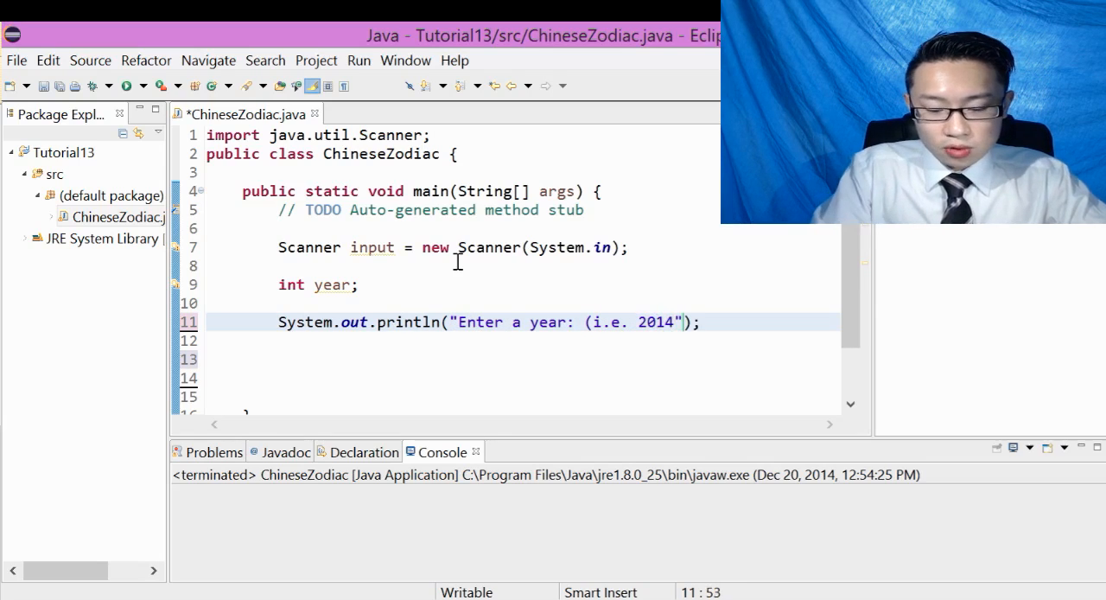
type(")")
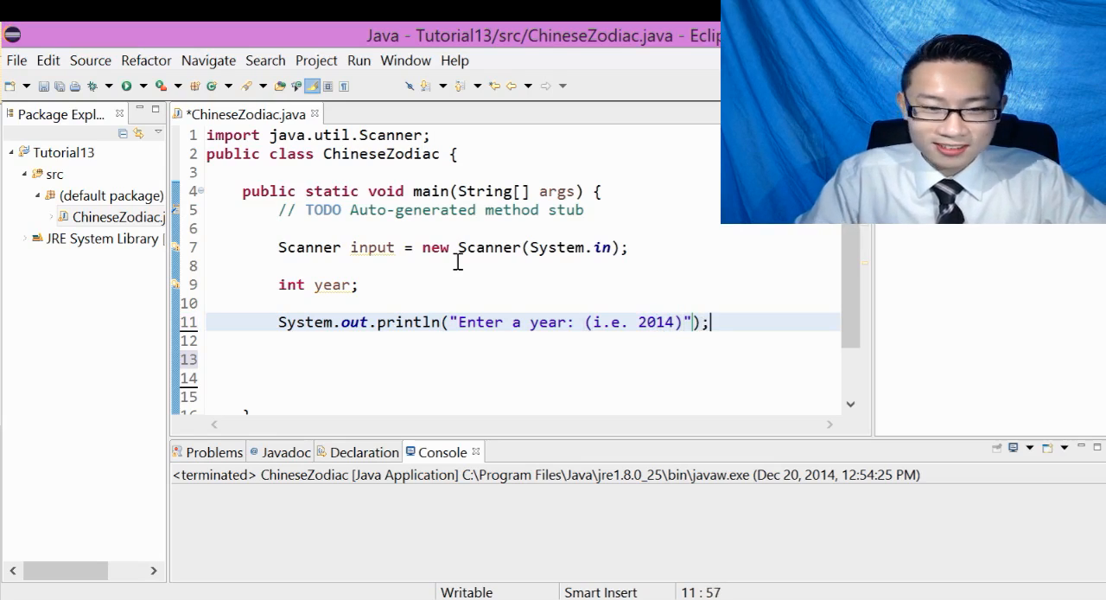
key("Return")
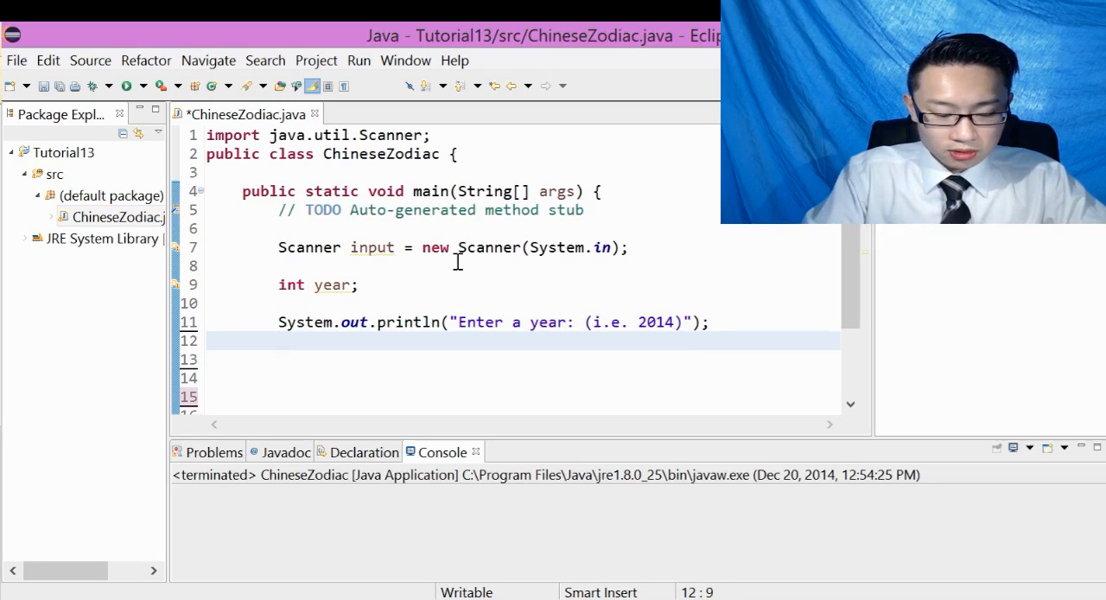
Read the year from the Scanner with year = input.nextInt();.
type("year = in")
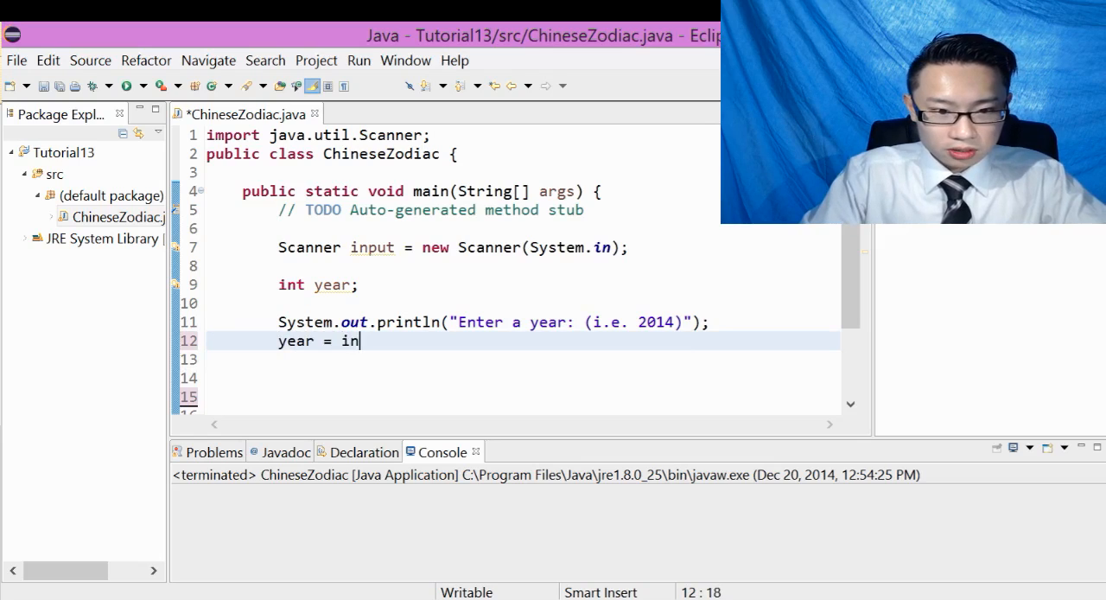
key("BackSpace")
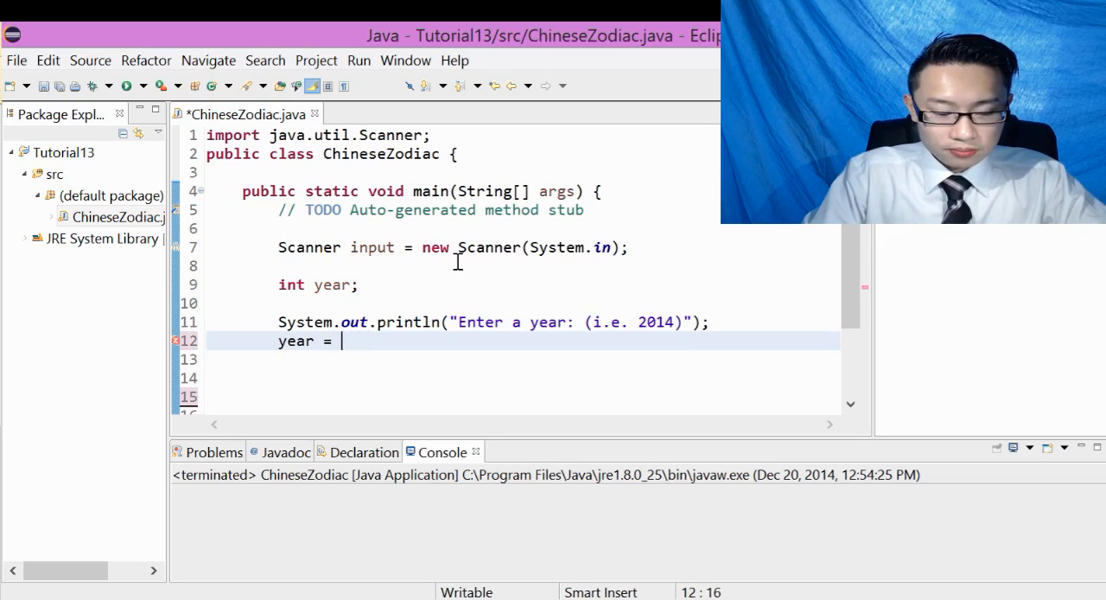
type("input.nextInt")
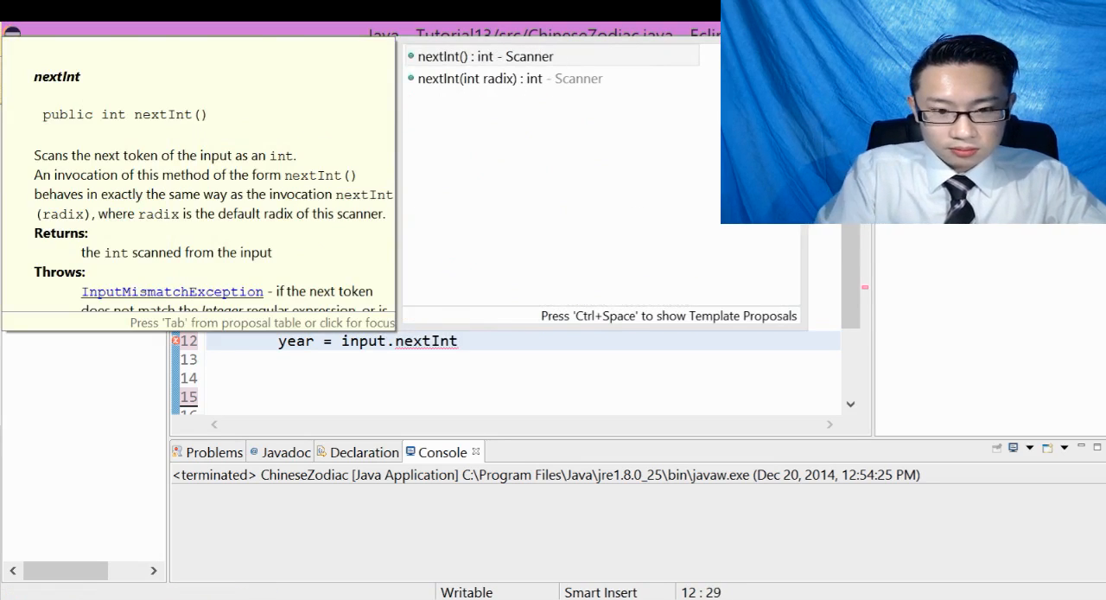
left_click(484, 55)
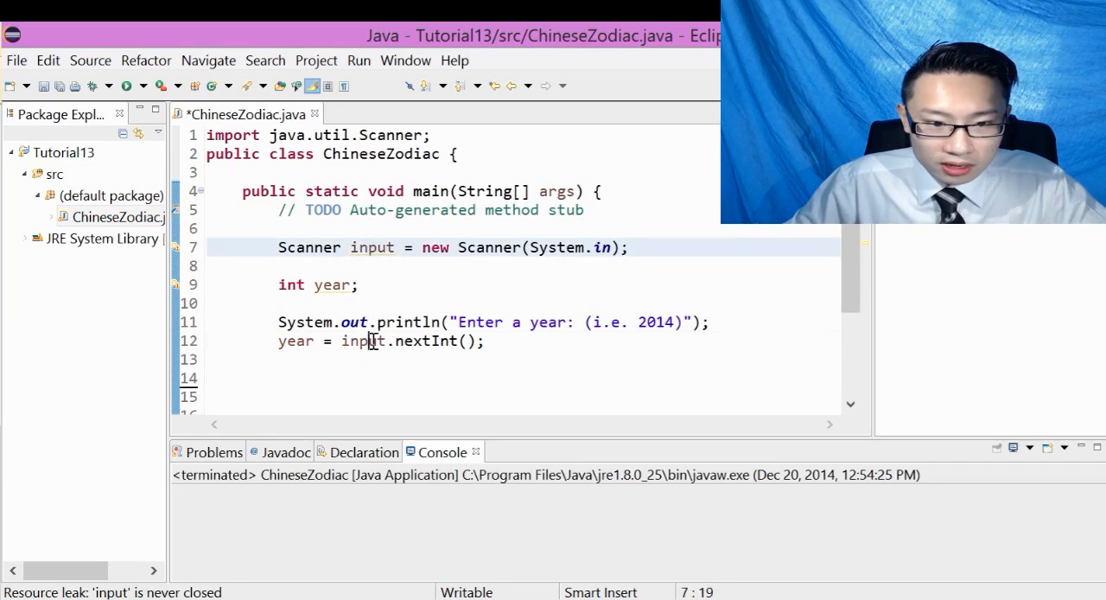
left_click(311, 378)
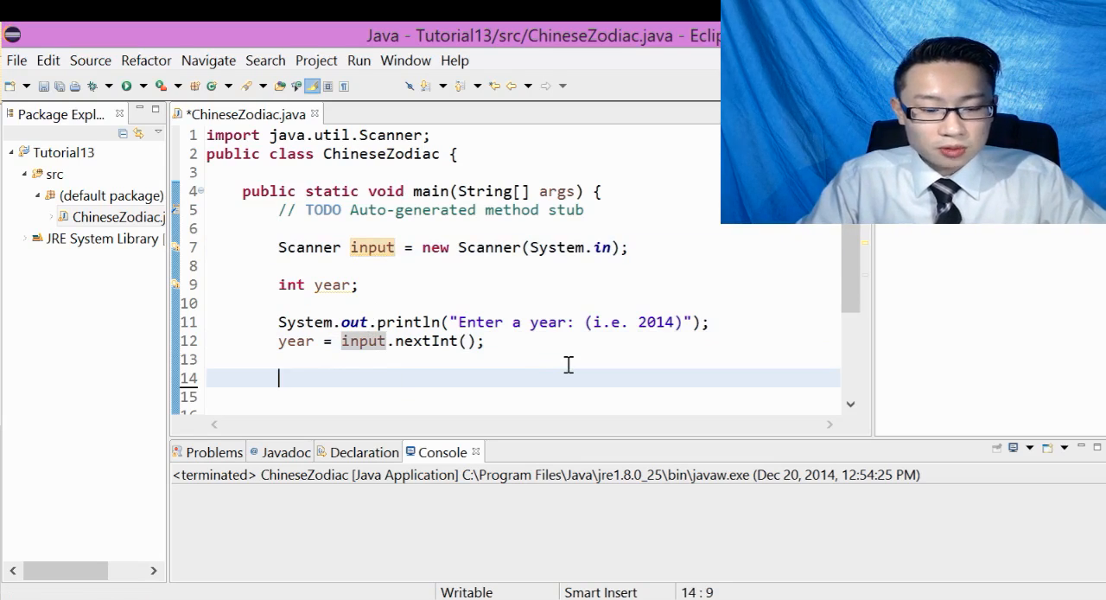
Add an empty switch(){ } block ending with the comment //closing switch statement.
type("witch")
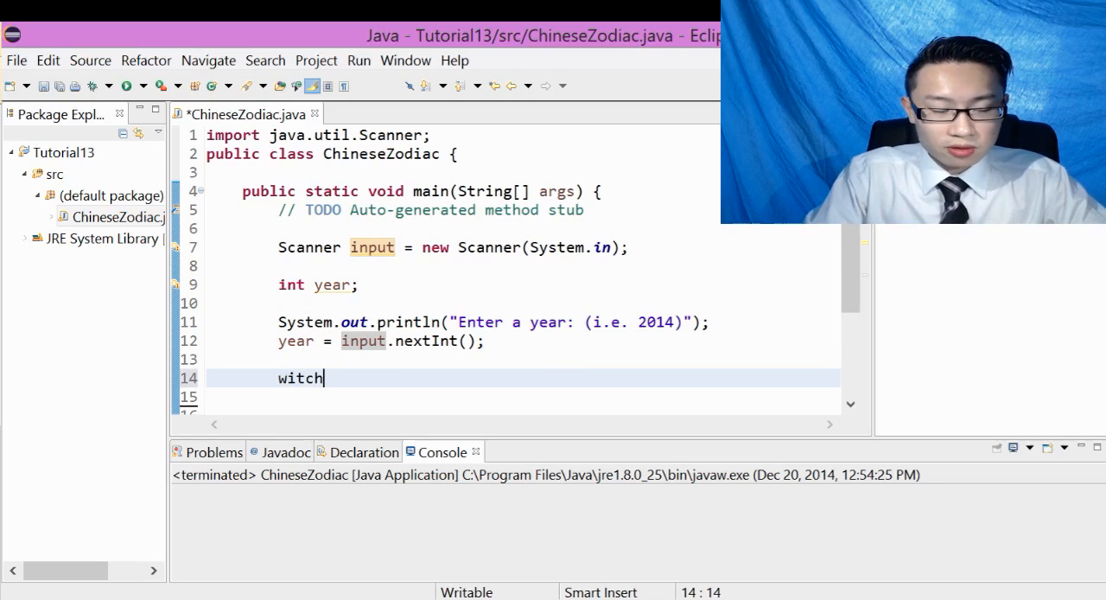
type("switch")
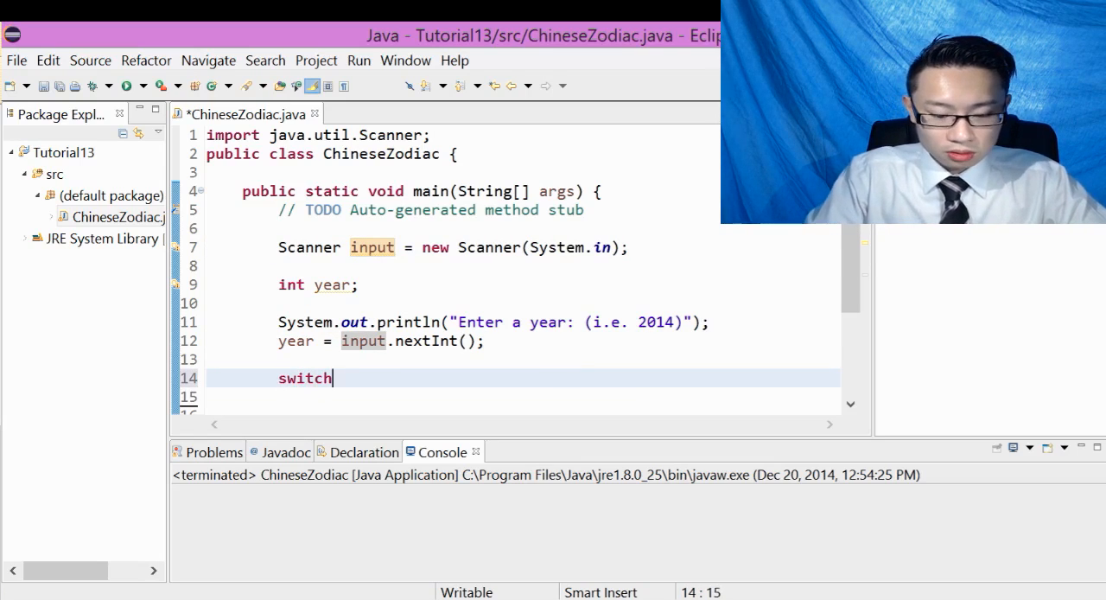
type("(){")
type("}//clso")
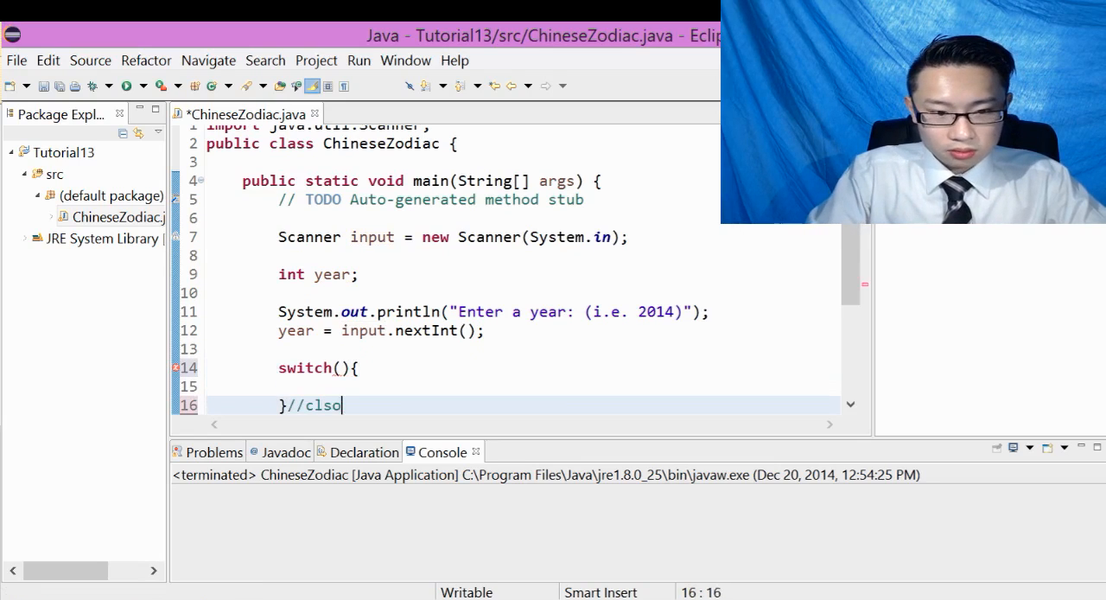
key("Backspace")
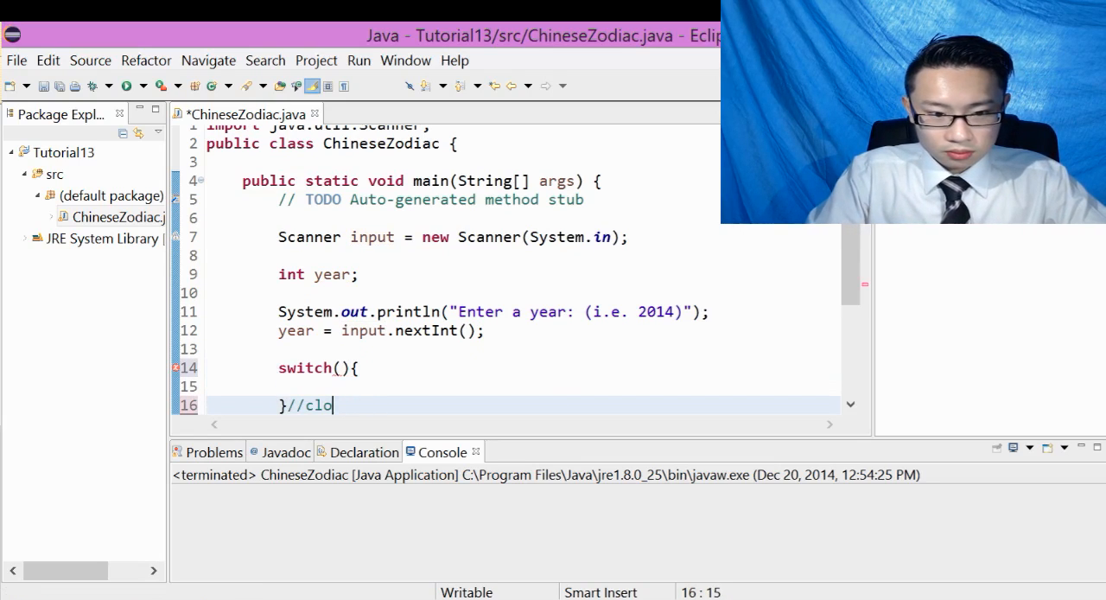
type("sing switch")
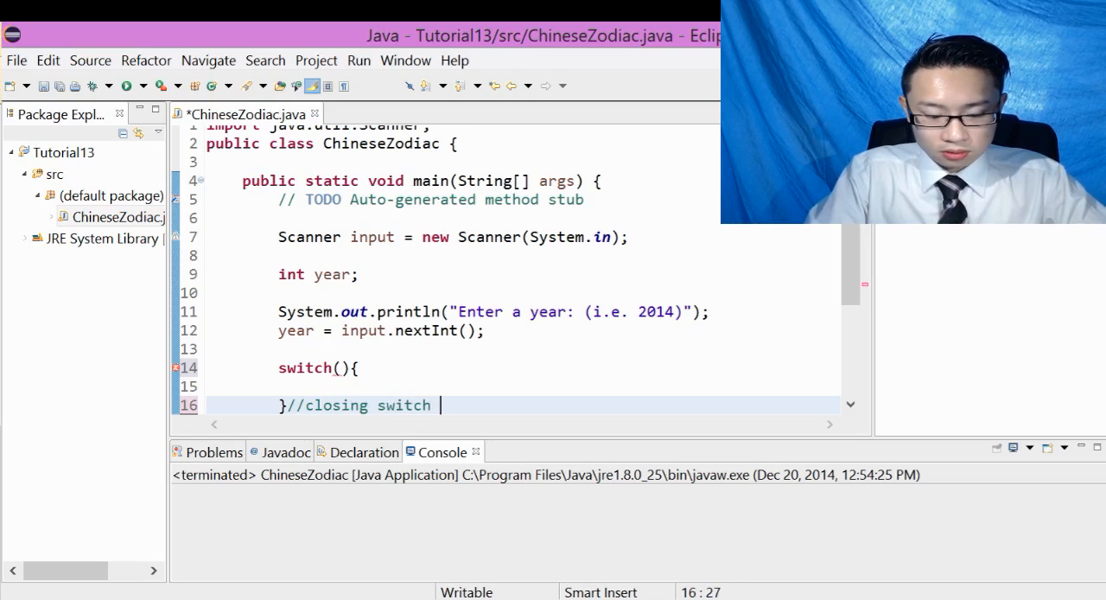
type("statement")
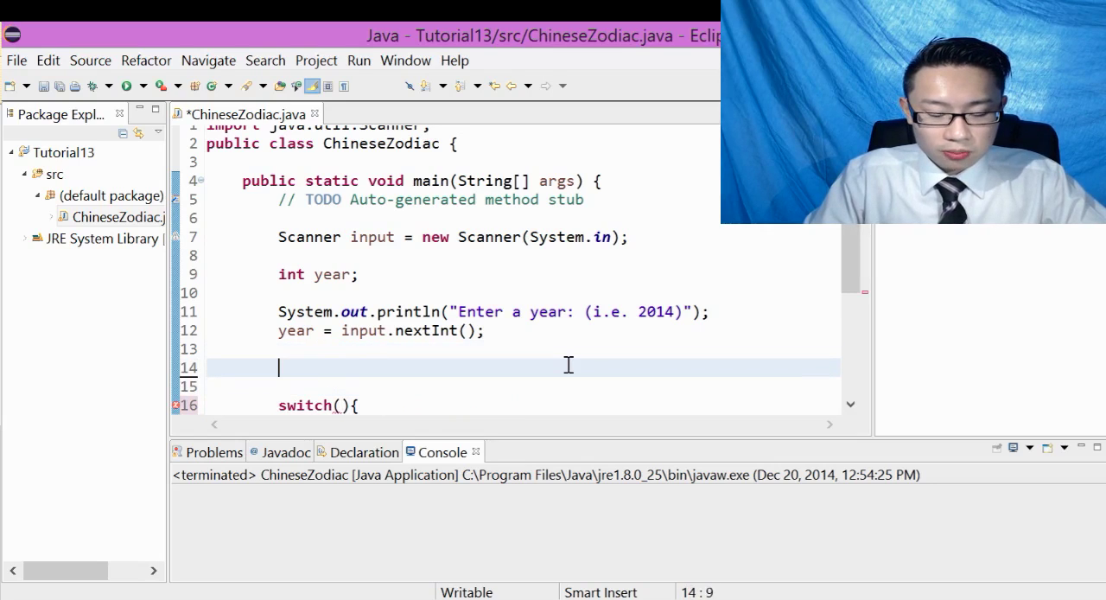
Add a //modulus operator % comment with the example 25 % 10 = 5.
type("//modu")
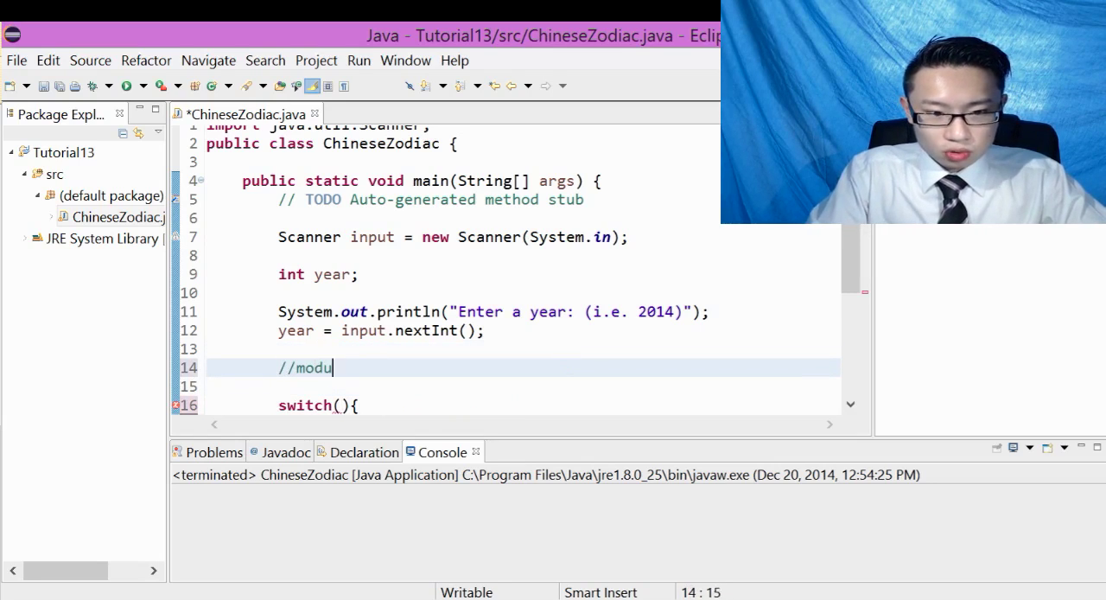
type("lus operator")
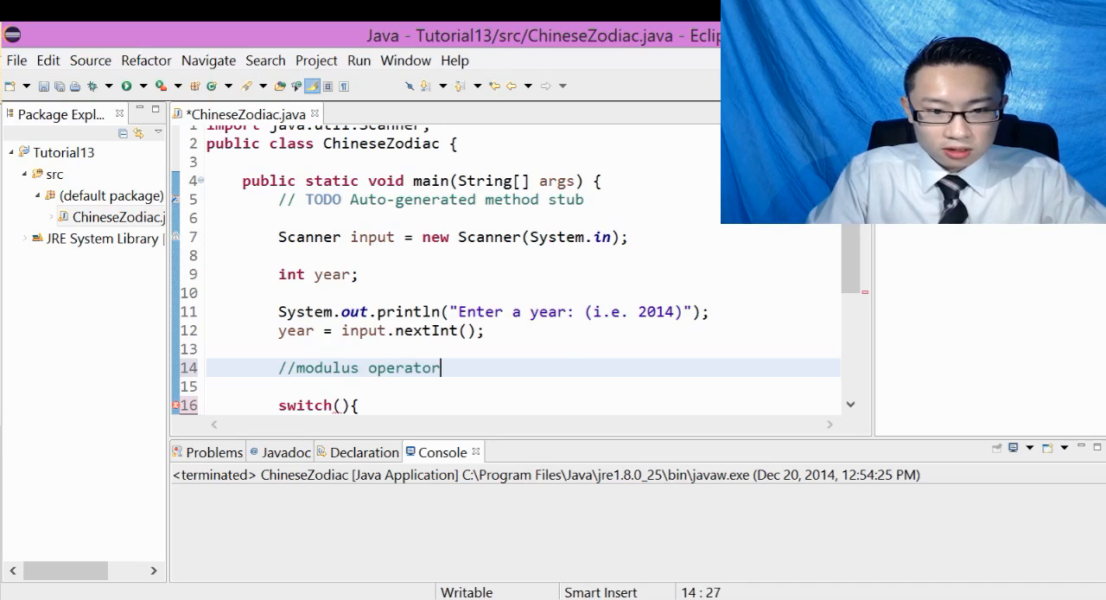
type("%")
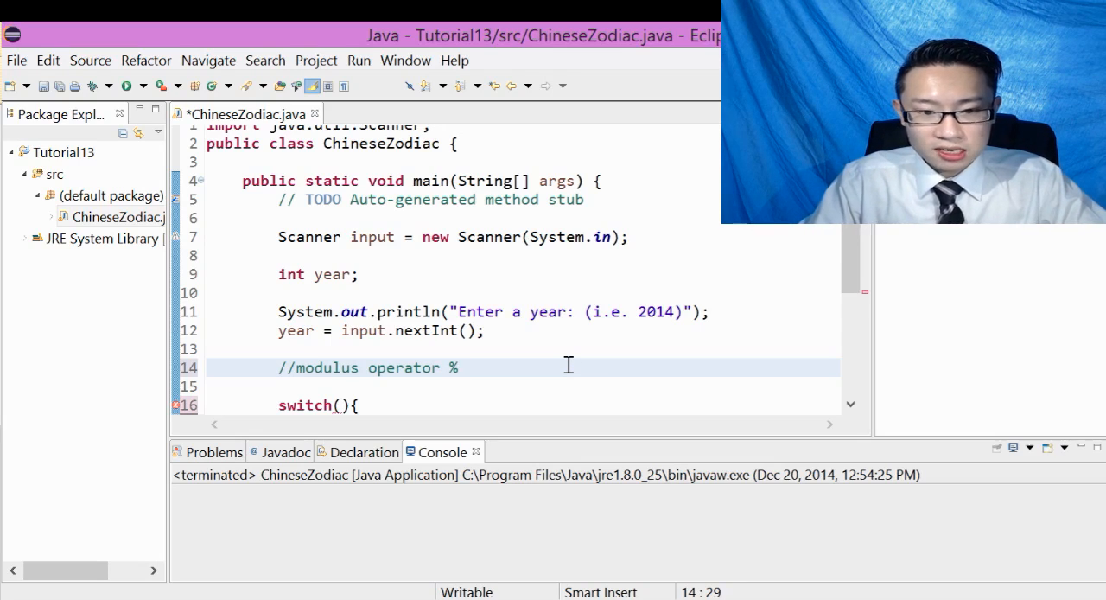
type("//")
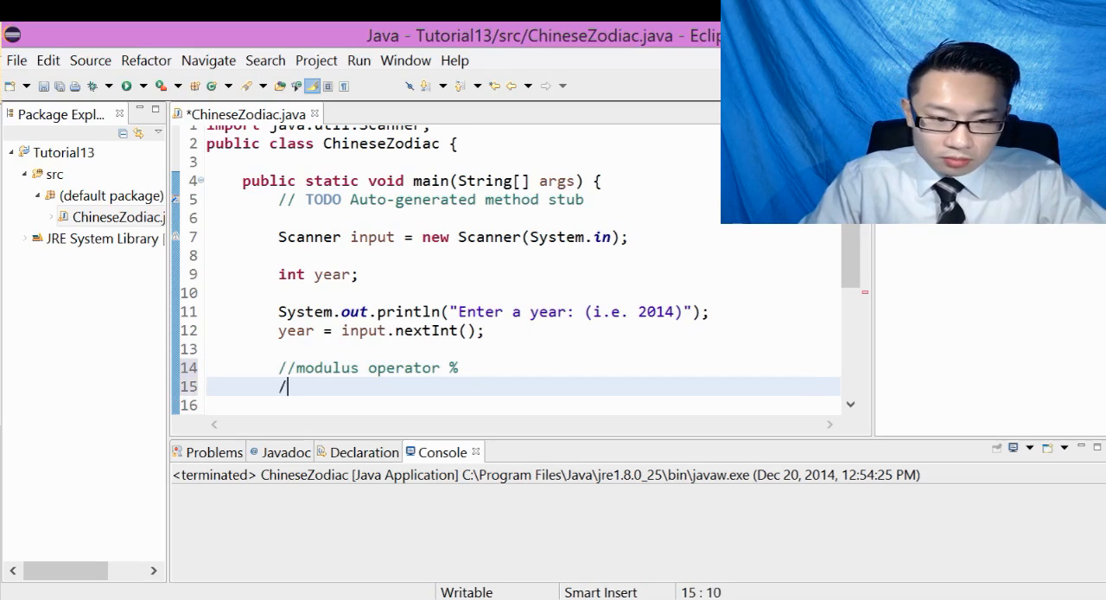
type("/2")
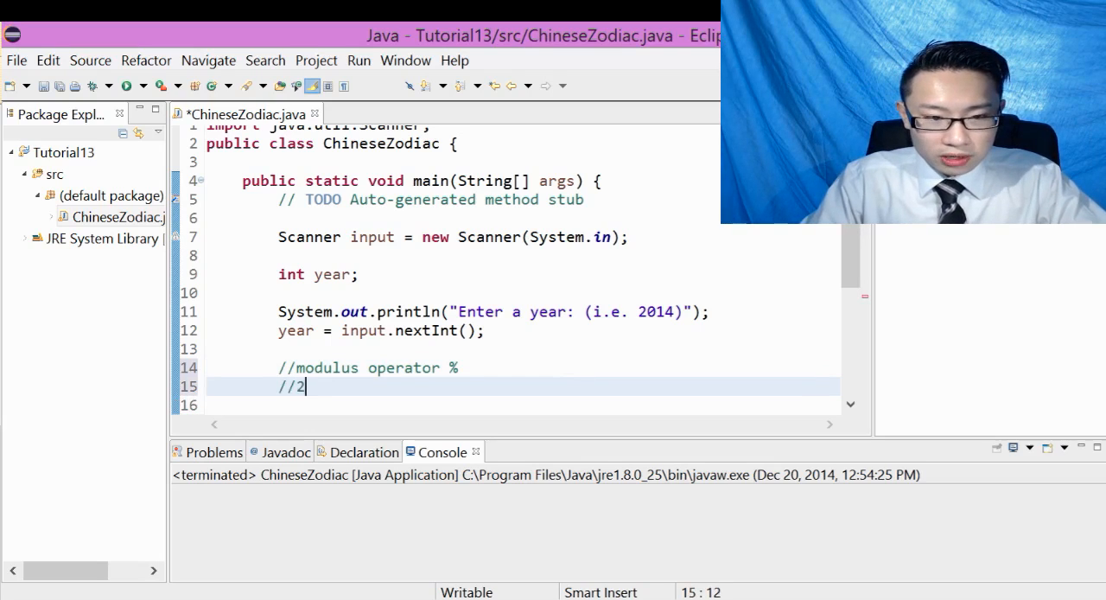
type("5 %")
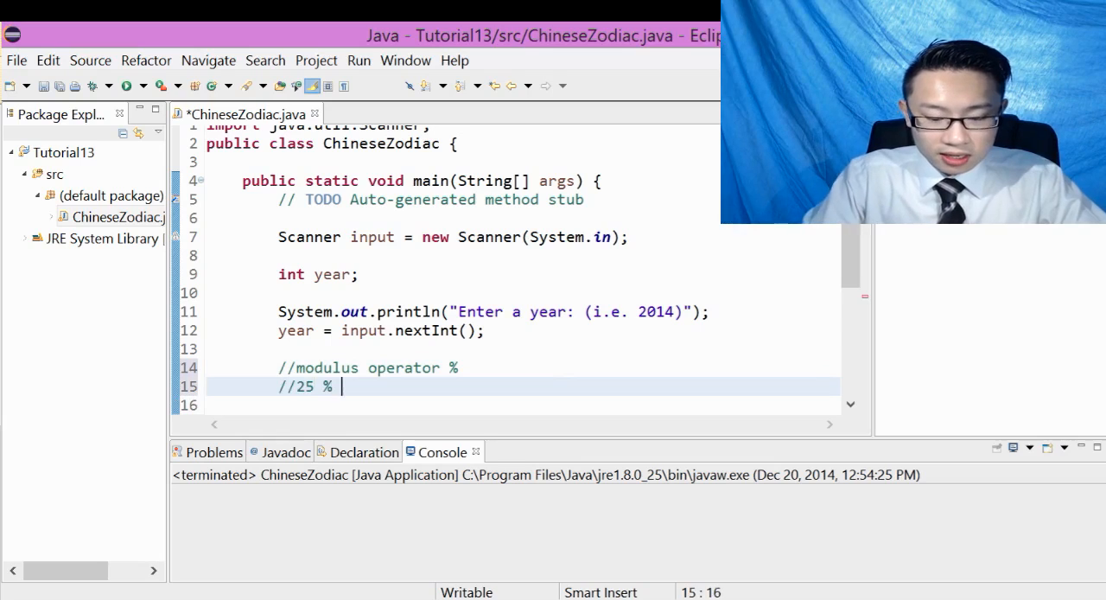
type("10 =")
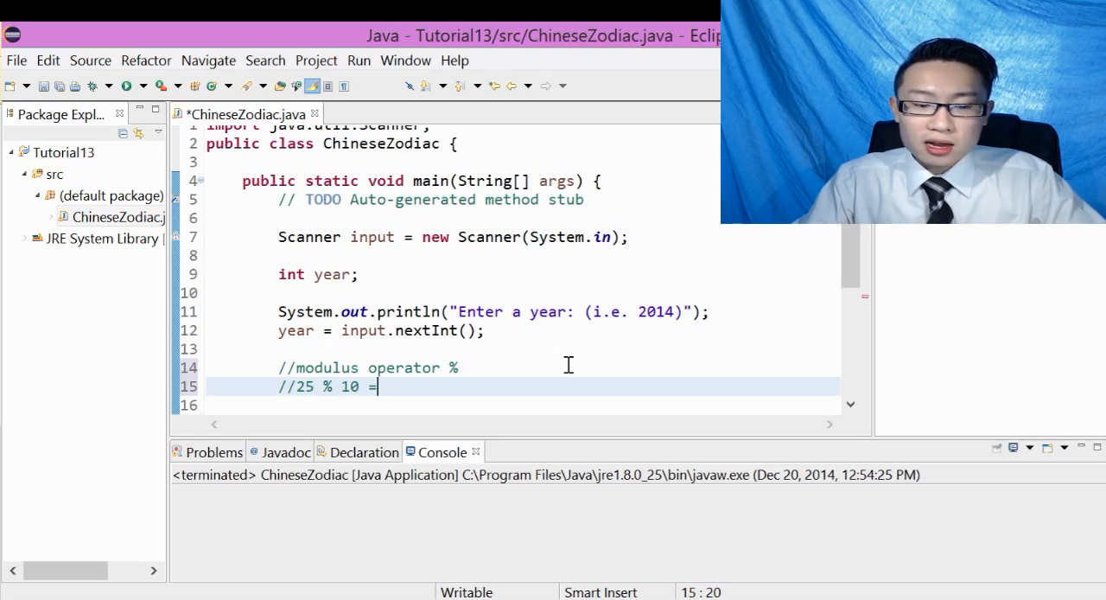
type("5 //")
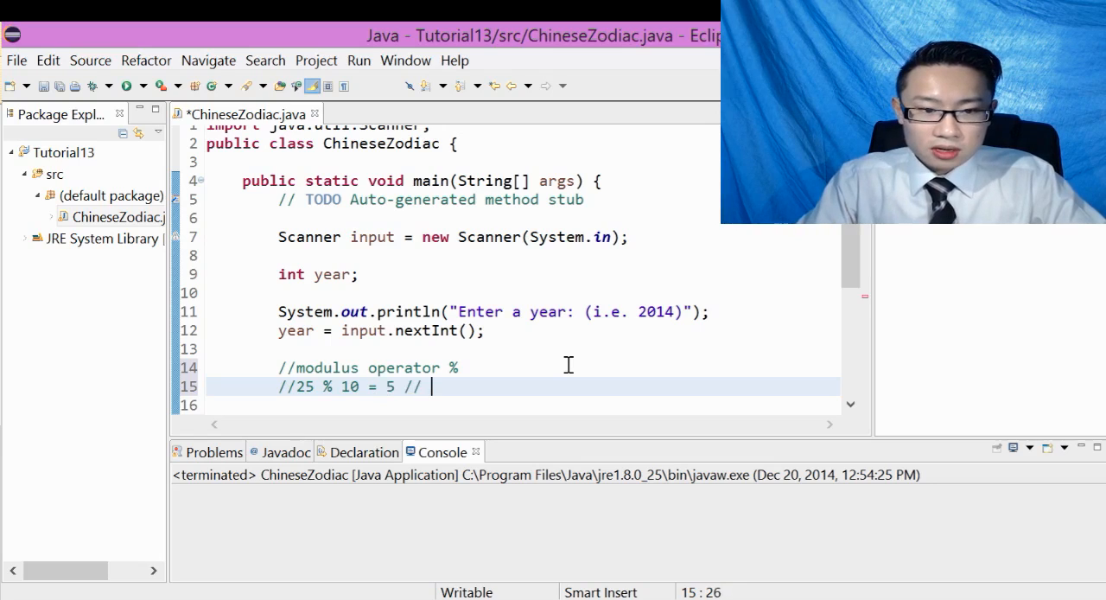
Add the second modulus example comment 46 % 10 = 6.
key("Backspace")
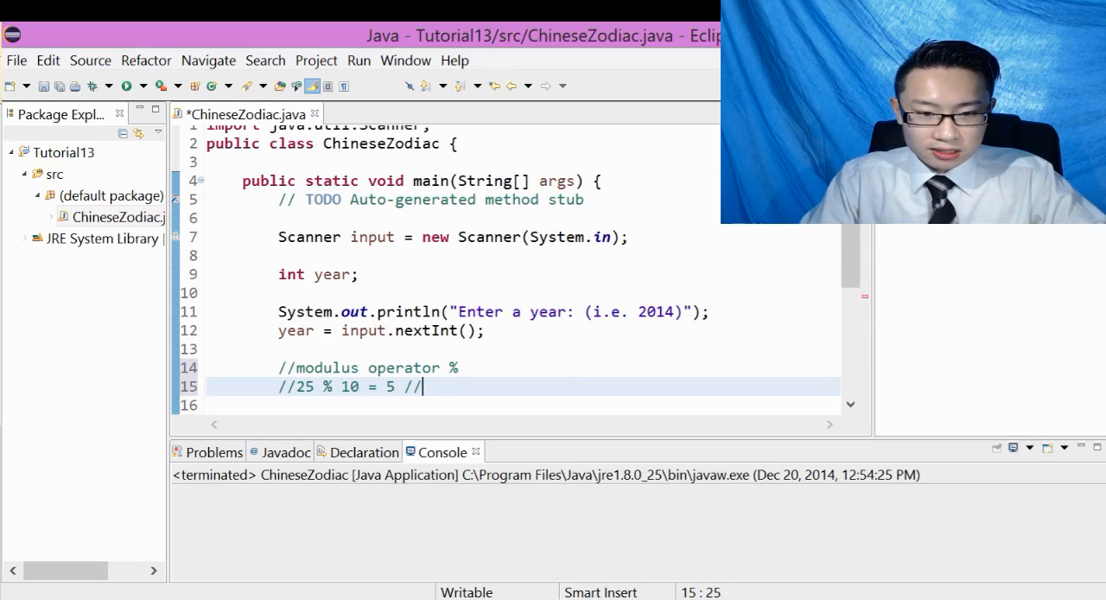
type("46")
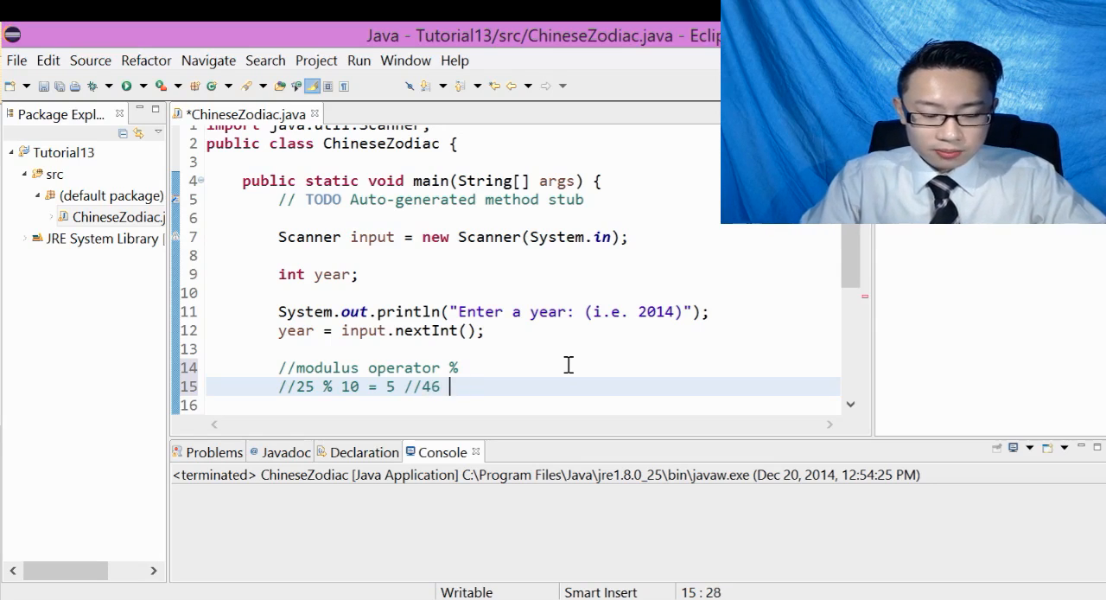
type("% 10 =")
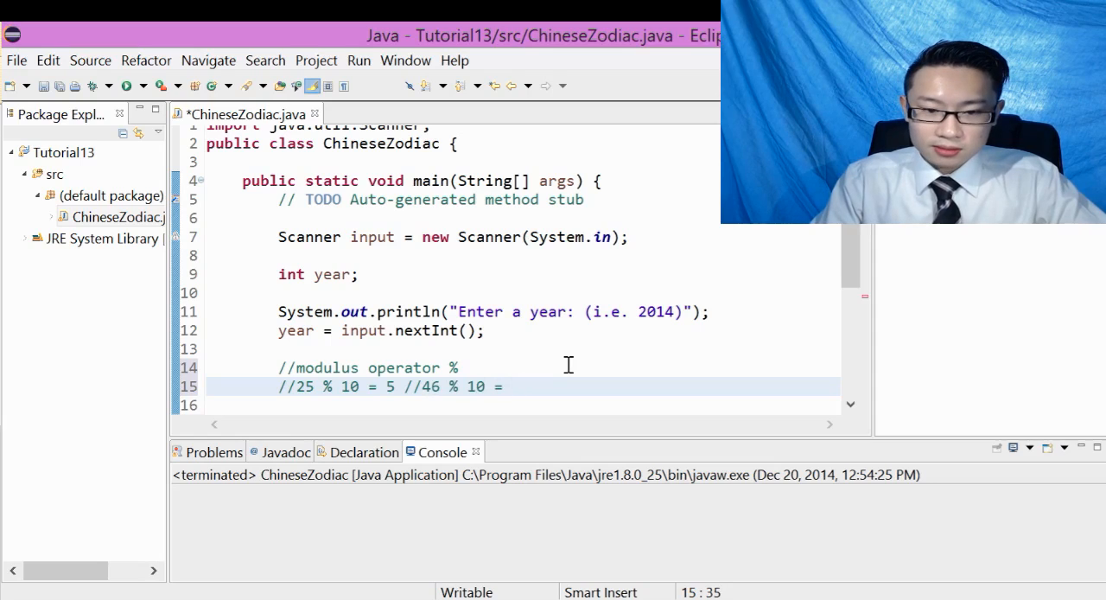
type("6")
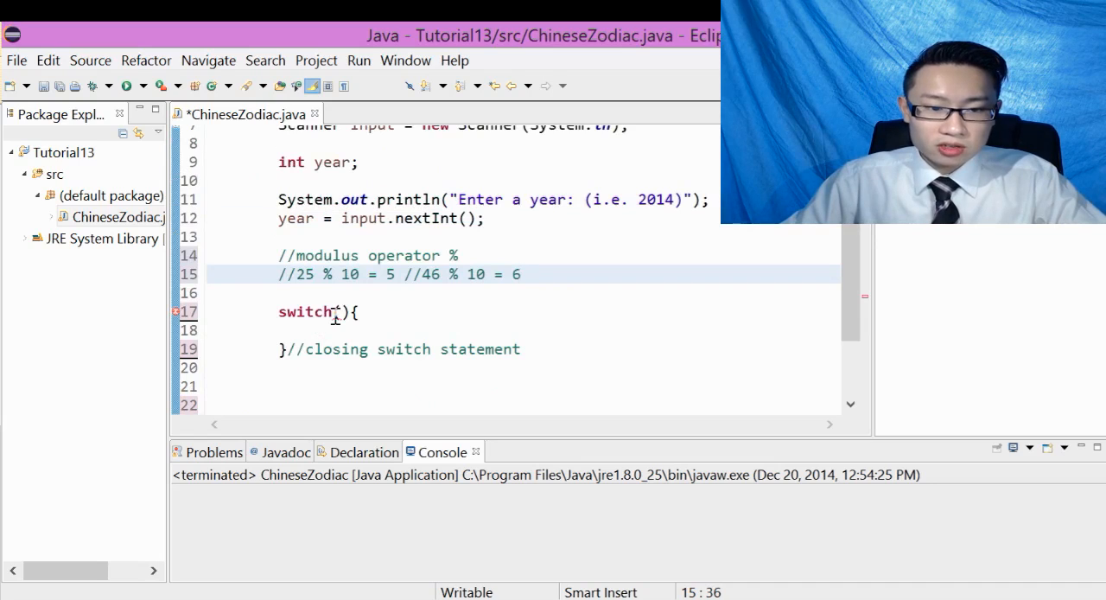
left_click(340, 312)
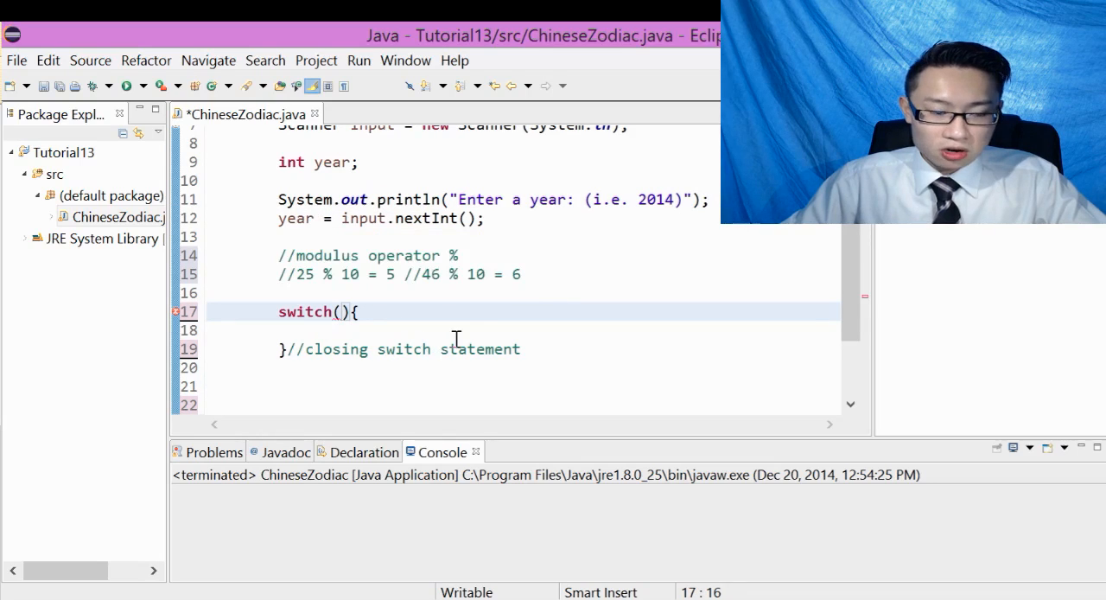
Set the switch condition to year % 12.
type("year")
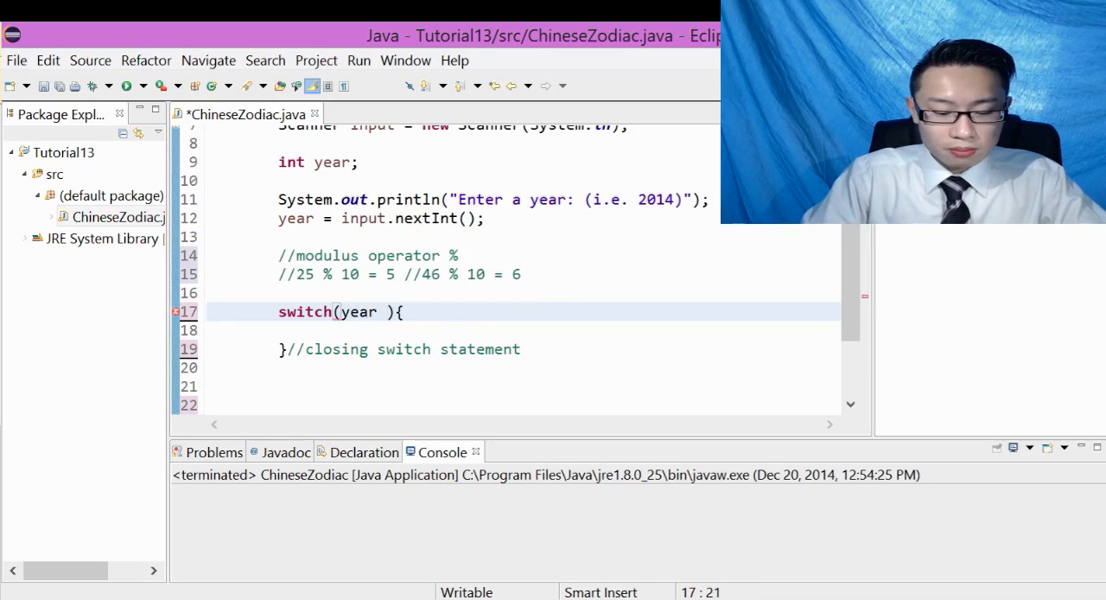
type("% 12")
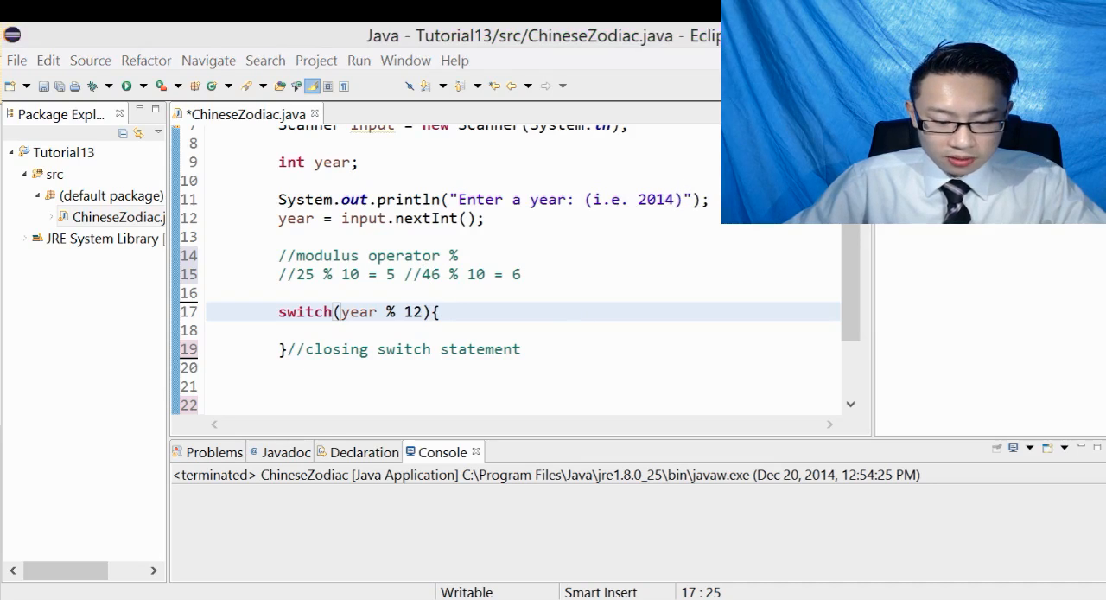
mouse_move(311, 179)
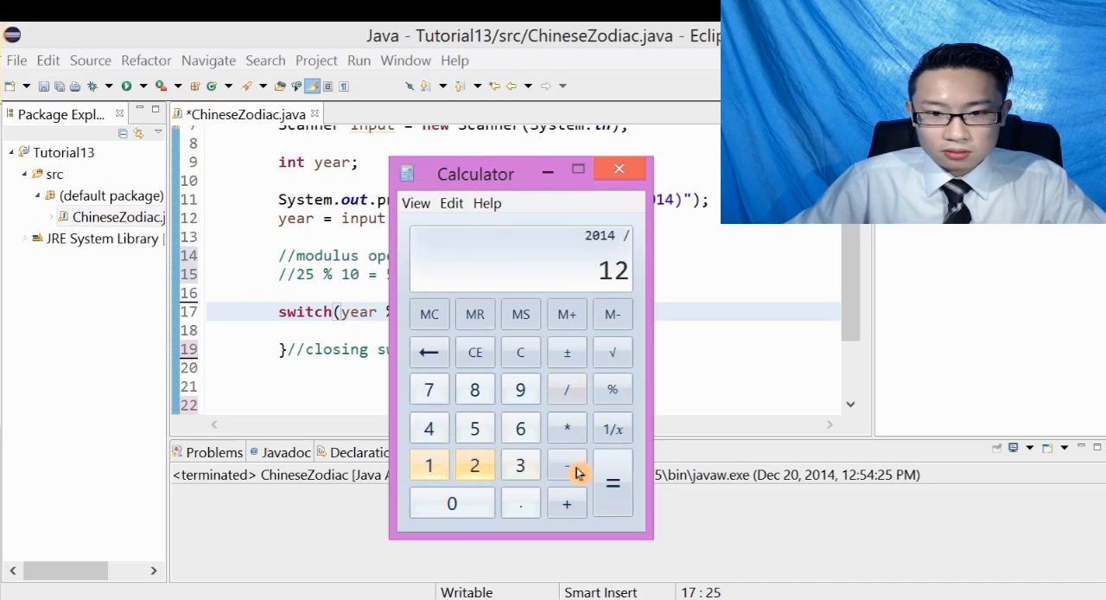
Compute 2014 / 12 (167.8333333333333) in Calculator, then close it.
left_click(613, 482)
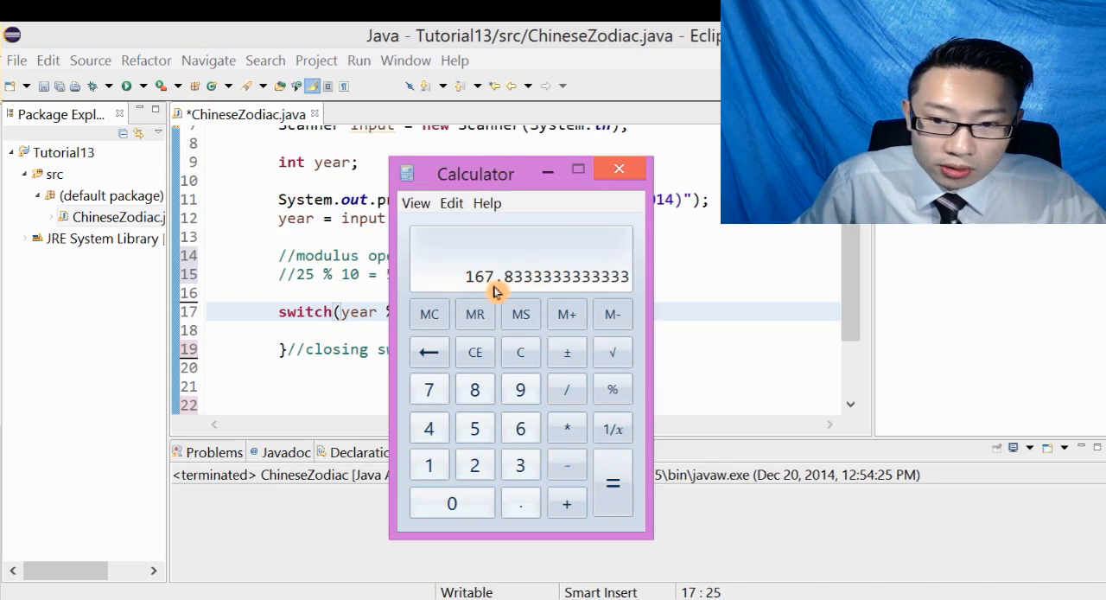
mouse_move(536, 298)
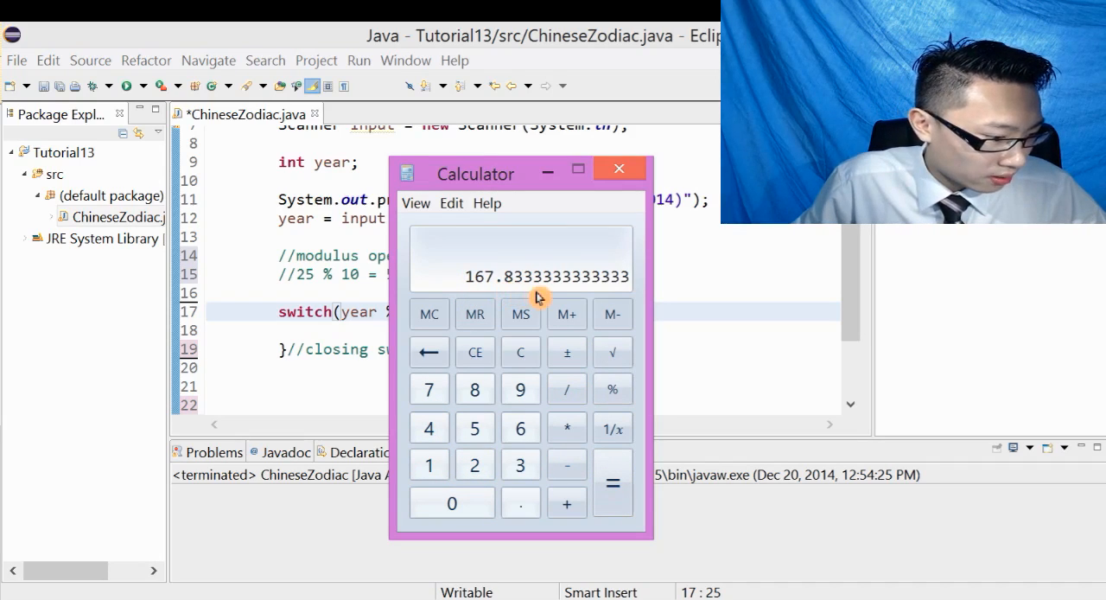
mouse_move(603, 293)
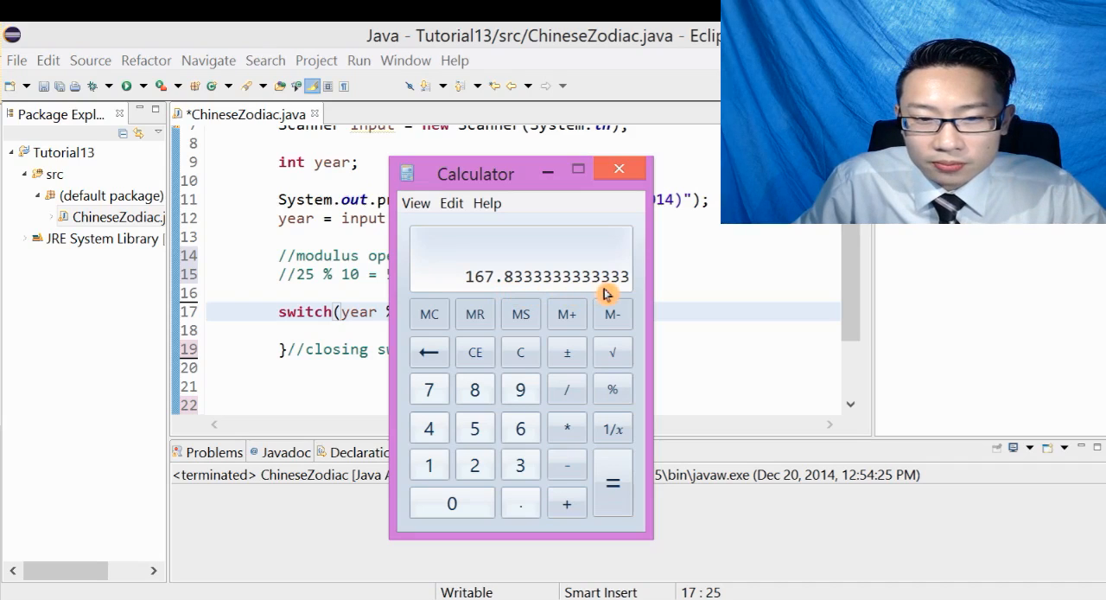
mouse_move(510, 285)
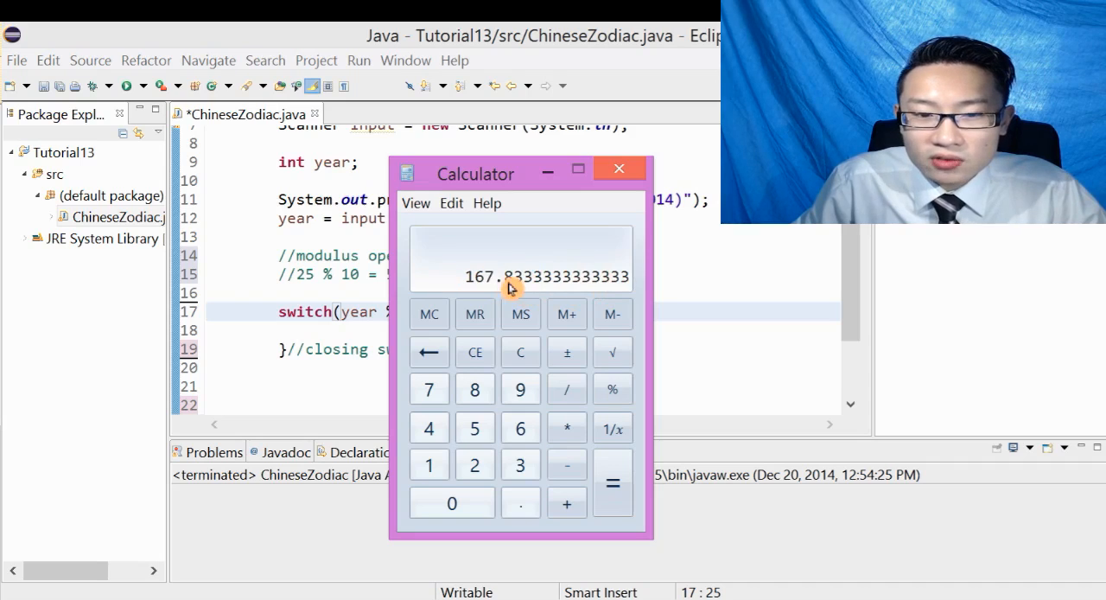
mouse_move(558, 283)
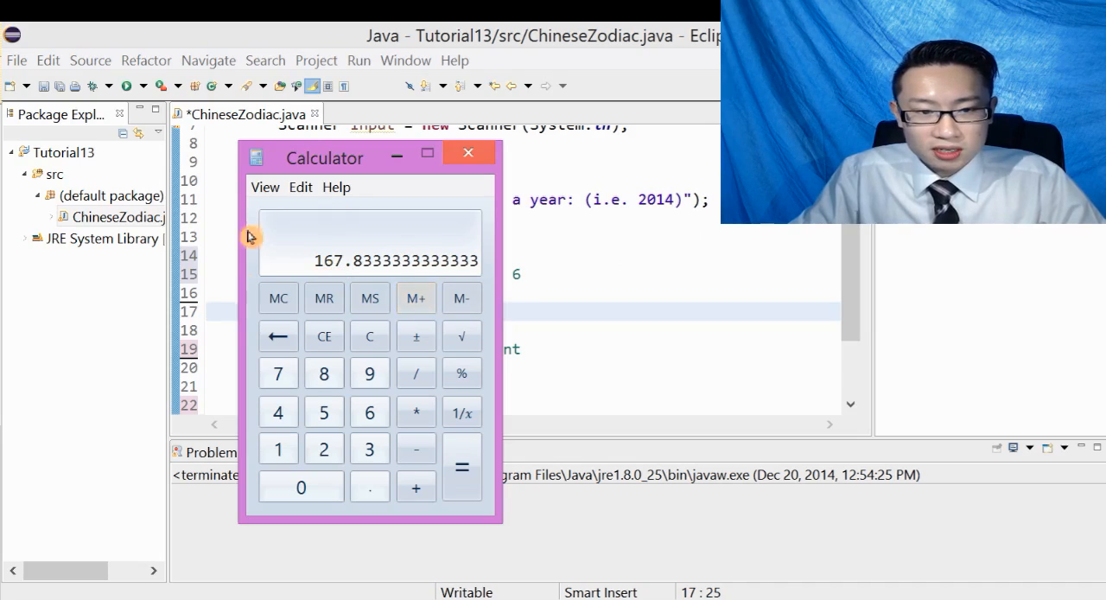
left_click(469, 152)
type("{")
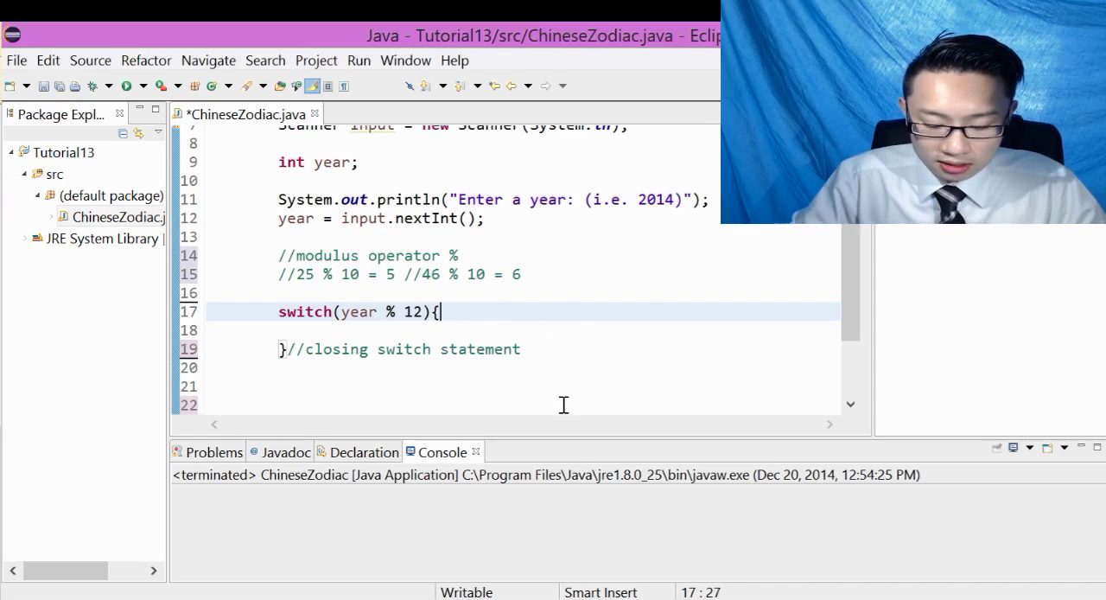
Add case 0: System.out.println("Monkey"); break; inside the switch.
type("case")
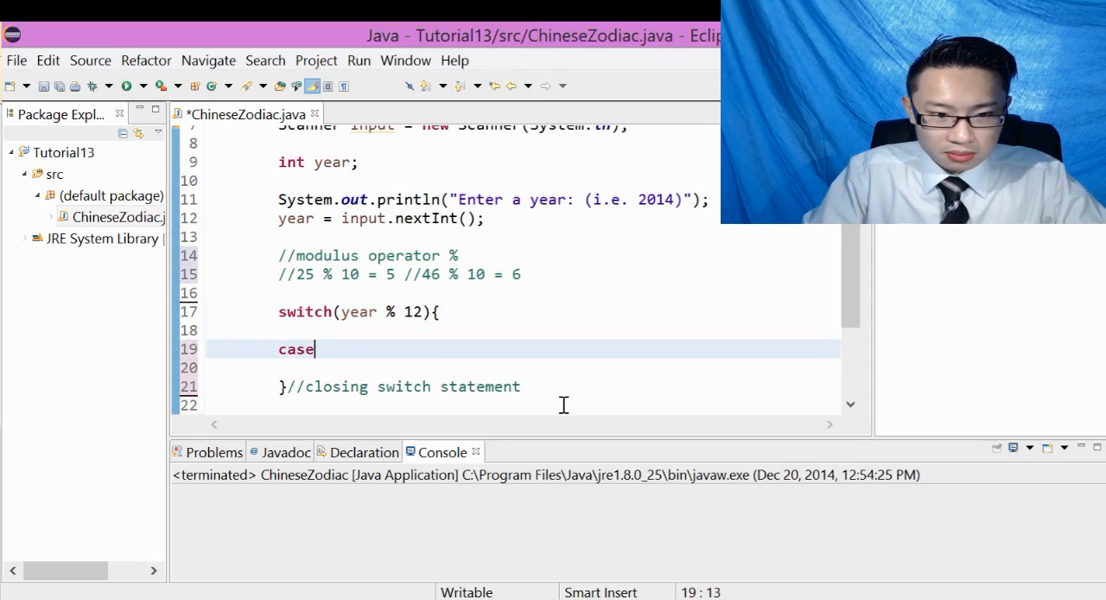
type("0")
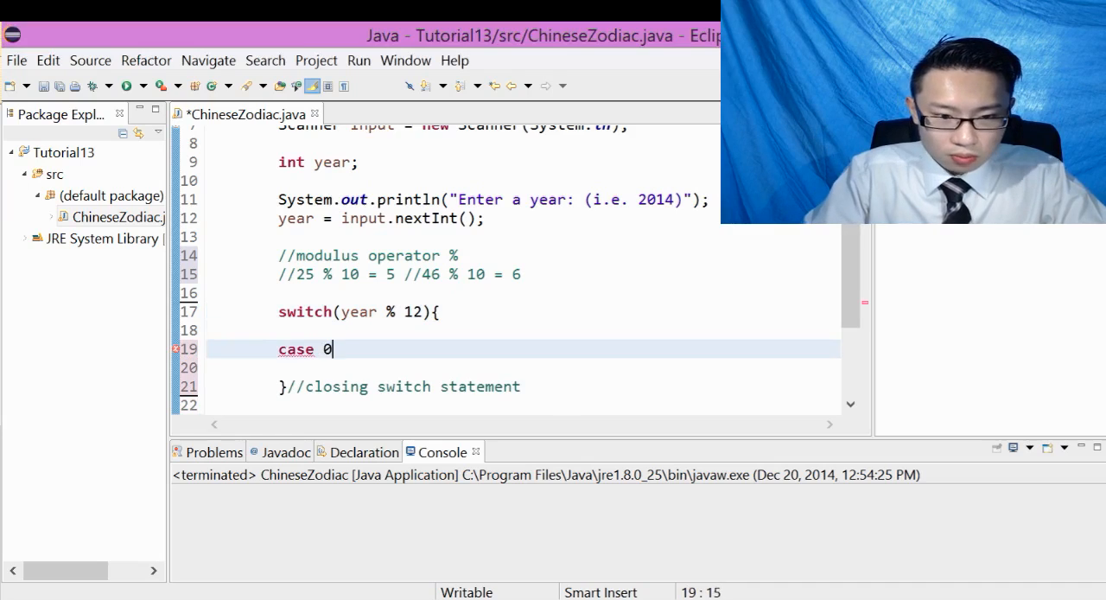
mouse_move(563, 405)
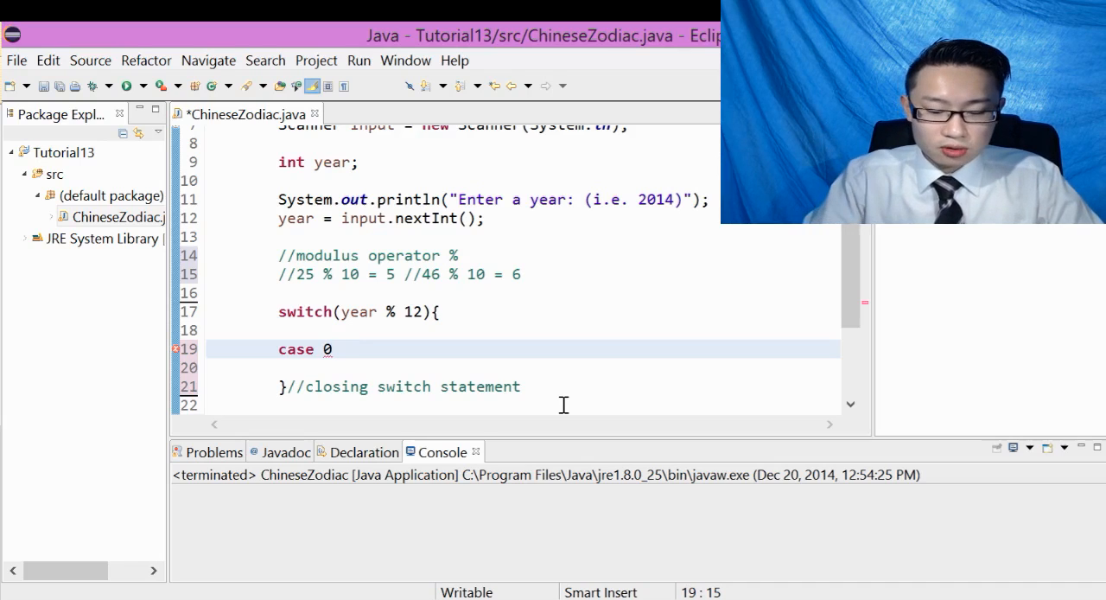
type(": system.out.println(\"Mo\");")
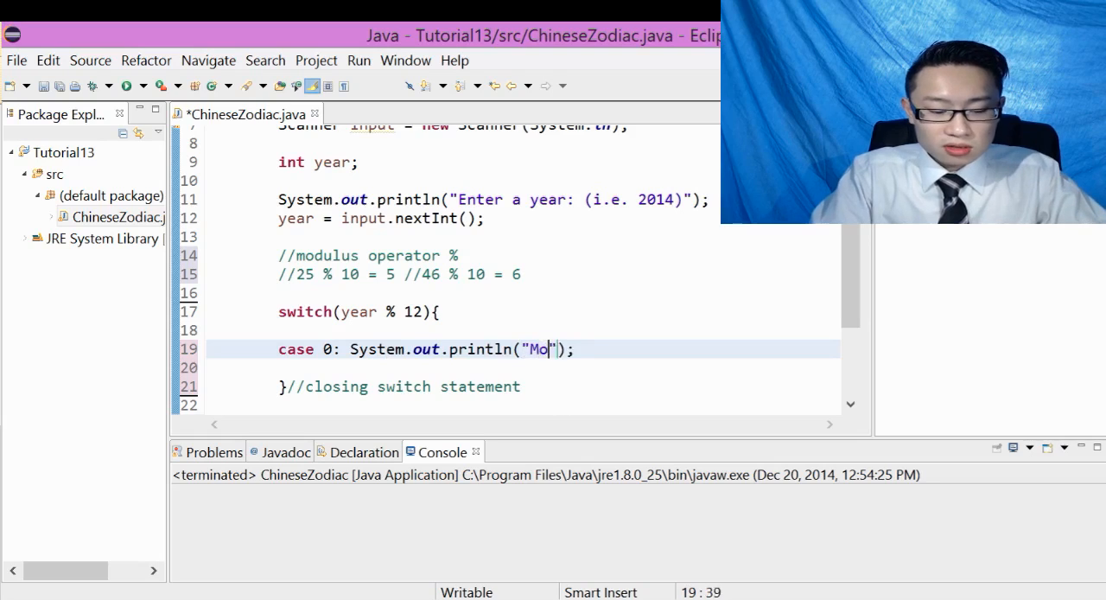
type("nke")
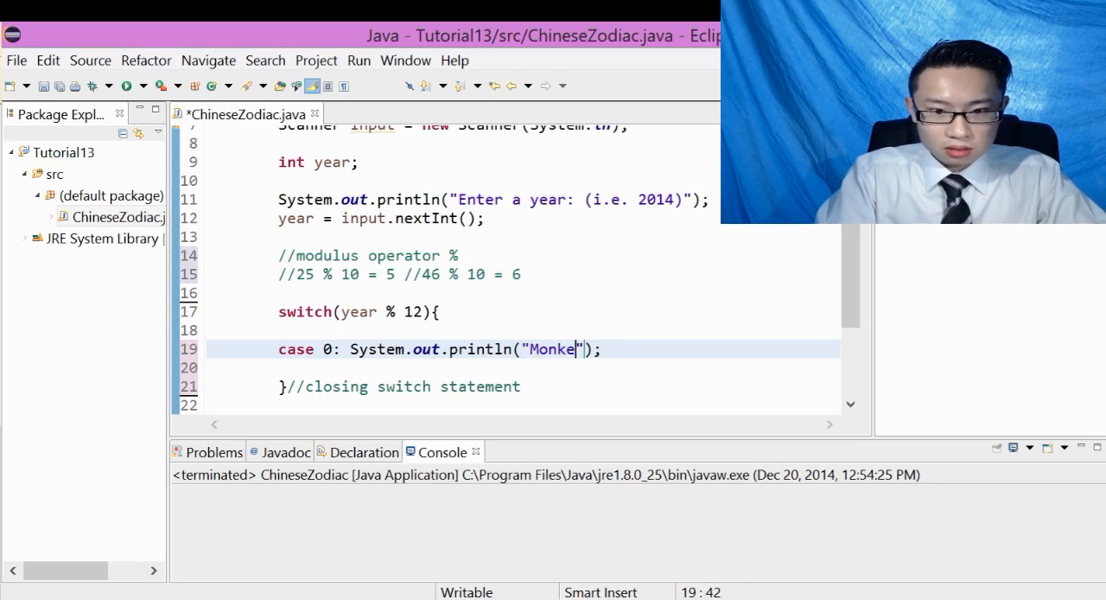
type("y")
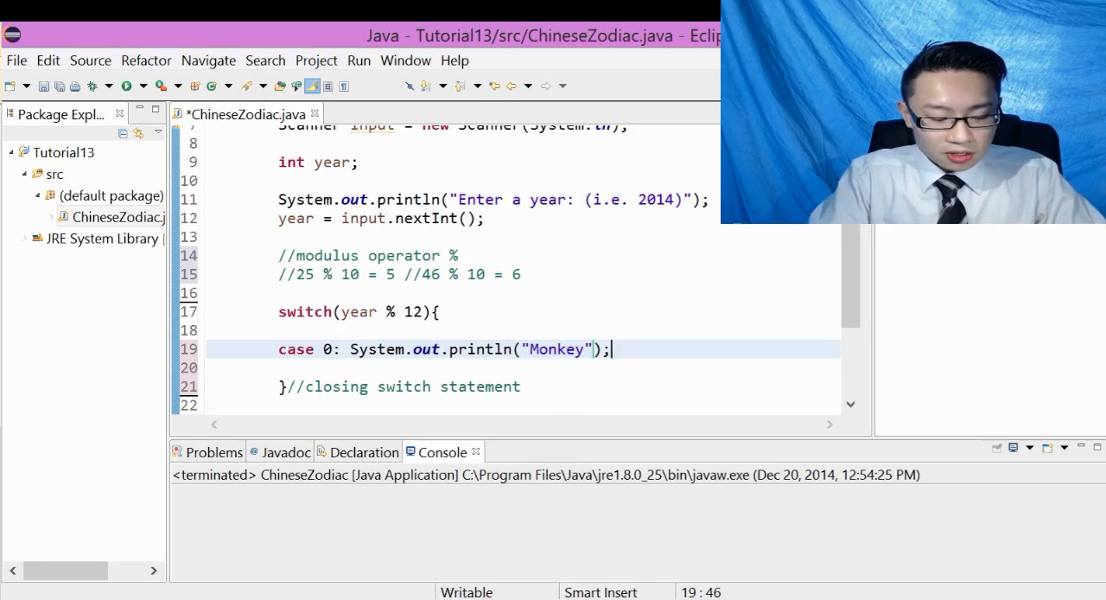
type("break;")
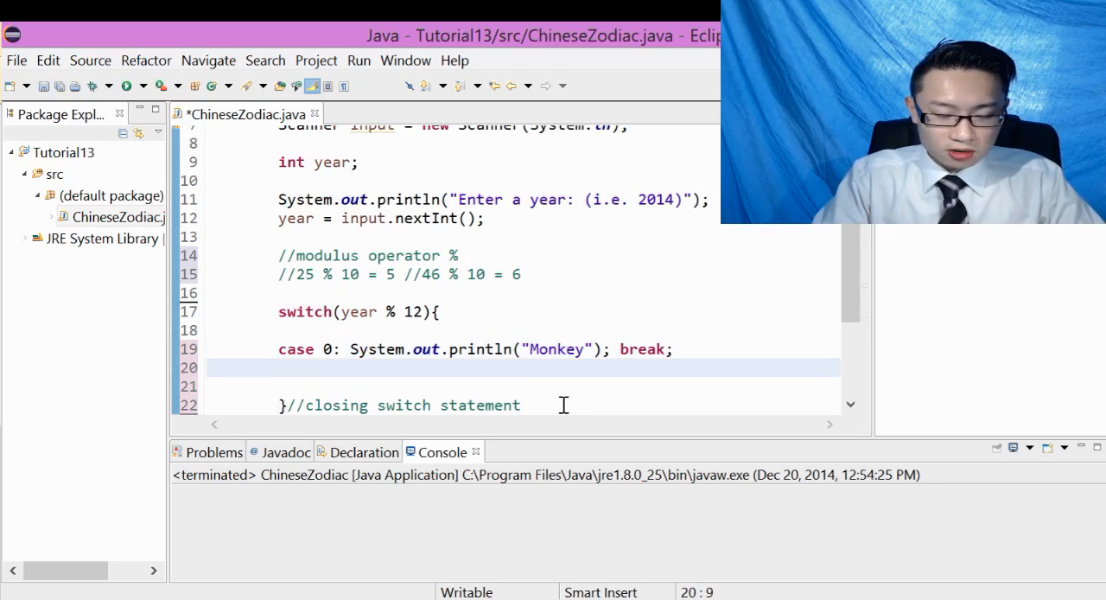
Write a case 1 line printing "Rooster" with break, and paste copies below.
left_click(279, 366)
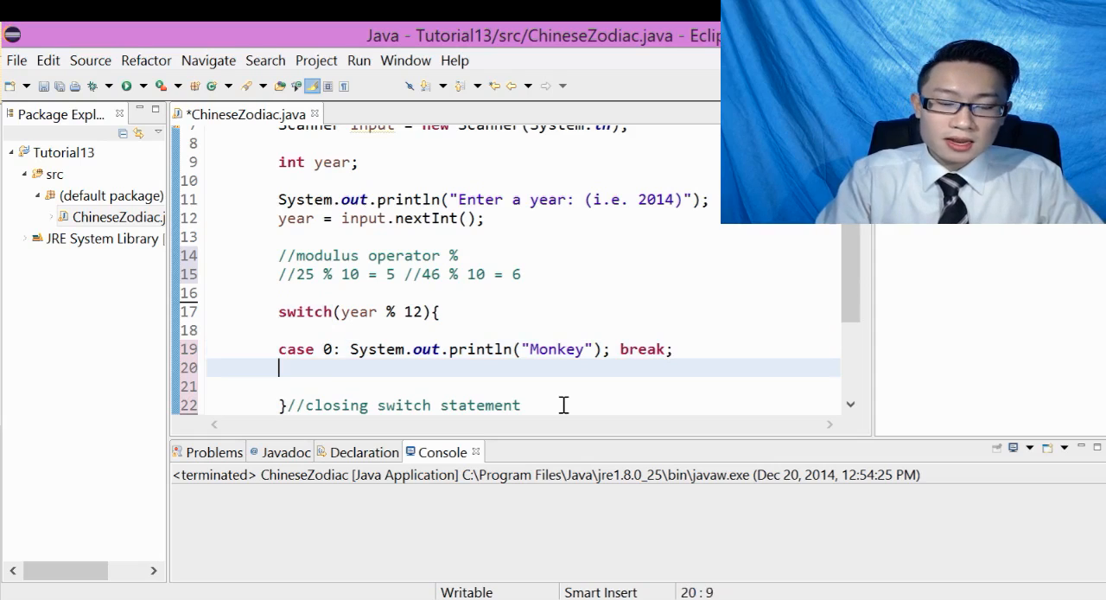
mouse_move(524, 370)
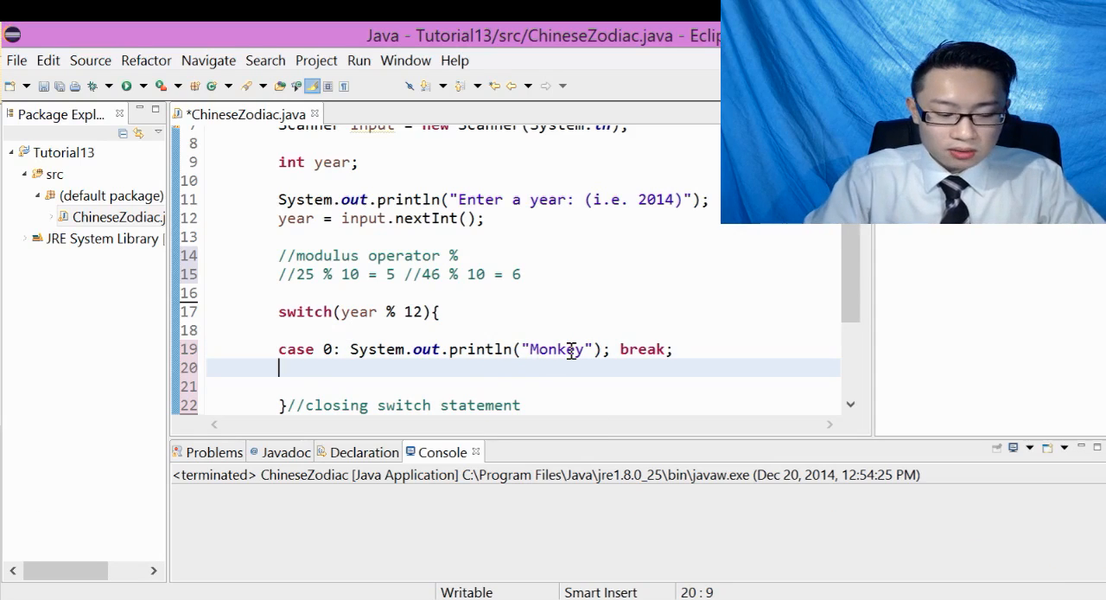
type("case 1:")
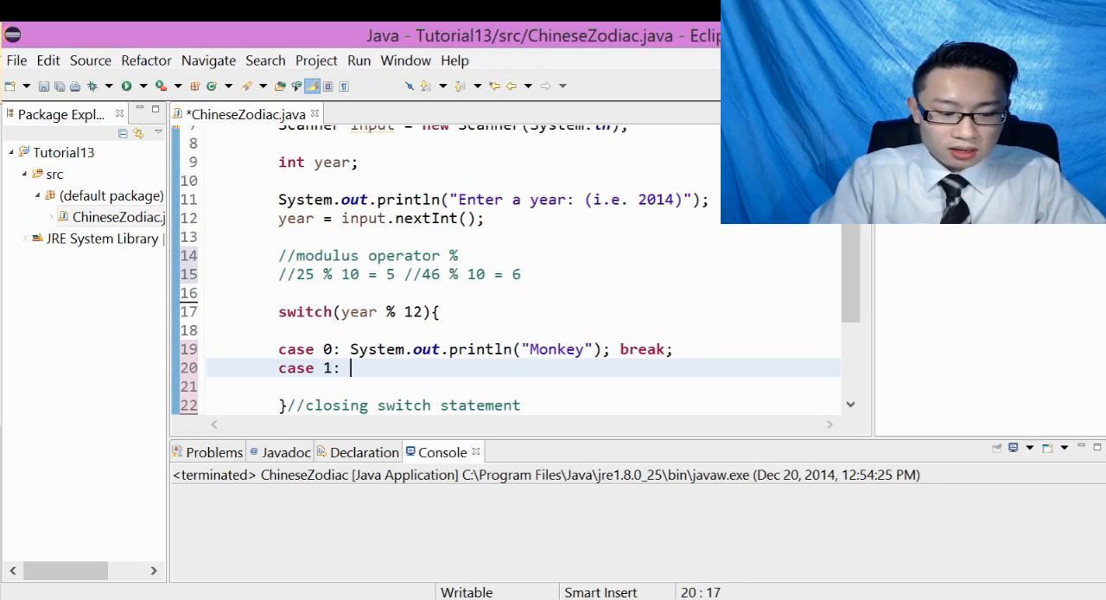
type("System.out.println(\"\");")
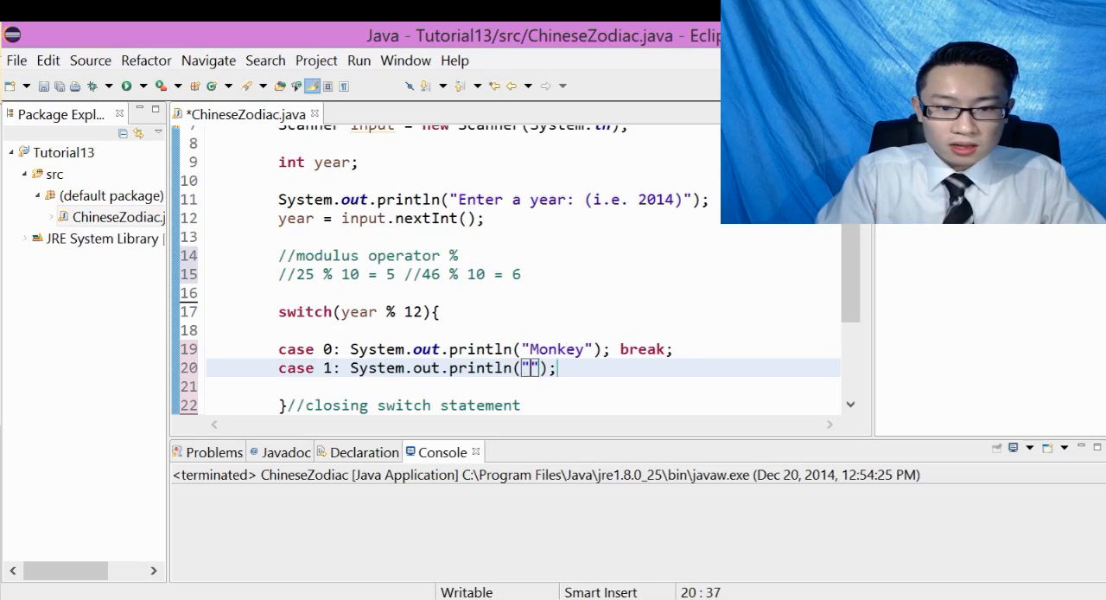
type("Ro")
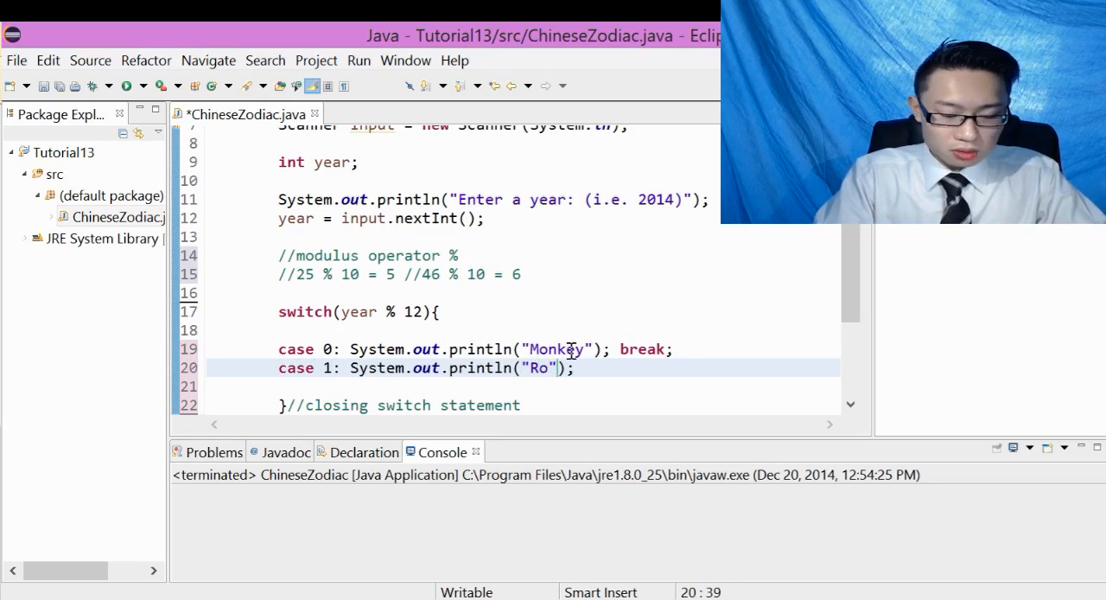
type("oster")
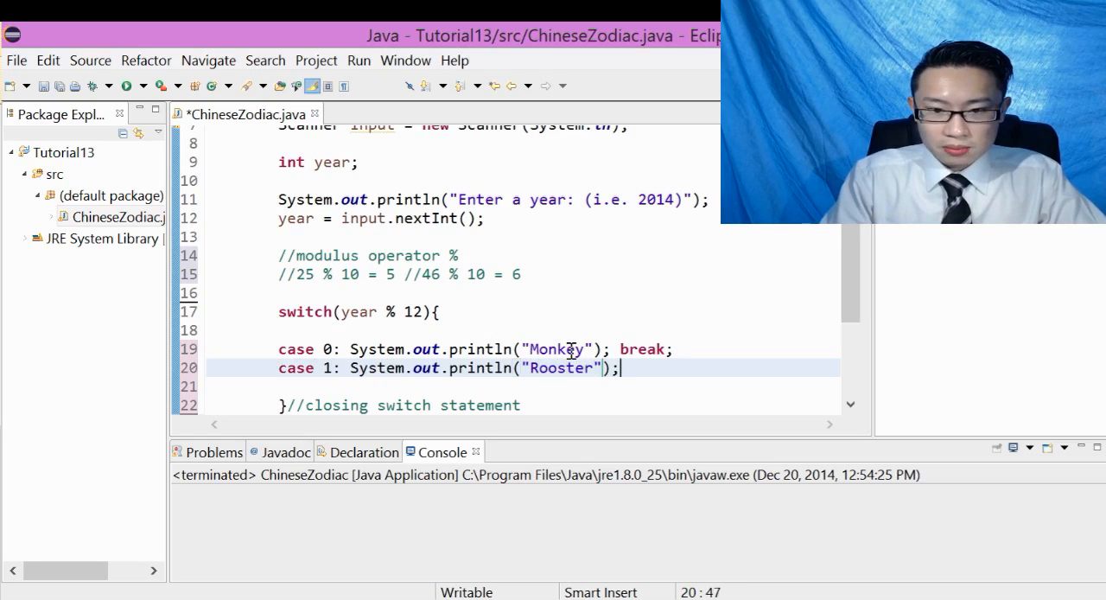
type("break;")
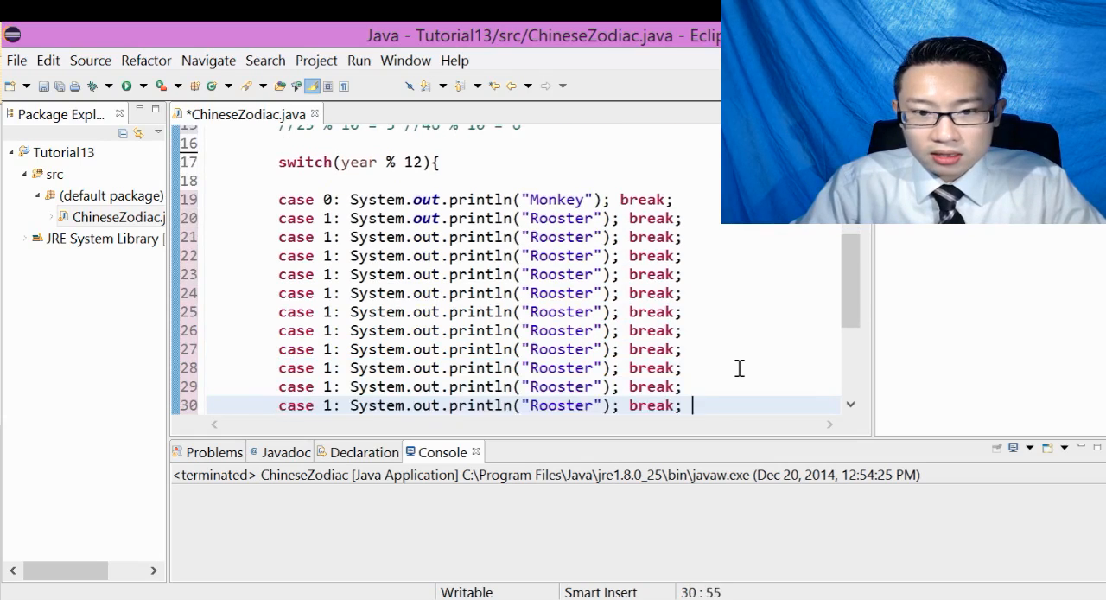
key("Enter")
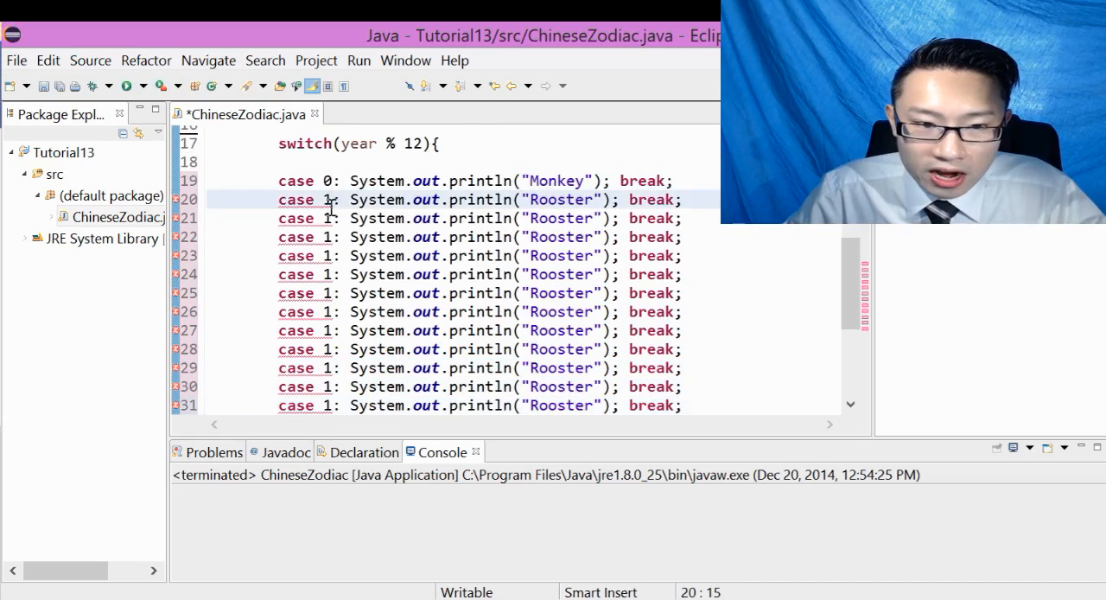
Renumber the copied Rooster case labels so they run 1 through 12.
left_click(389, 218)
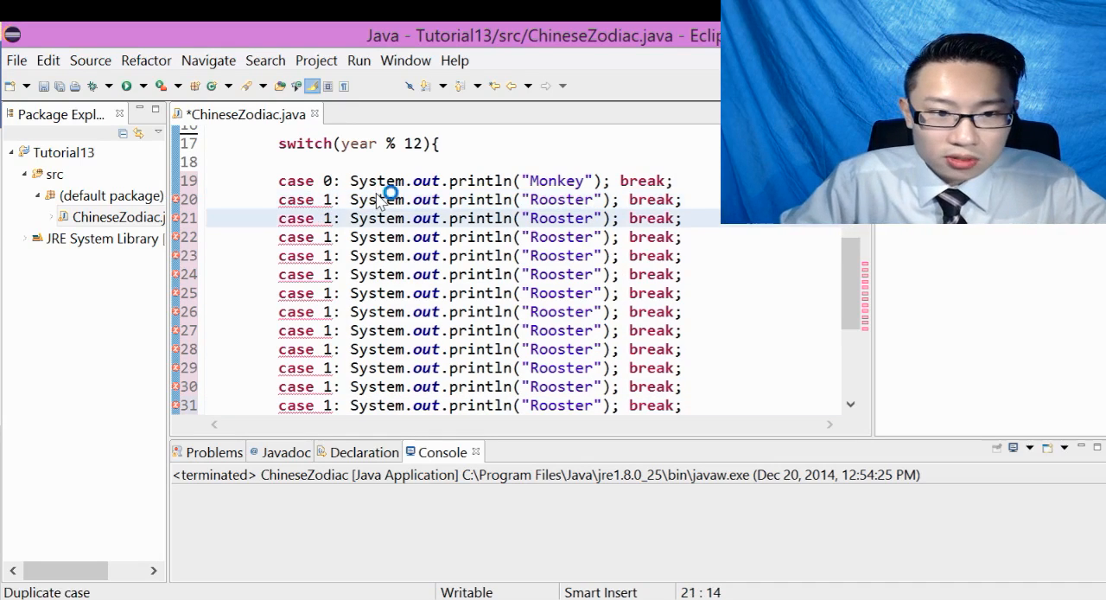
type("2")
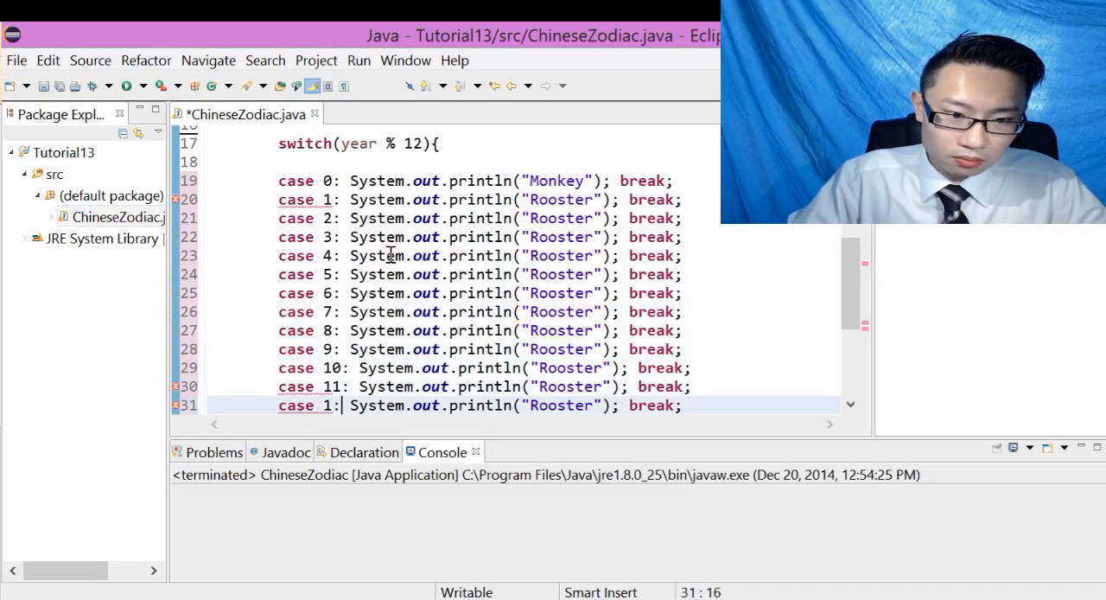
type("2")
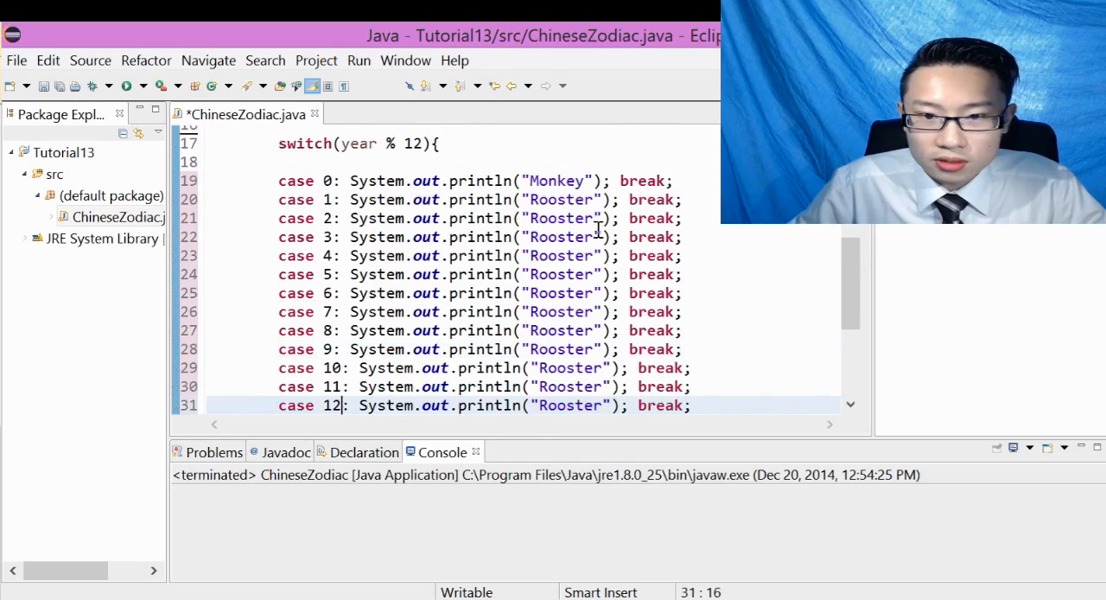
mouse_move(598, 168)
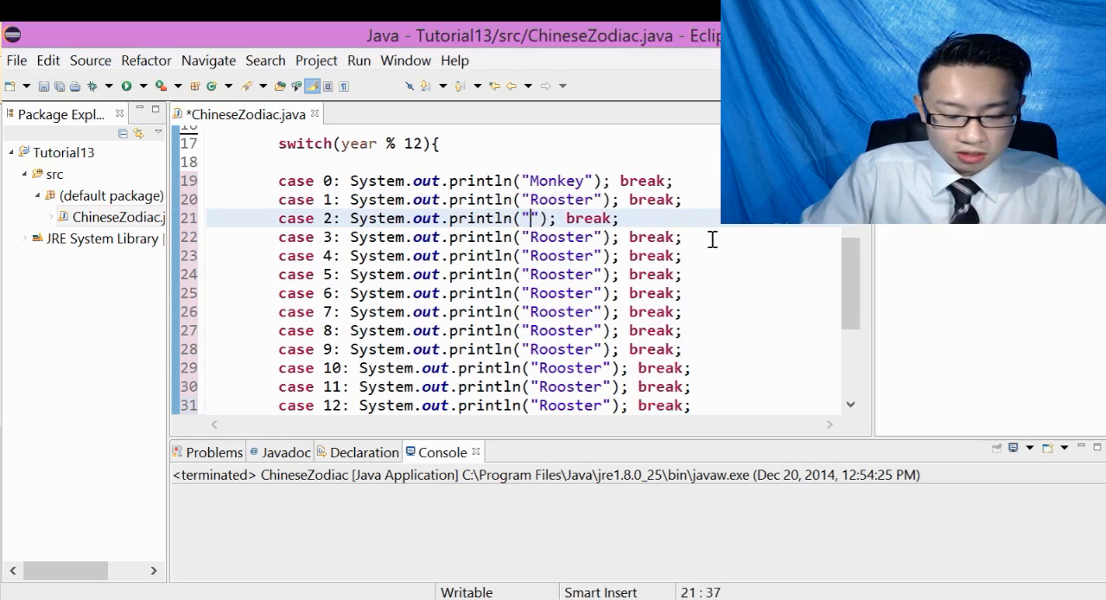
Change cases 2–7 to print Dog, Pig, Rat, OX, Tiger and Rabbit.
type("Dog")
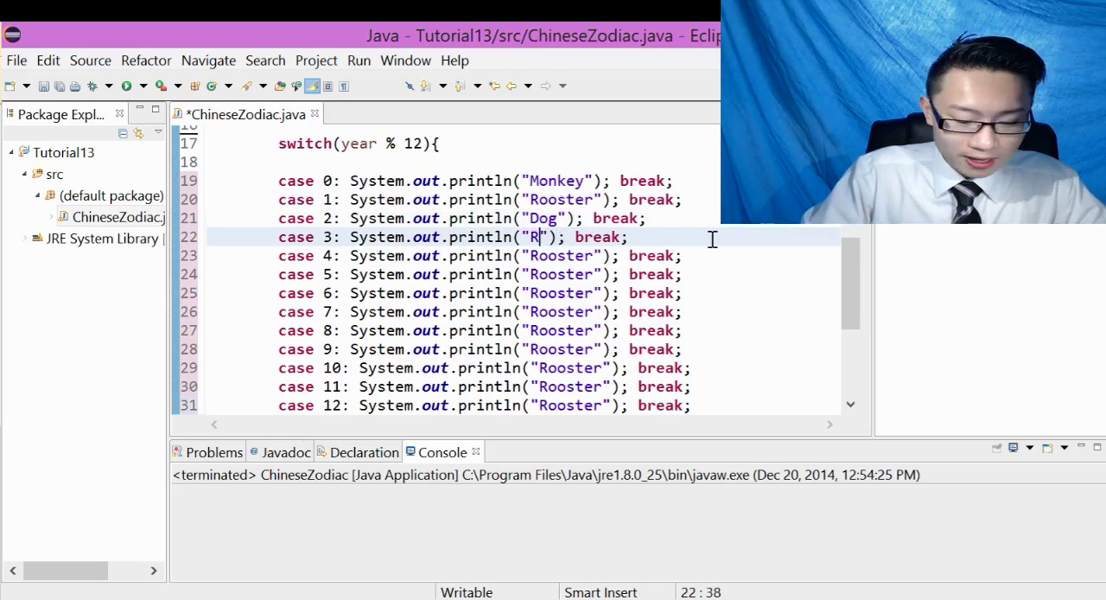
key("Backspace")
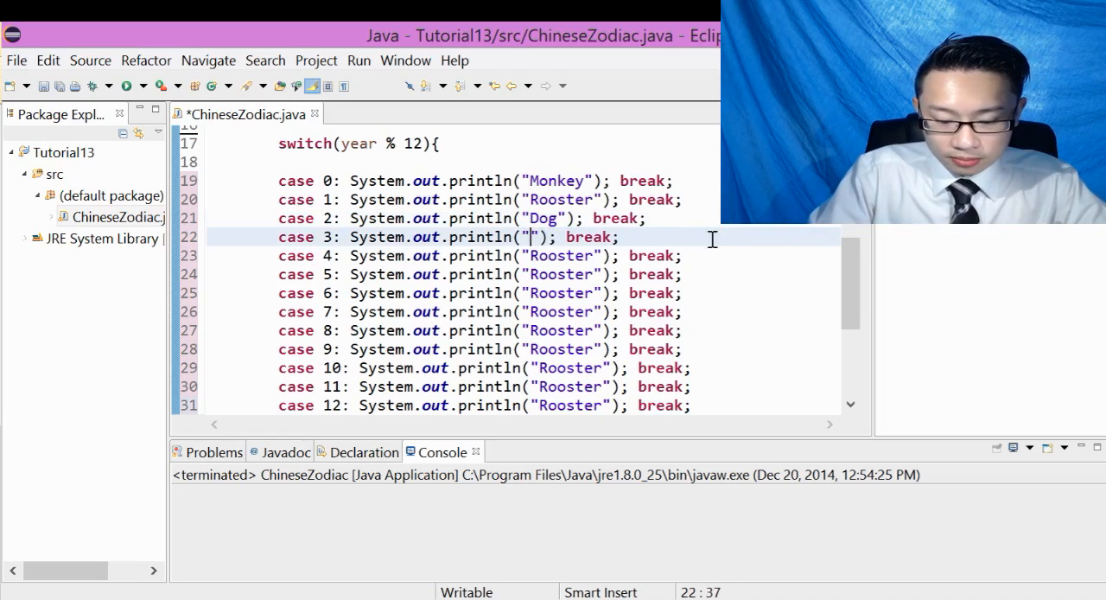
type("Pig")
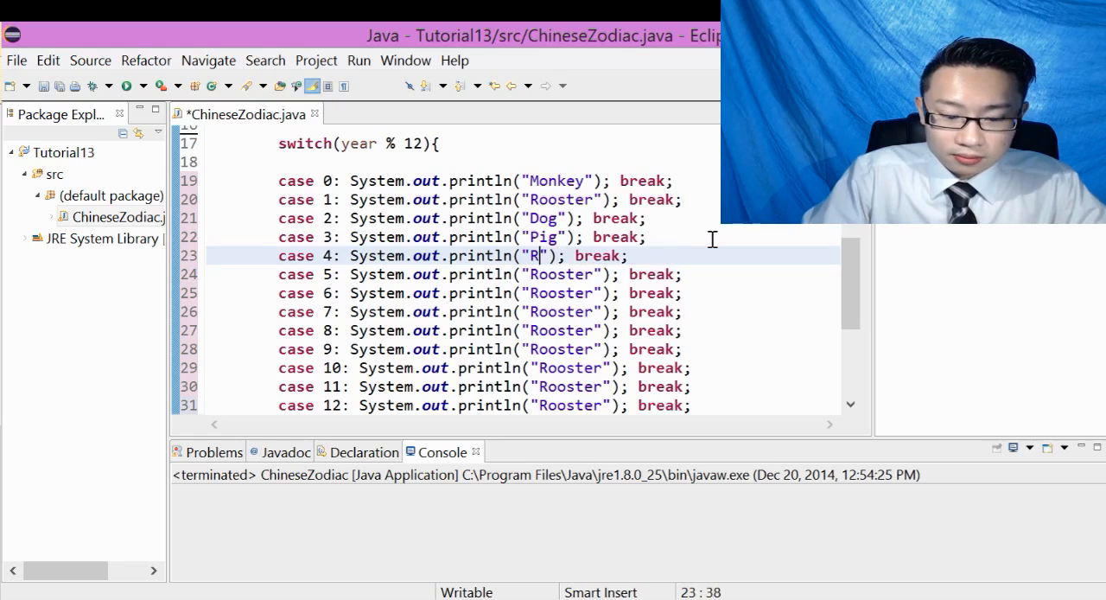
type("at")
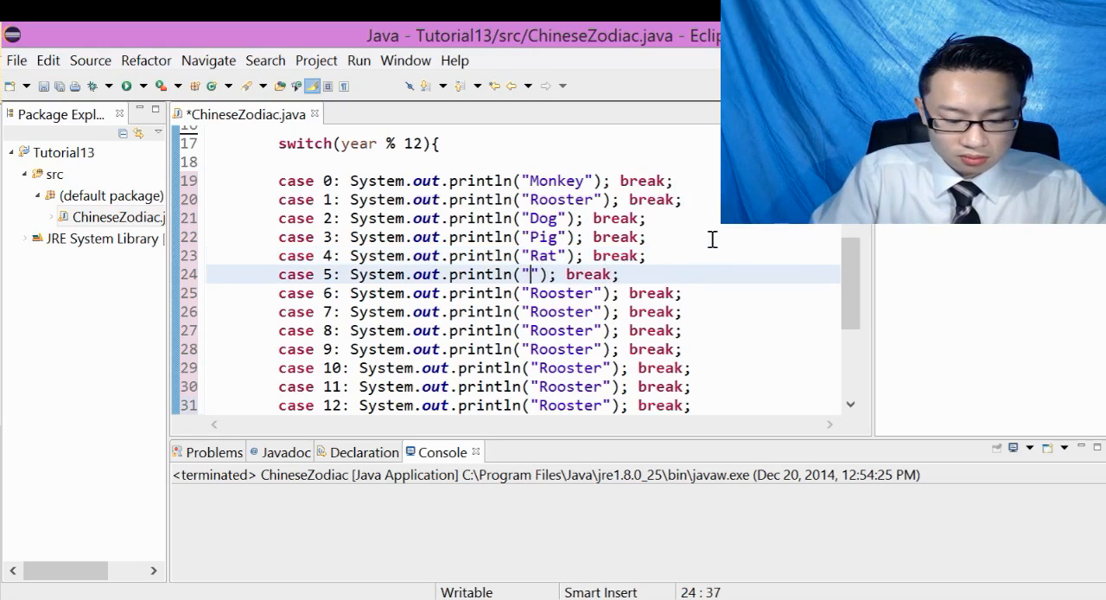
type("OX")
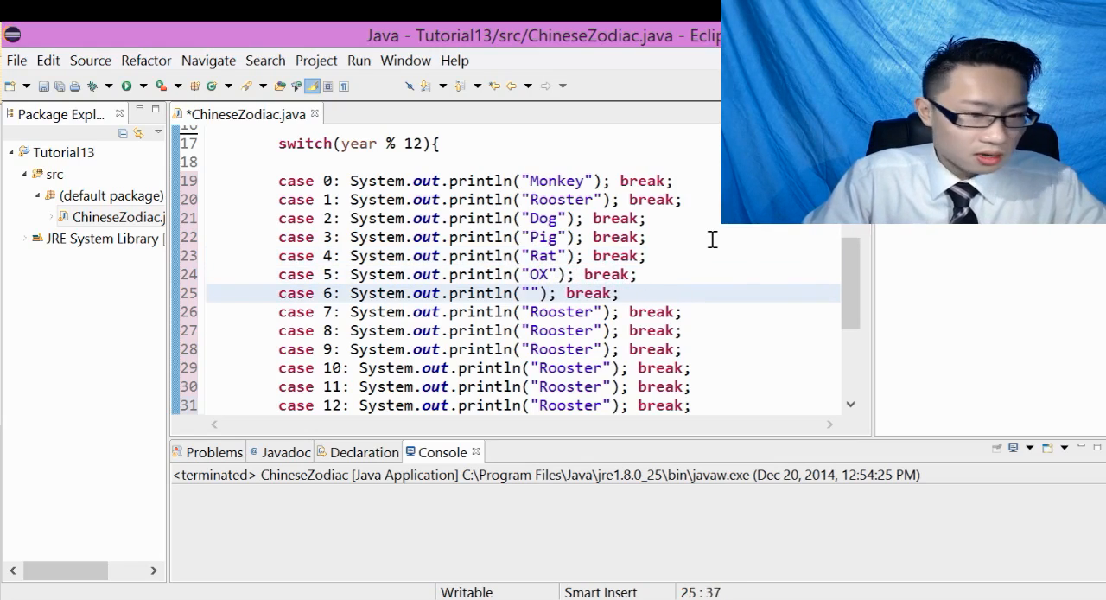
type("Tiger")
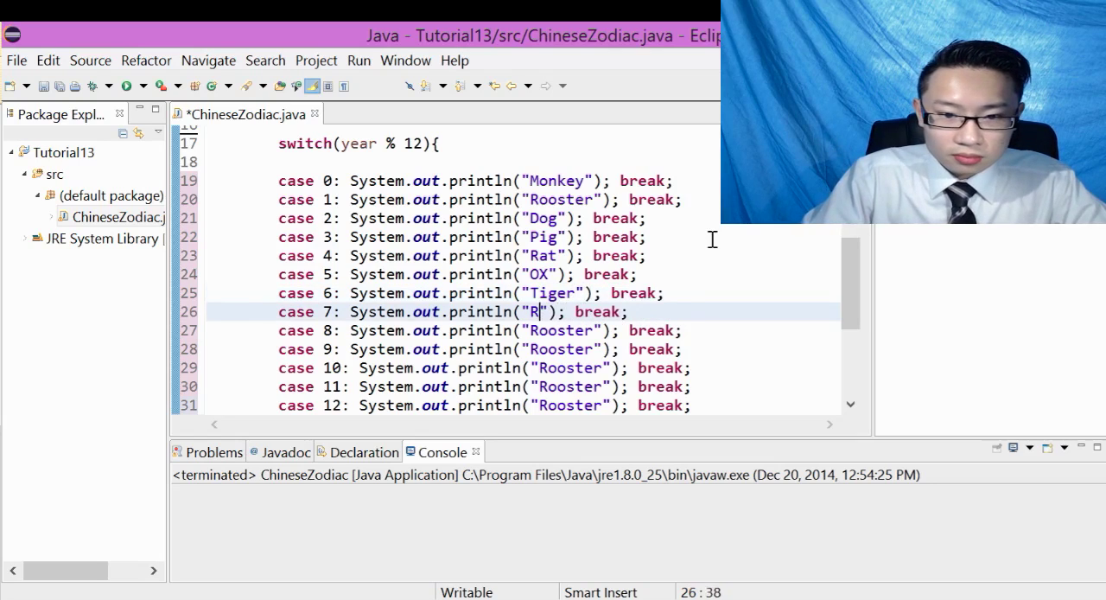
type("abbit")
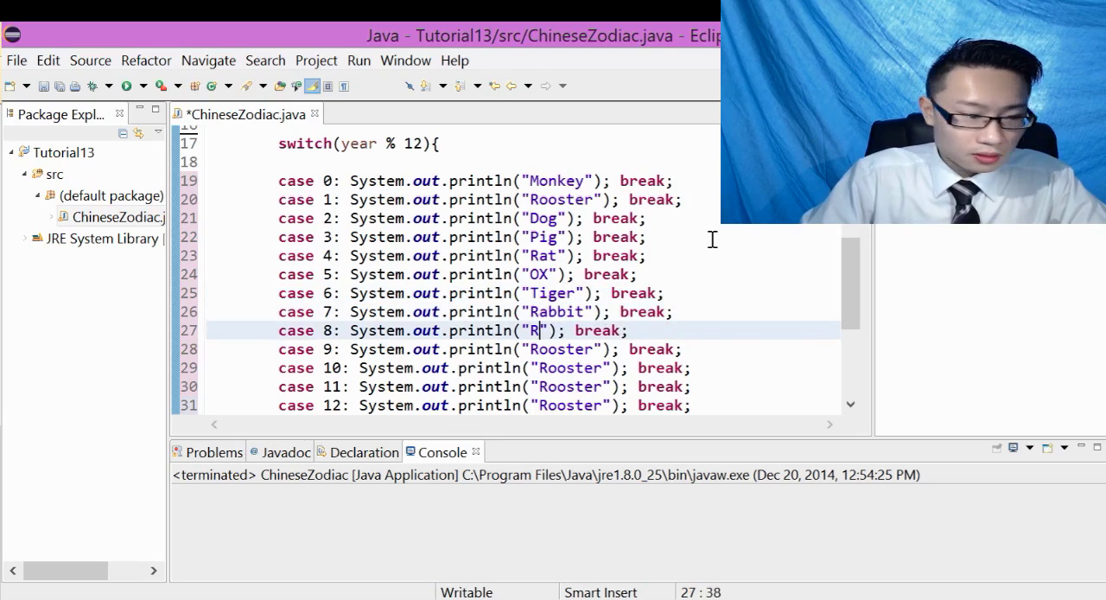
Change cases 8–11 to print Dragon, Snake, Horse and Sheep.
type("Dra")
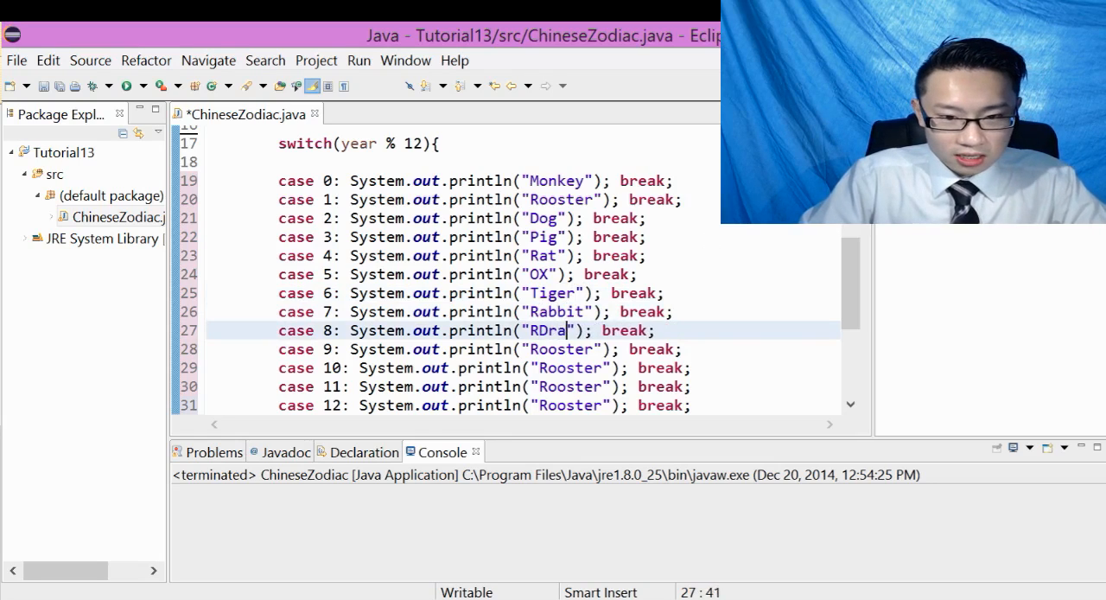
key("BackSpace")
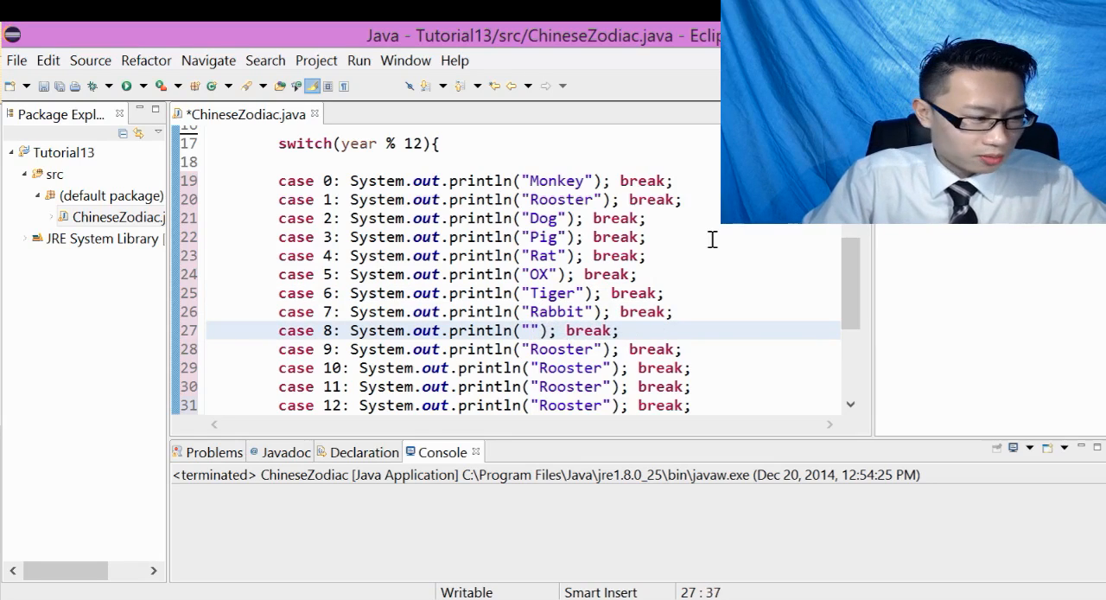
type("Dragon")
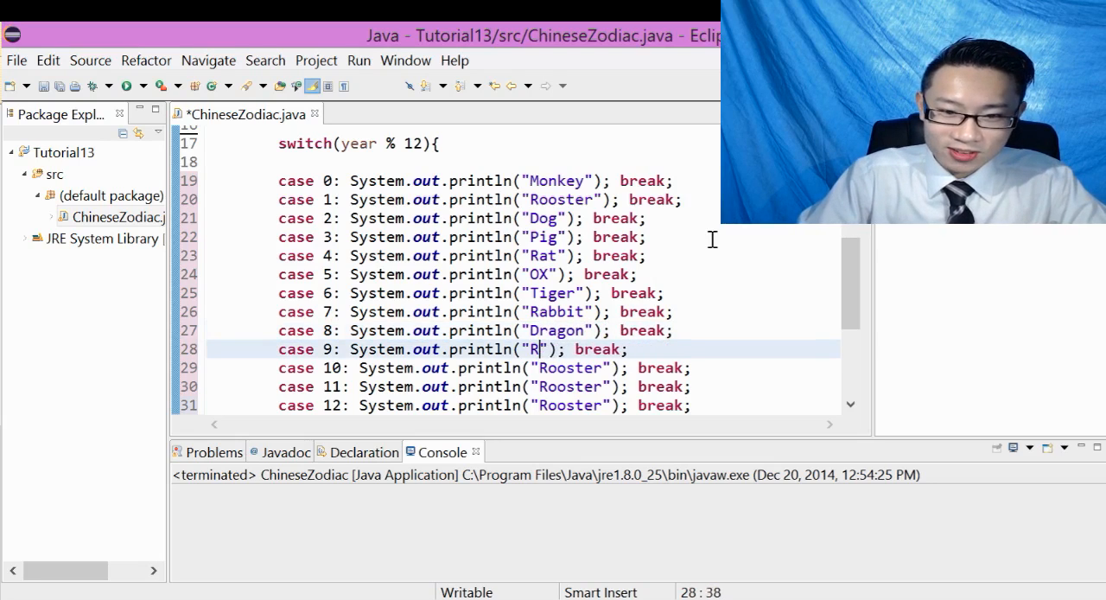
type("Snake")
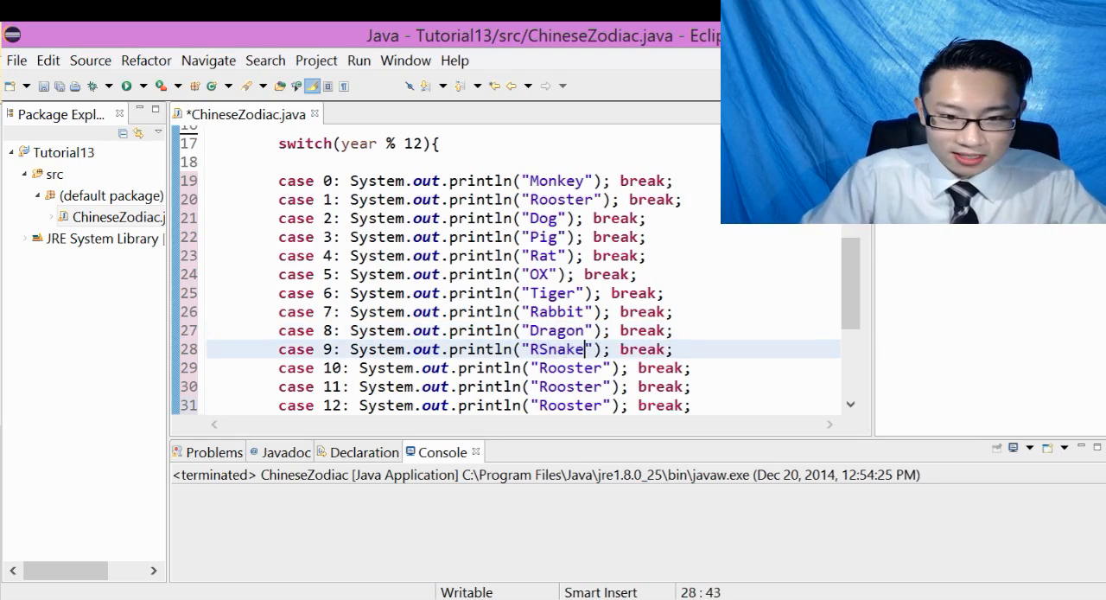
key("BackSpace")
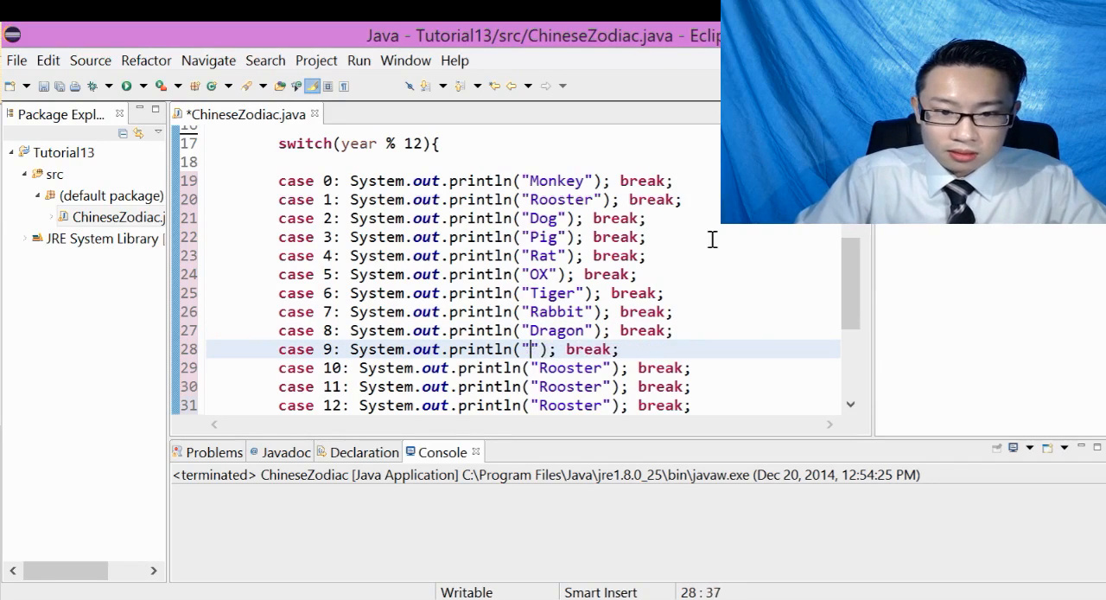
type("San")
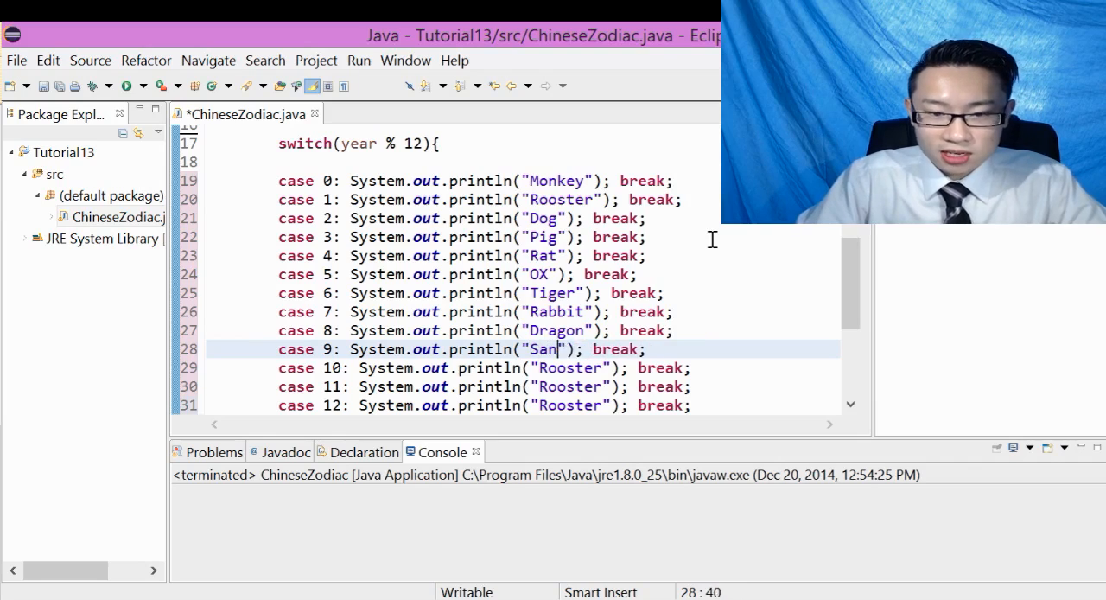
type("ke")
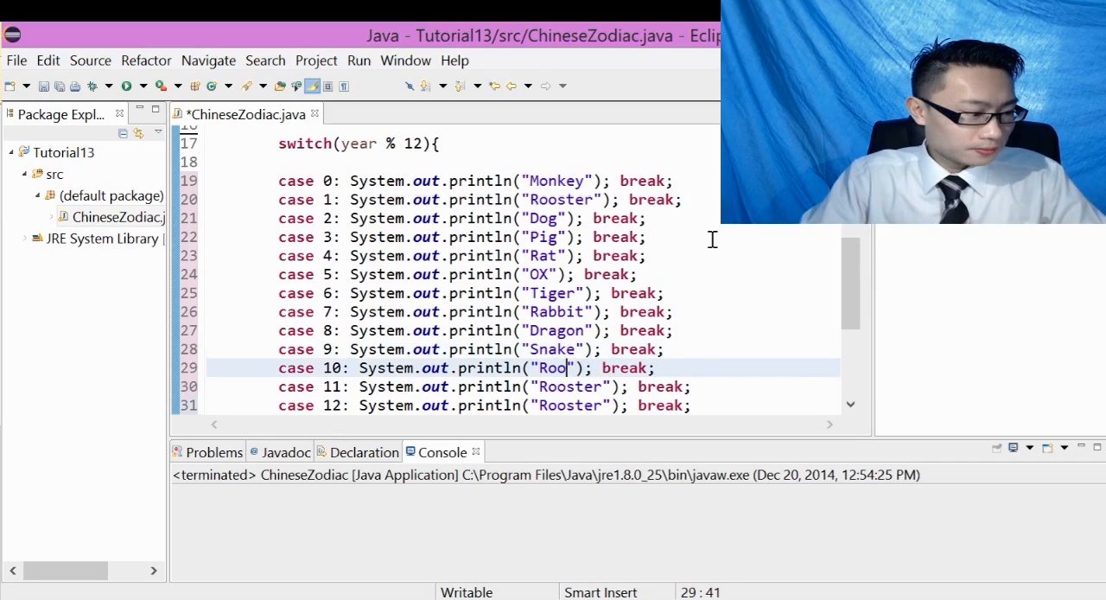
key("BackSpace")
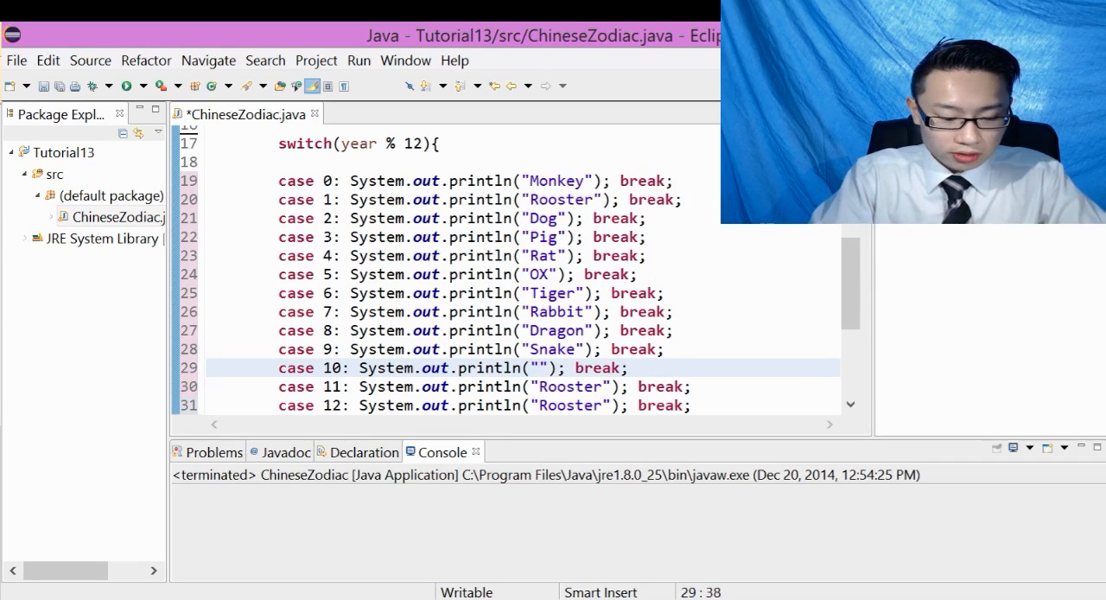
type("Horse")
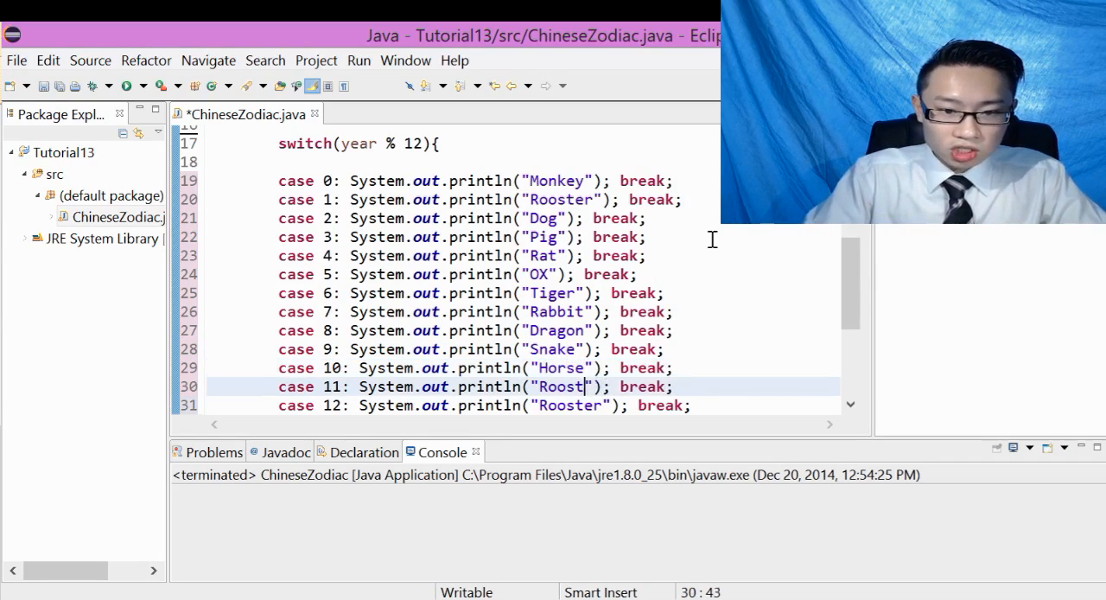
type("Sheep")
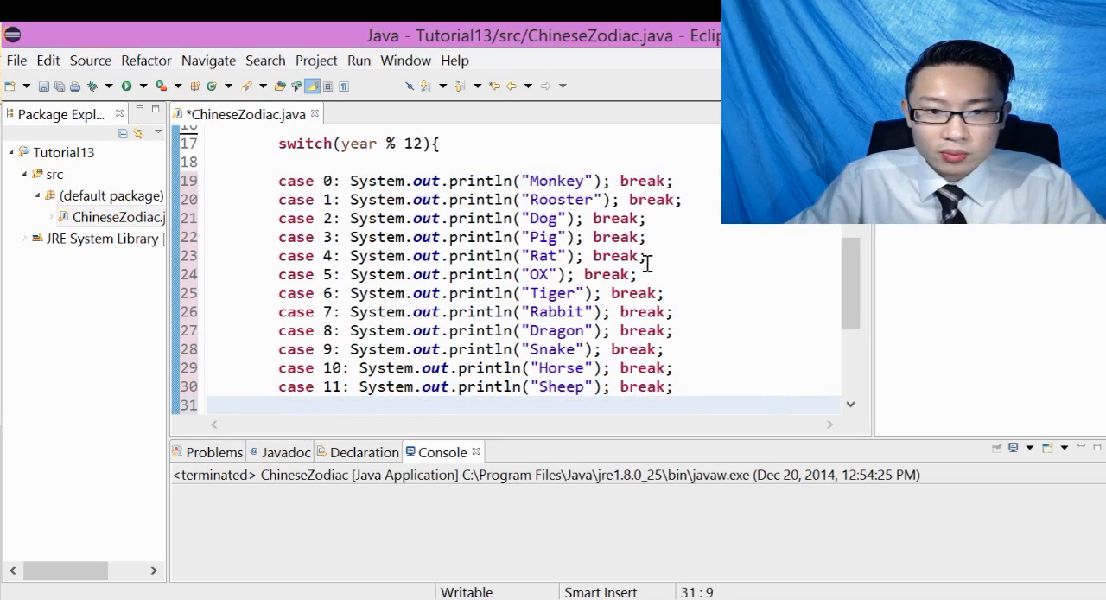
mouse_move(570, 380)
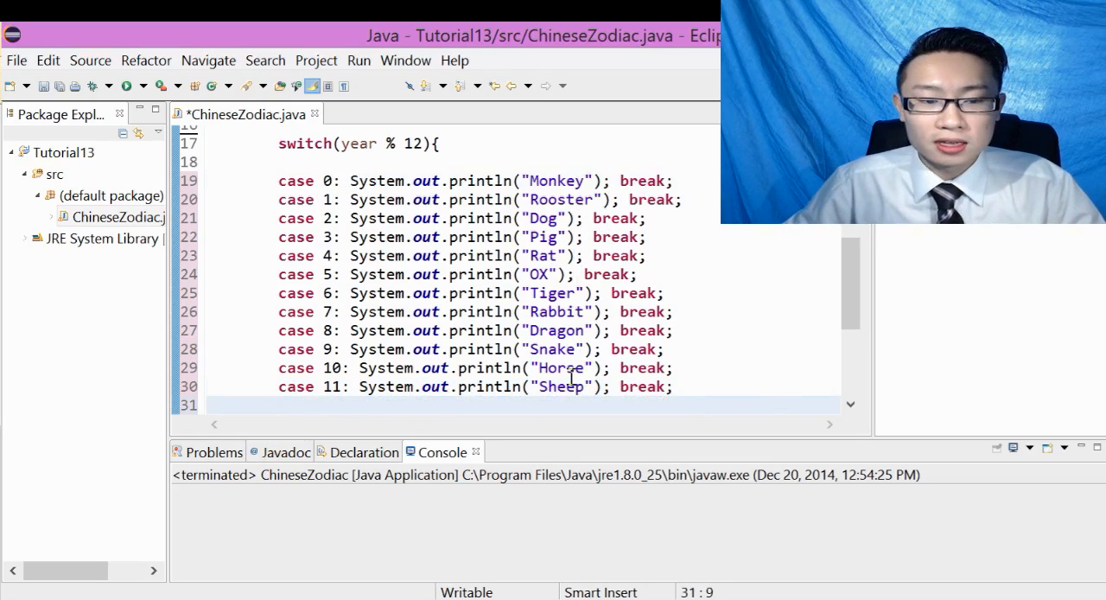
scroll("down", 3)
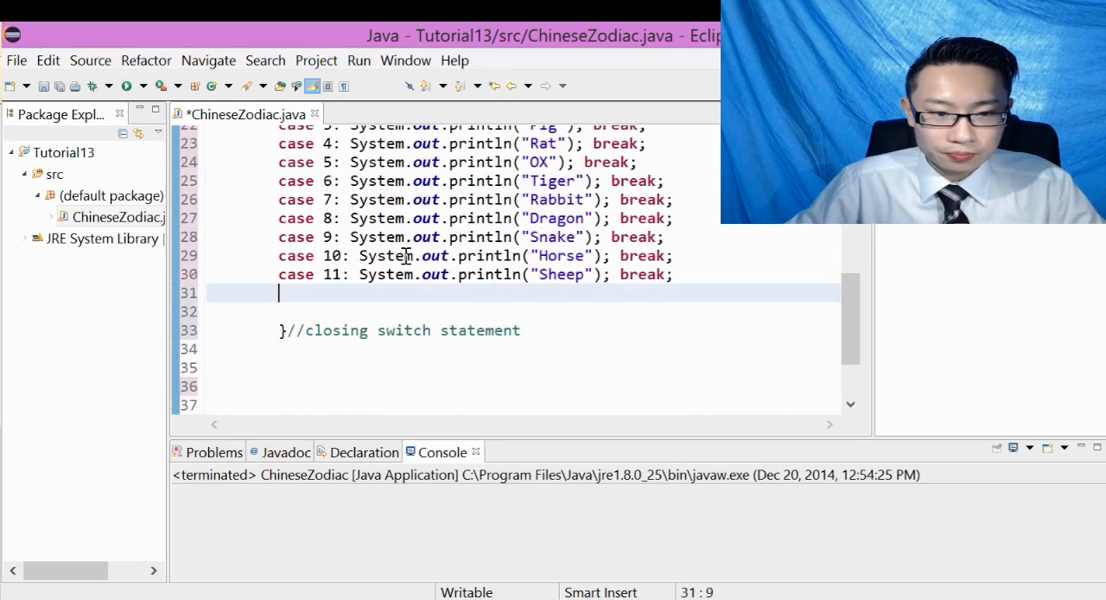
mouse_move(464, 294)
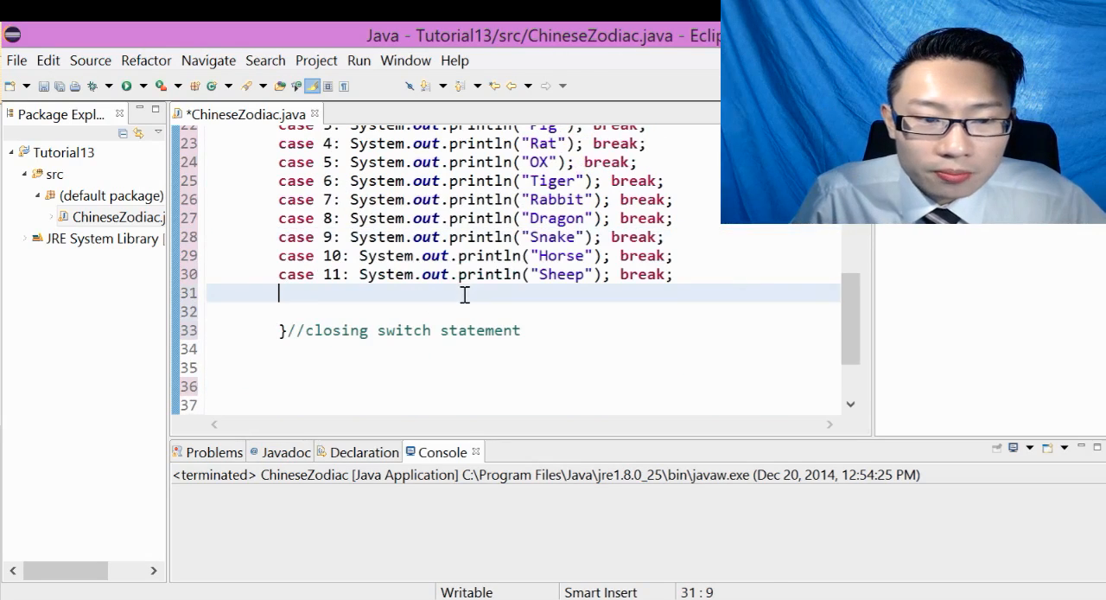
mouse_move(434, 372)
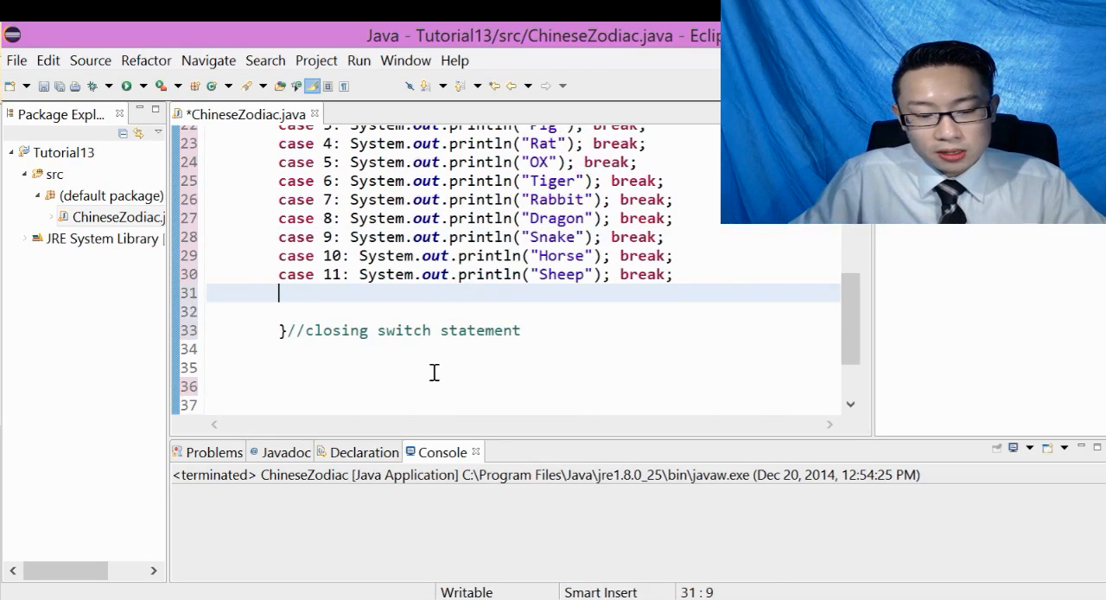
scroll("up", 3)
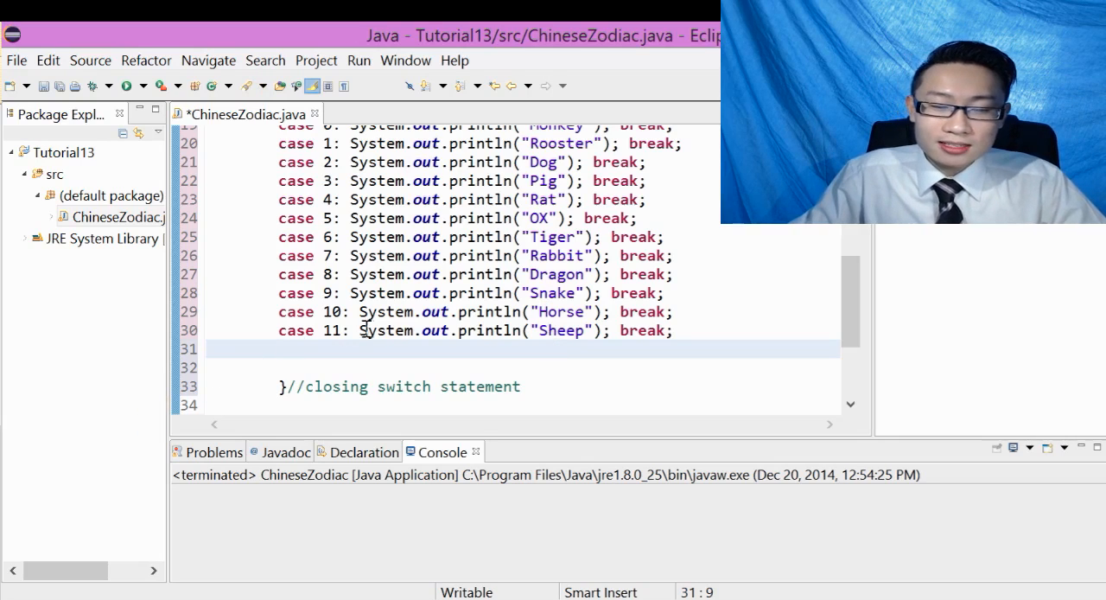
scroll("up", 3)
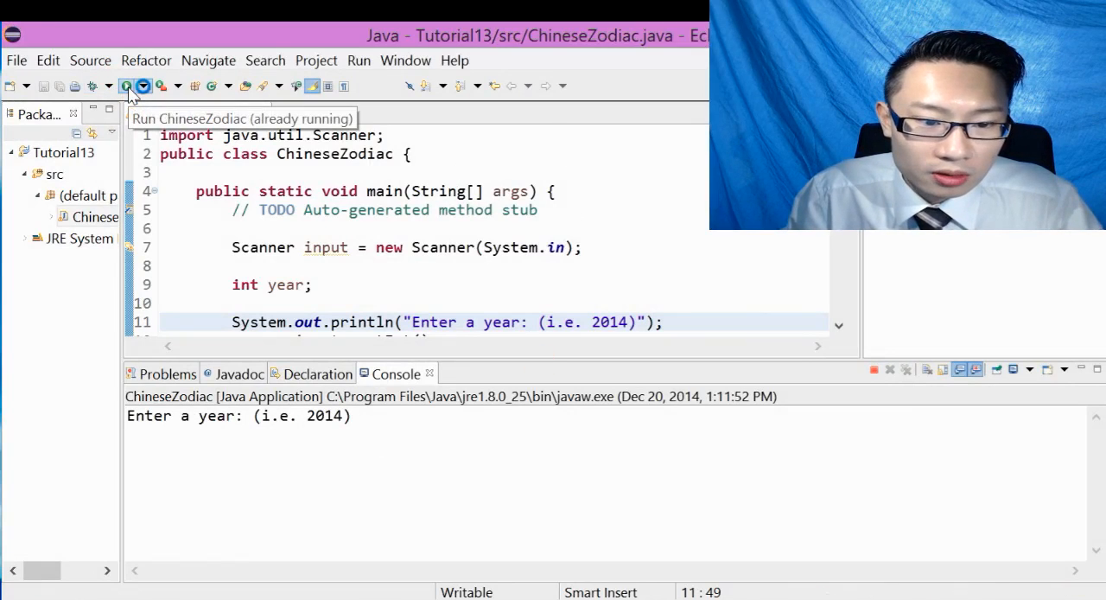
mouse_move(314, 443)
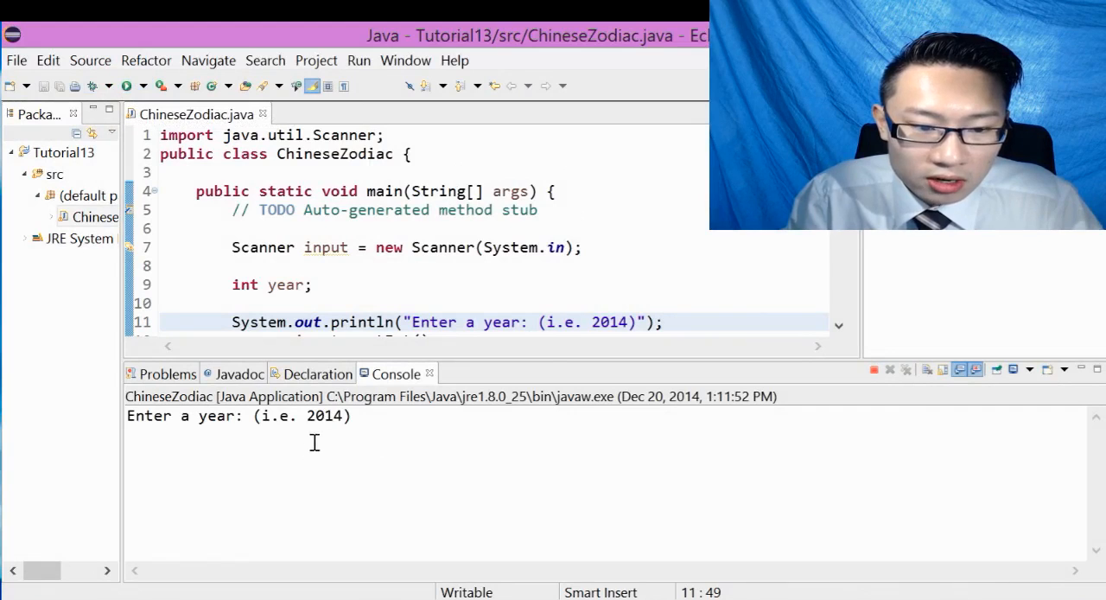
Enter the year 2014 in the console so the program answers Horse.
type("2014")
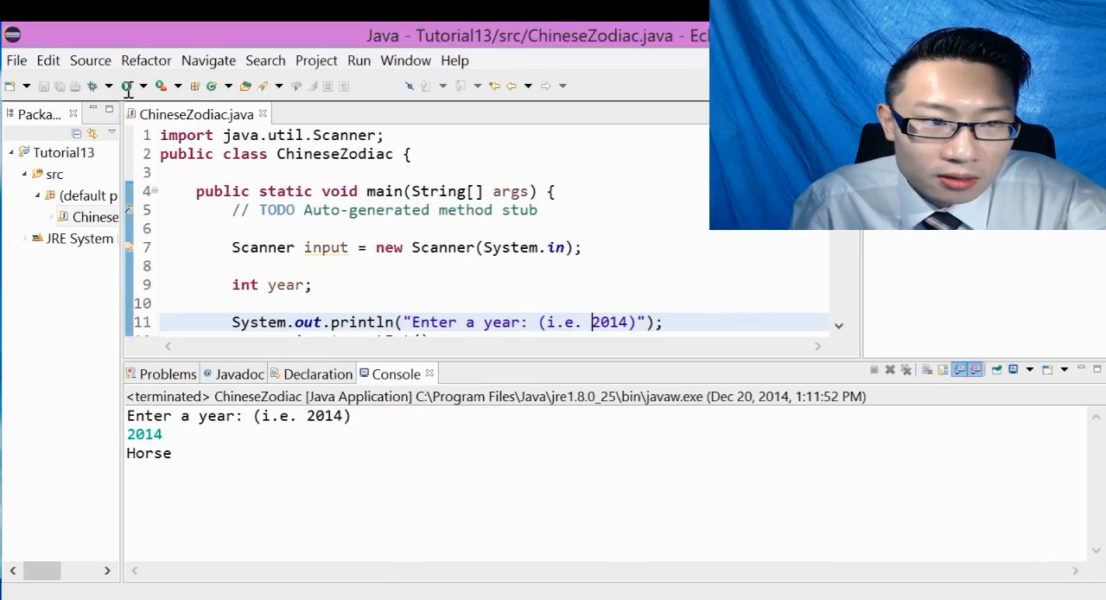
Run ChineseZodiac with year 1000000 to get Rat, then relaunch for another test.
left_click(126, 85)
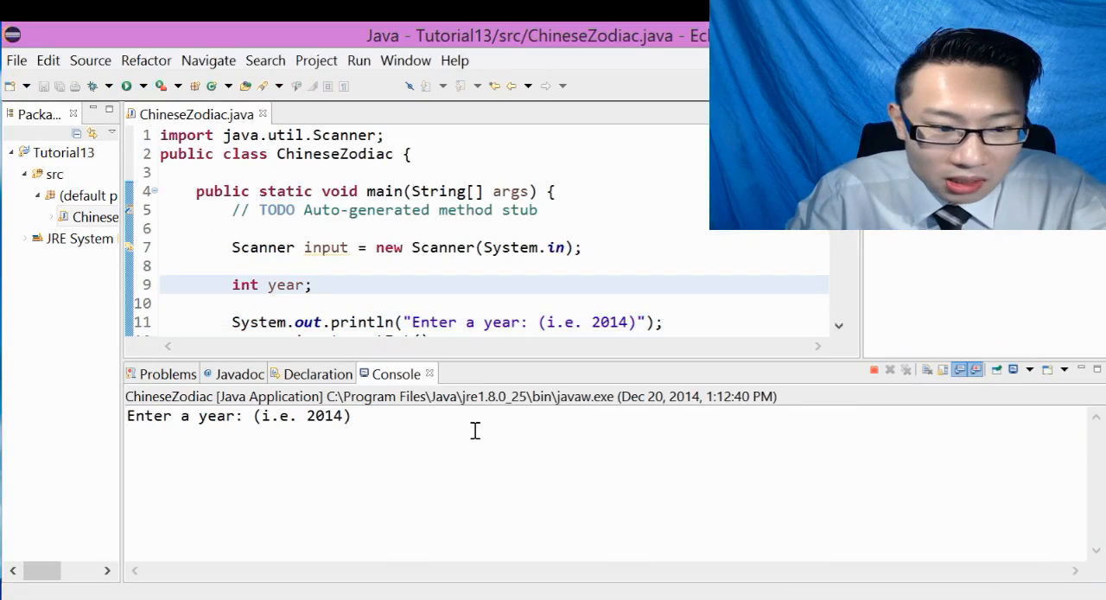
type("100")
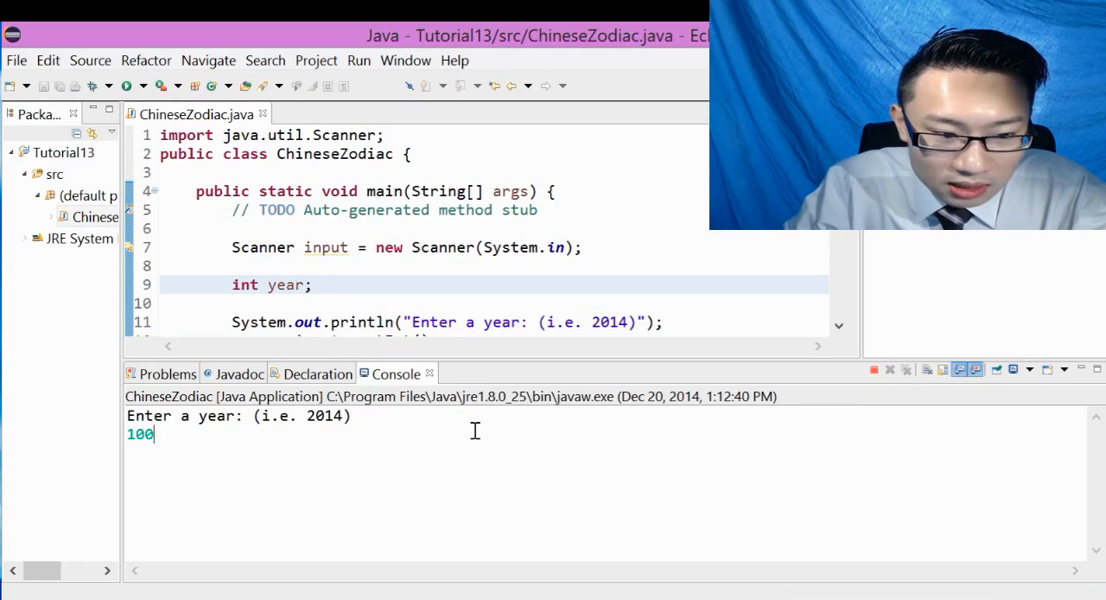
type("0")
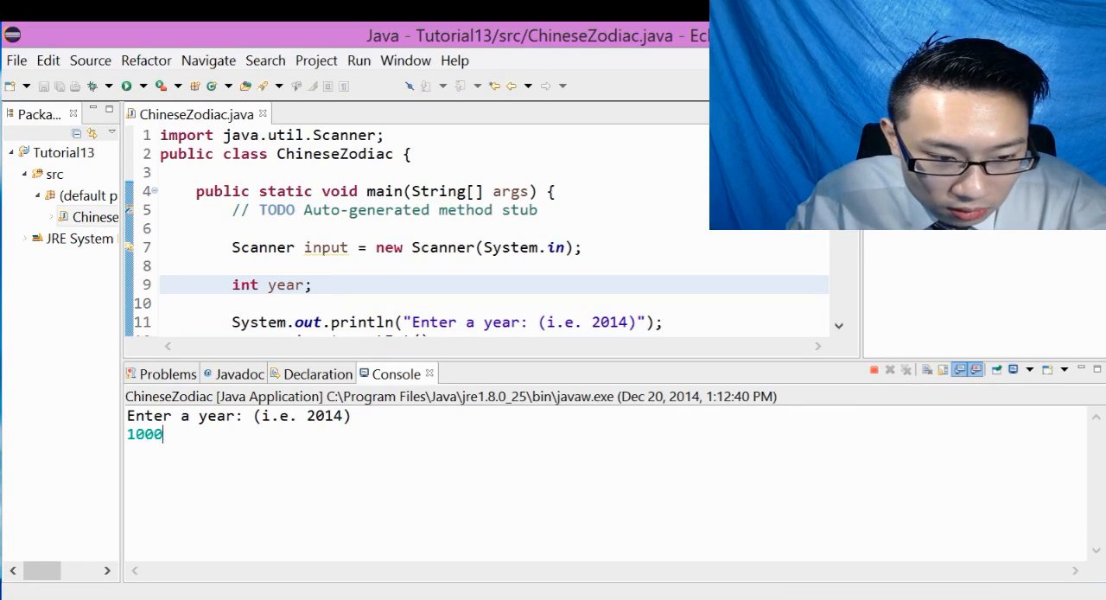
type("000")
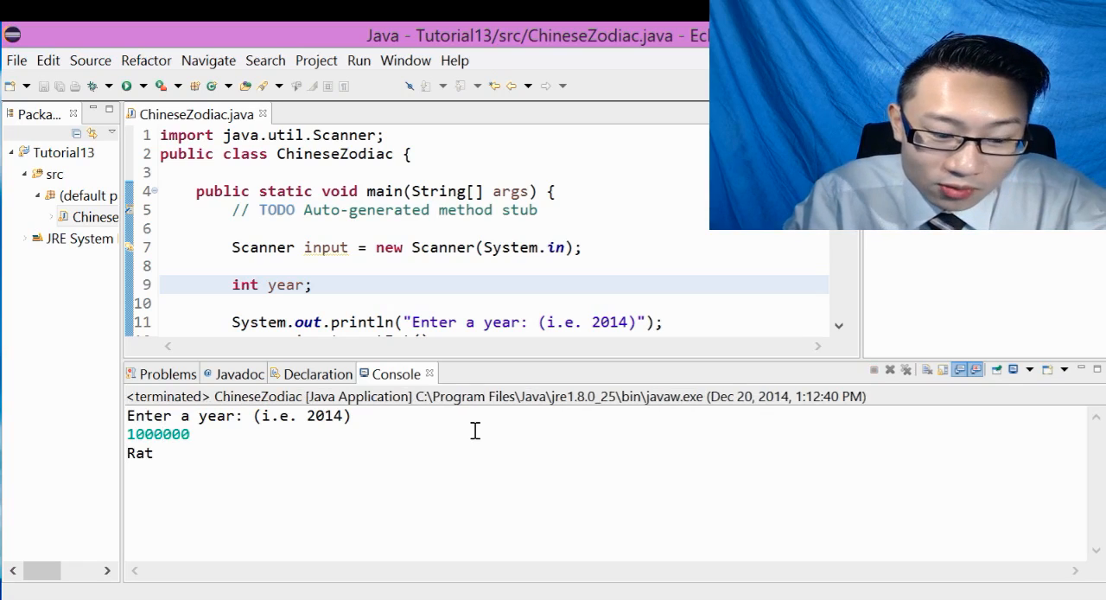
mouse_move(473, 343)
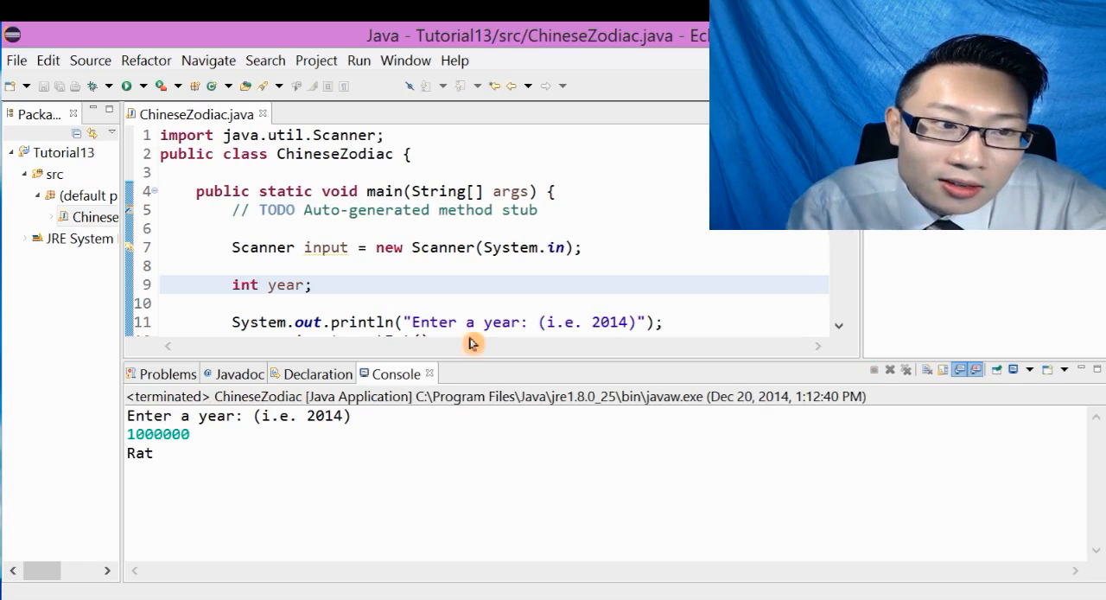
left_click(125, 85)
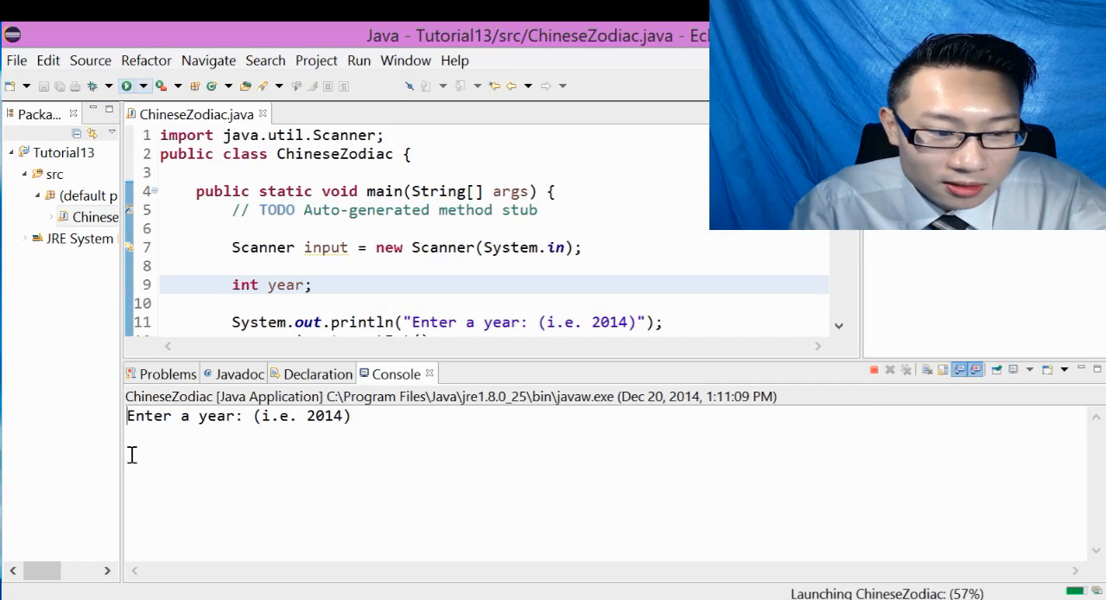
mouse_move(278, 443)
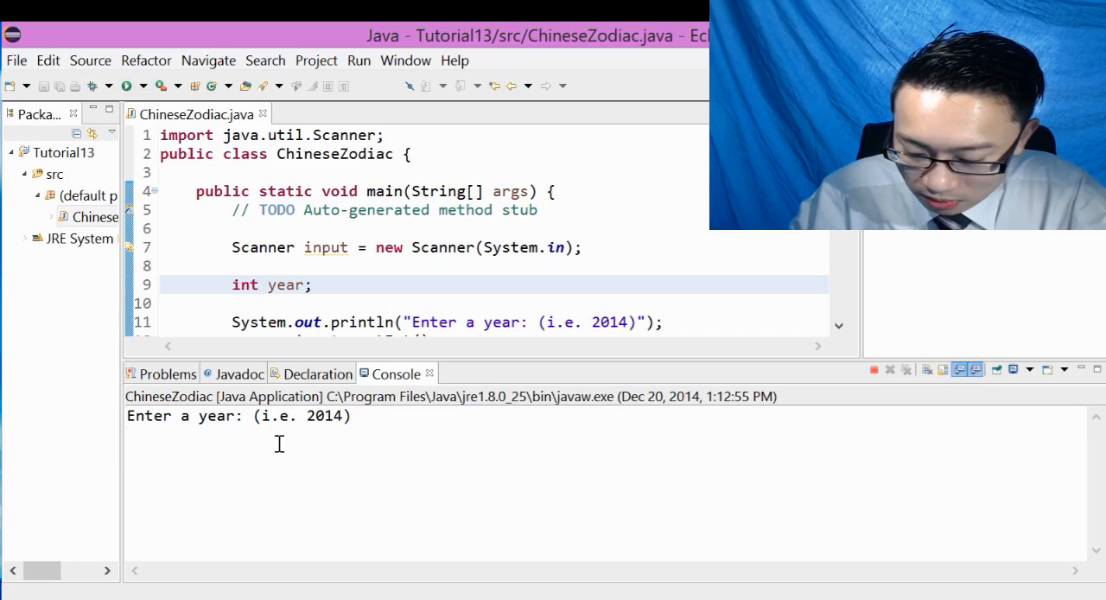
type("100")
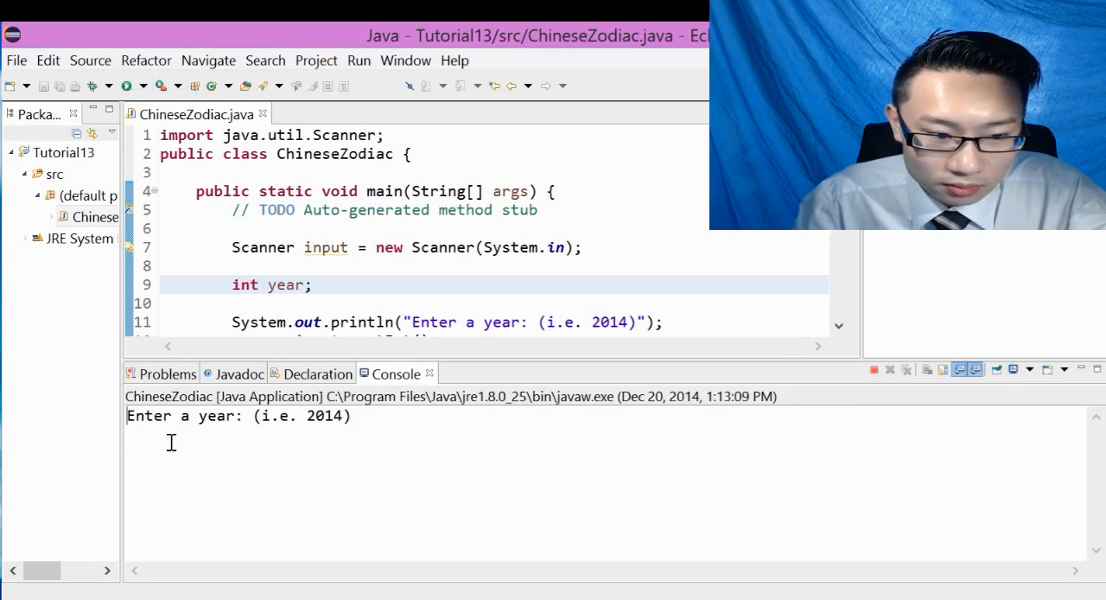
Trigger InputMismatchException with an overly long year, then rerun and enter 1236569.
type("56952")
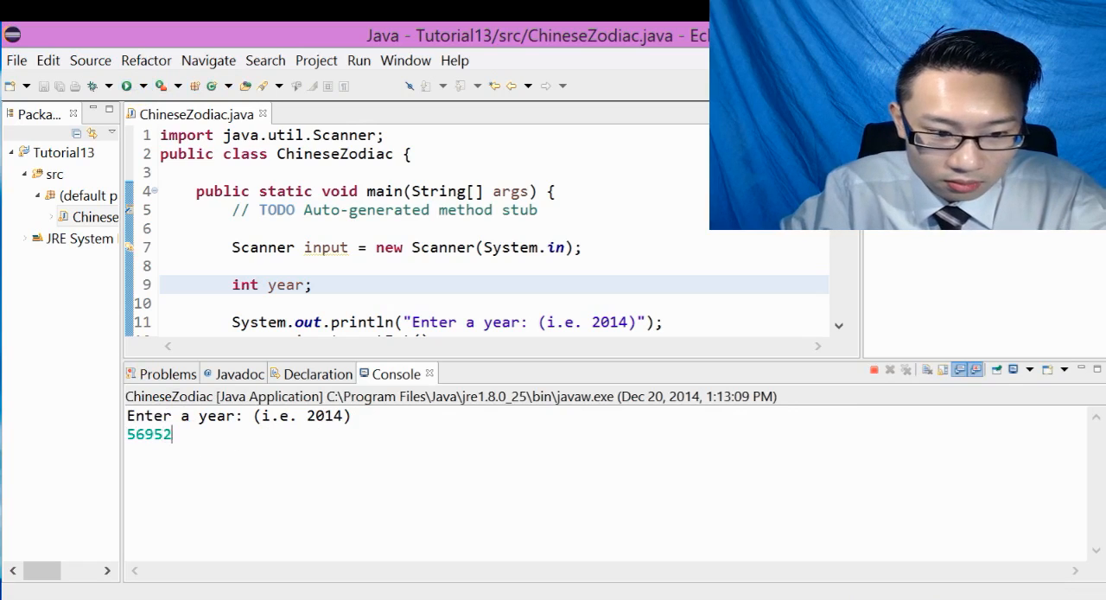
key("Return")
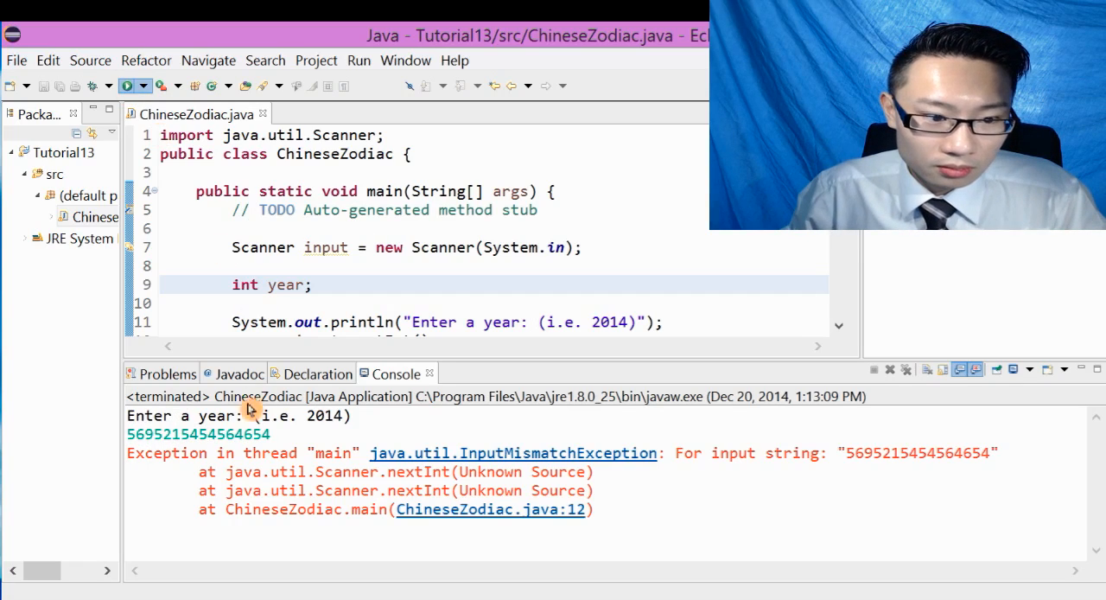
left_click(125, 85)
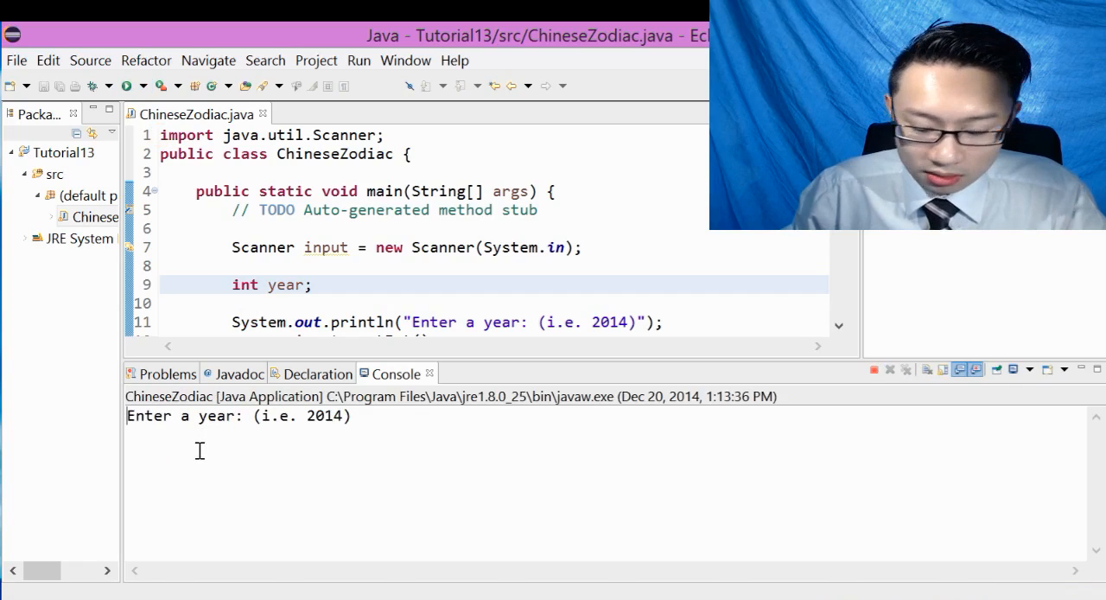
type("1")
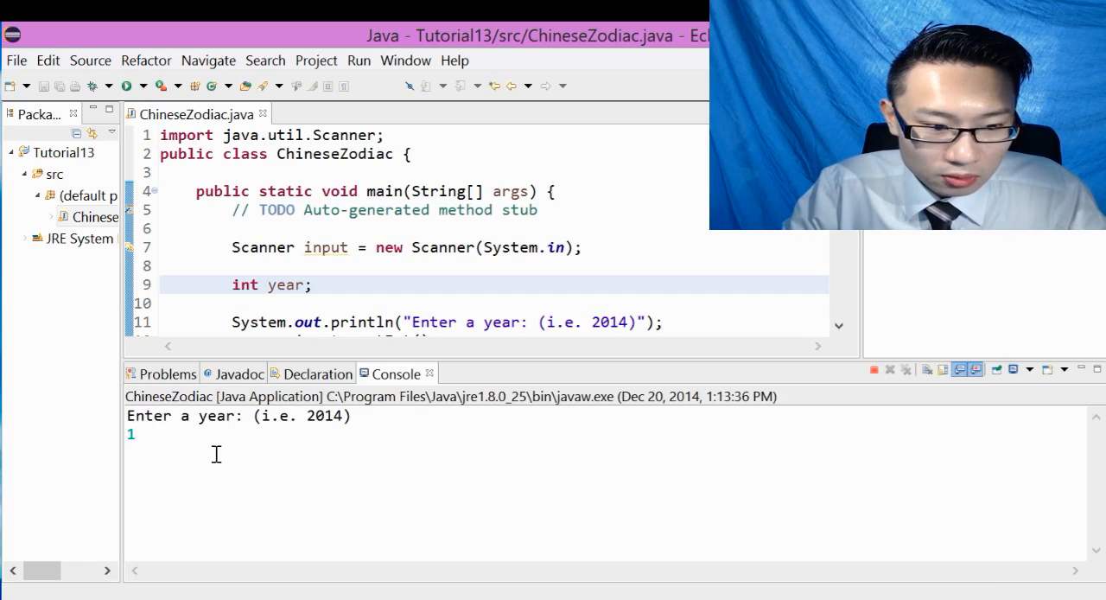
type("236569")
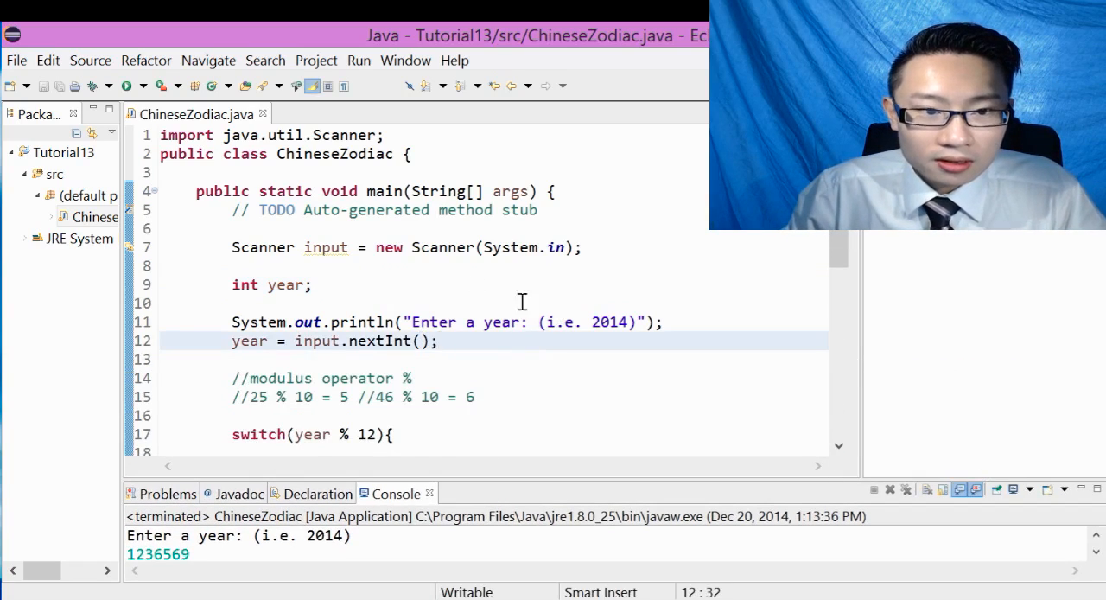
scroll("down", 3)
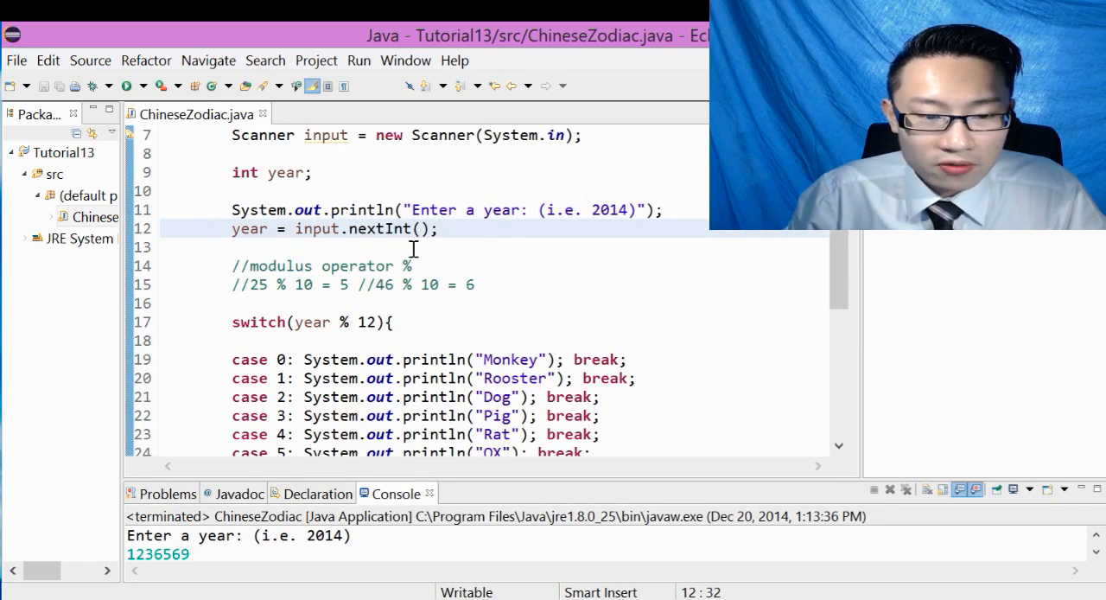
scroll("down", 3)
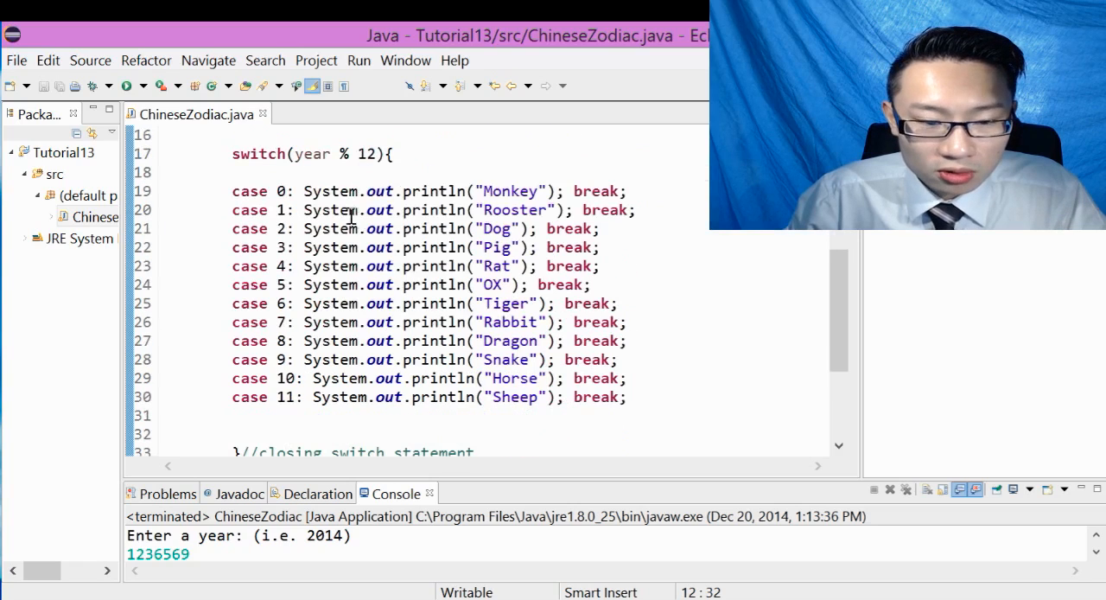
left_click(294, 191)
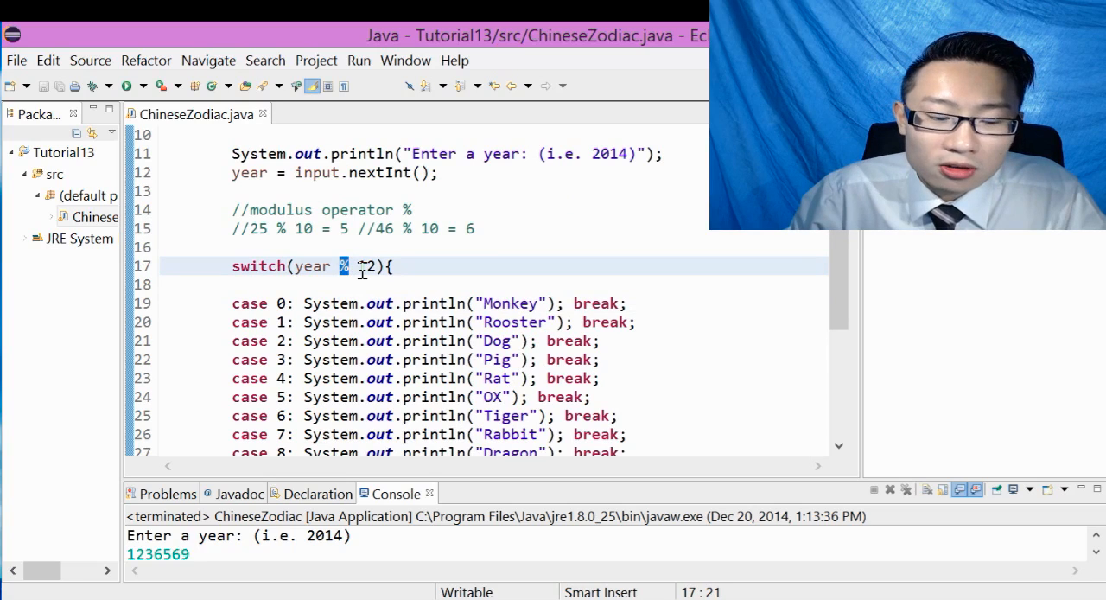
type("1")
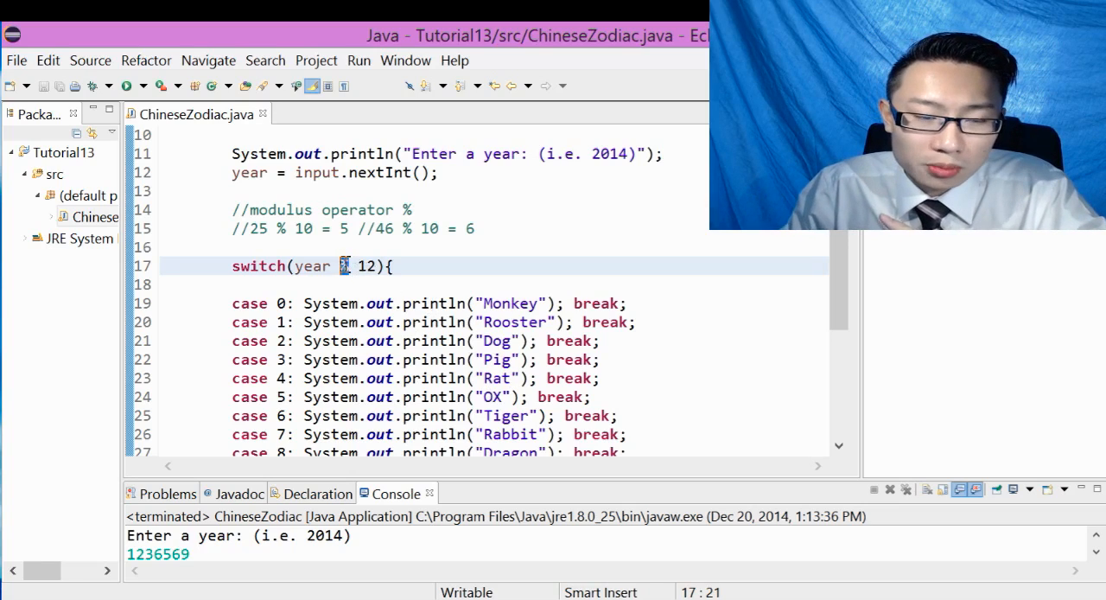
mouse_move(310, 261)
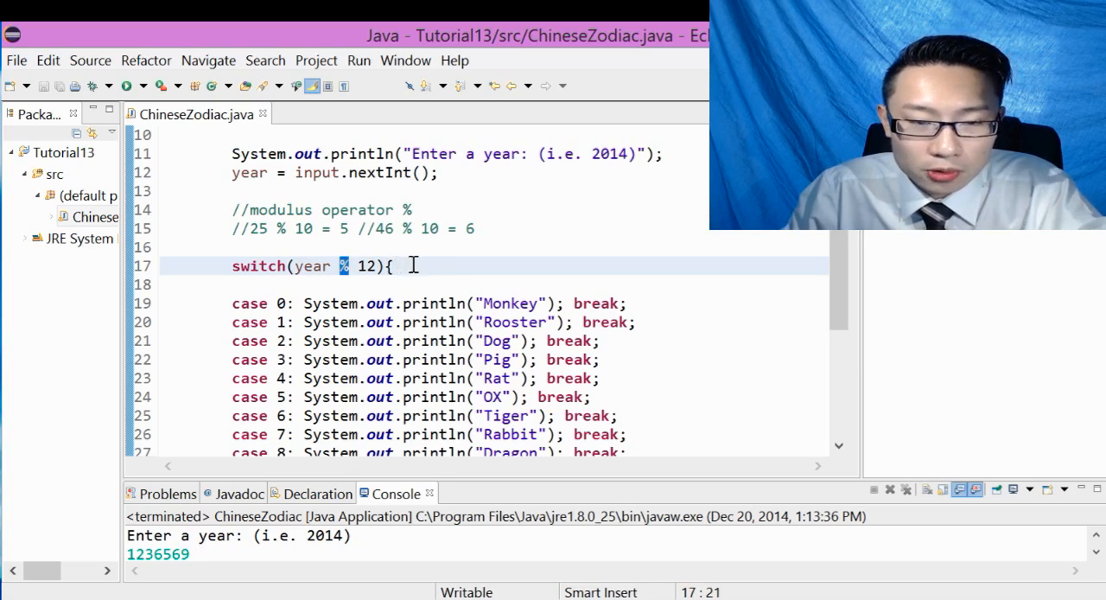
mouse_move(651, 349)
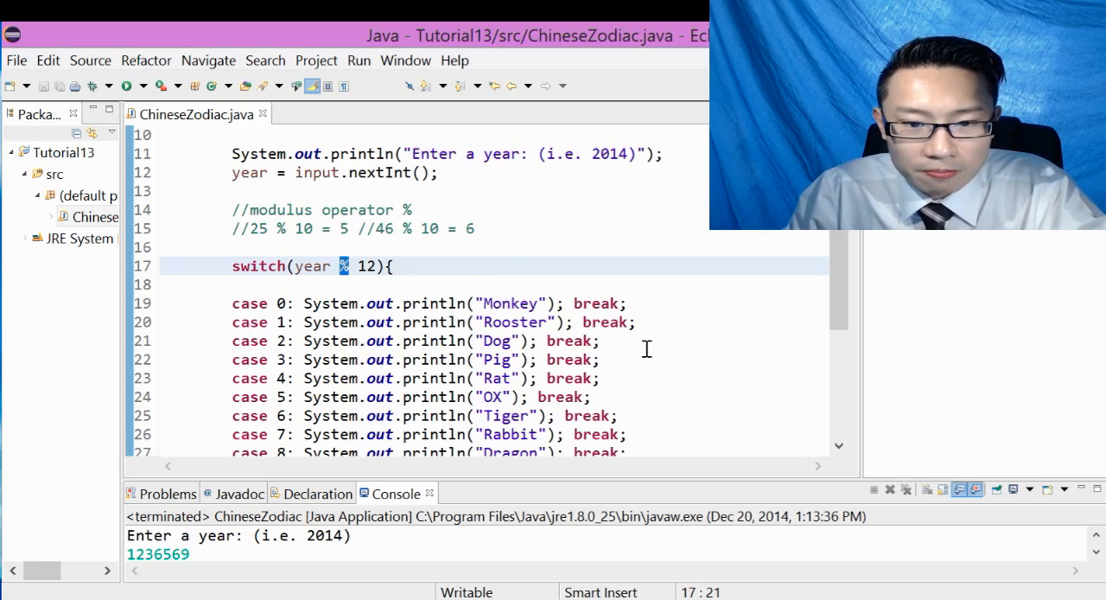
scroll("up", 3)
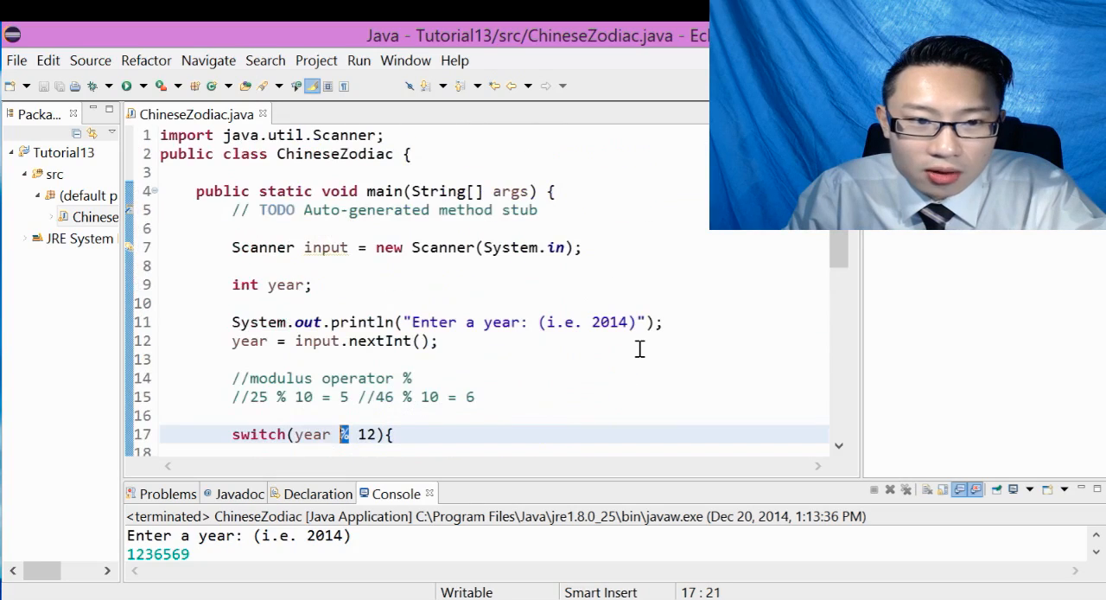
mouse_move(454, 215)
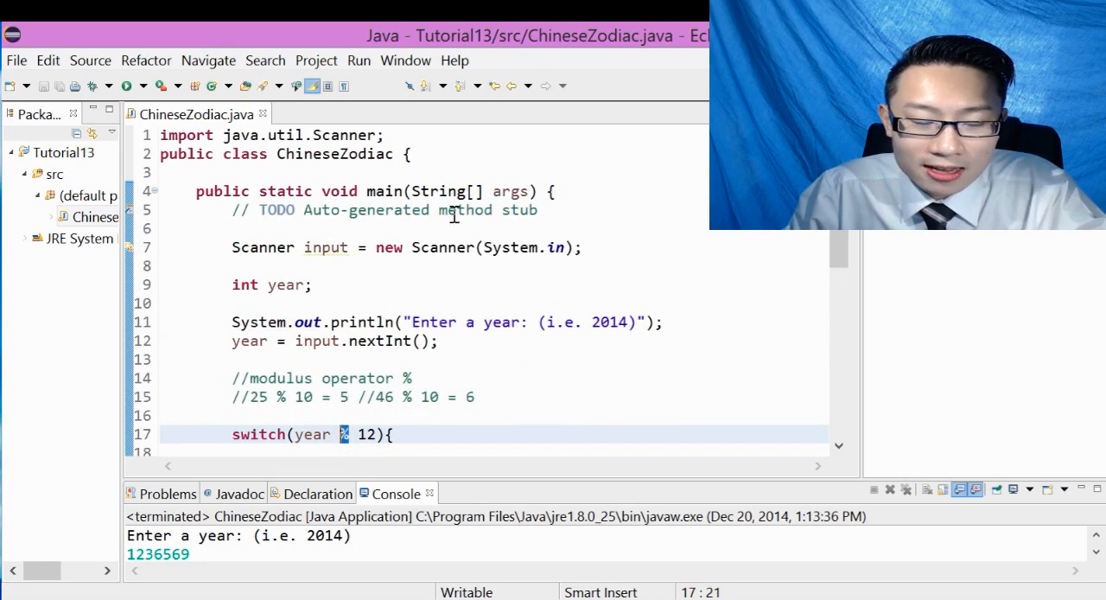